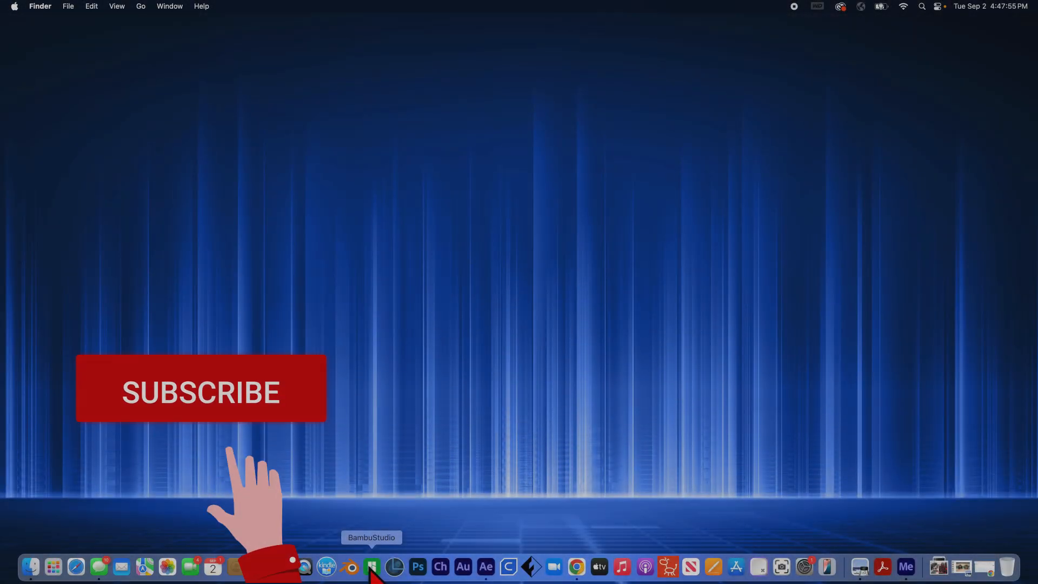
# Launch Bambu Studio from the Dock so the 2.2.1.60 release note appears
pyautogui.click(371, 567)
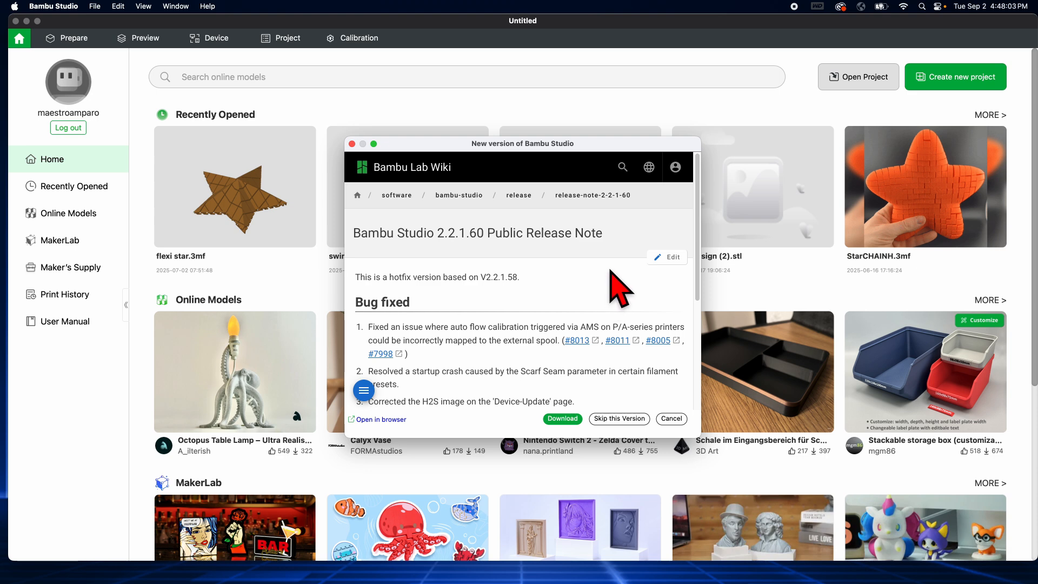
pyautogui.moveTo(693, 224)
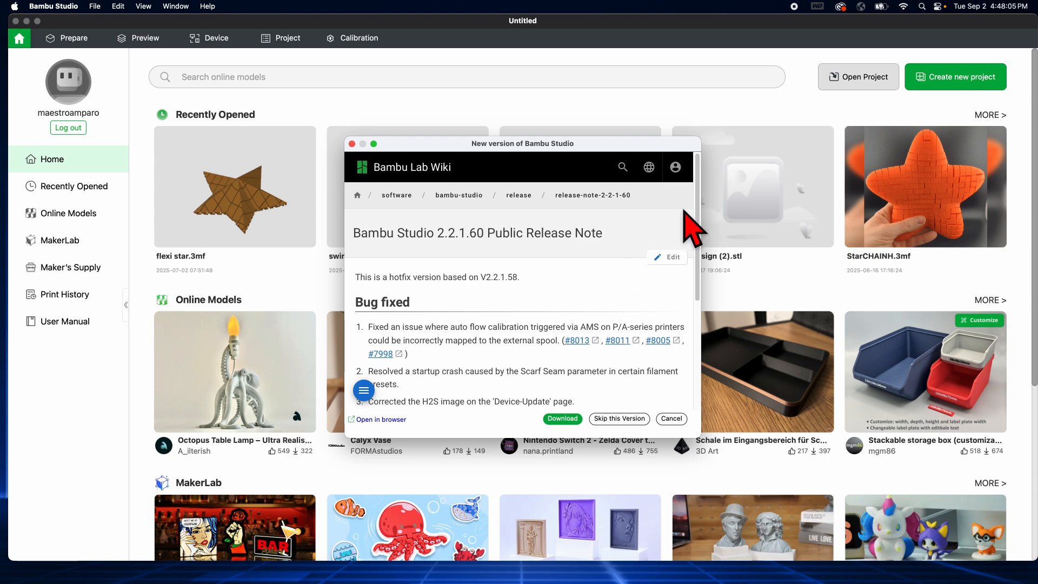
pyautogui.moveTo(887, 195)
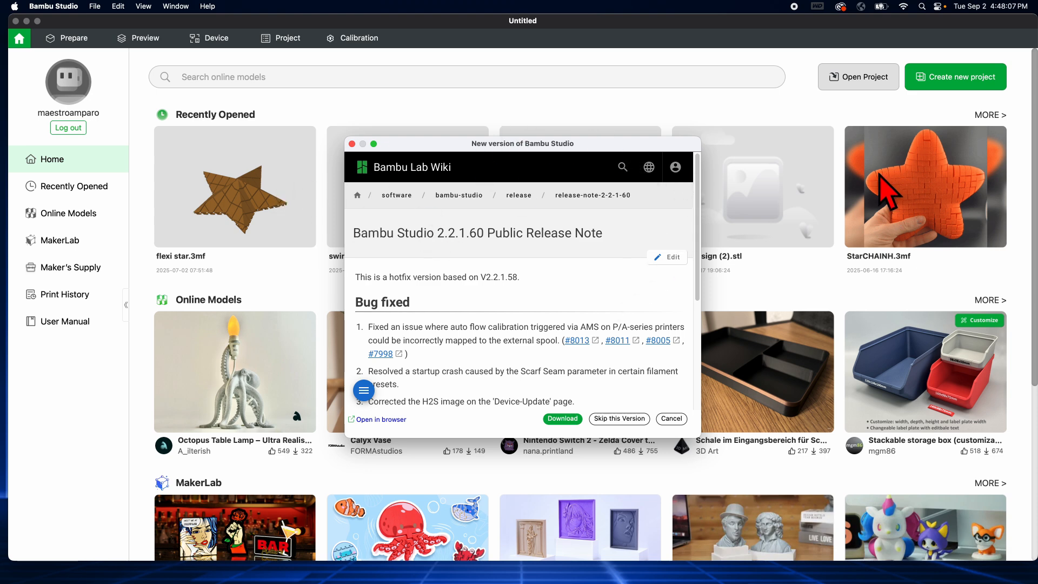
pyautogui.moveTo(573, 161)
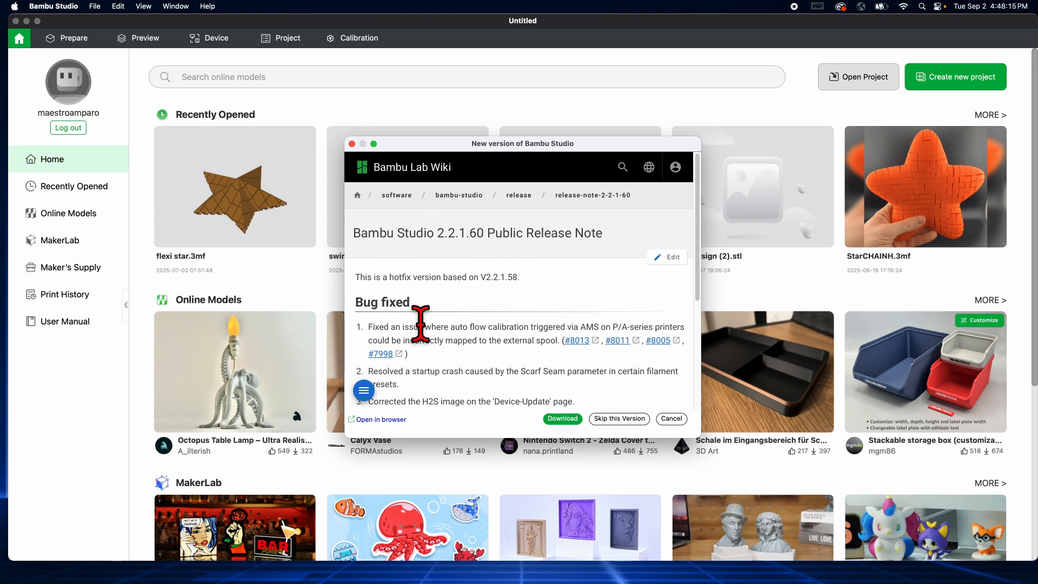
pyautogui.moveTo(606, 298)
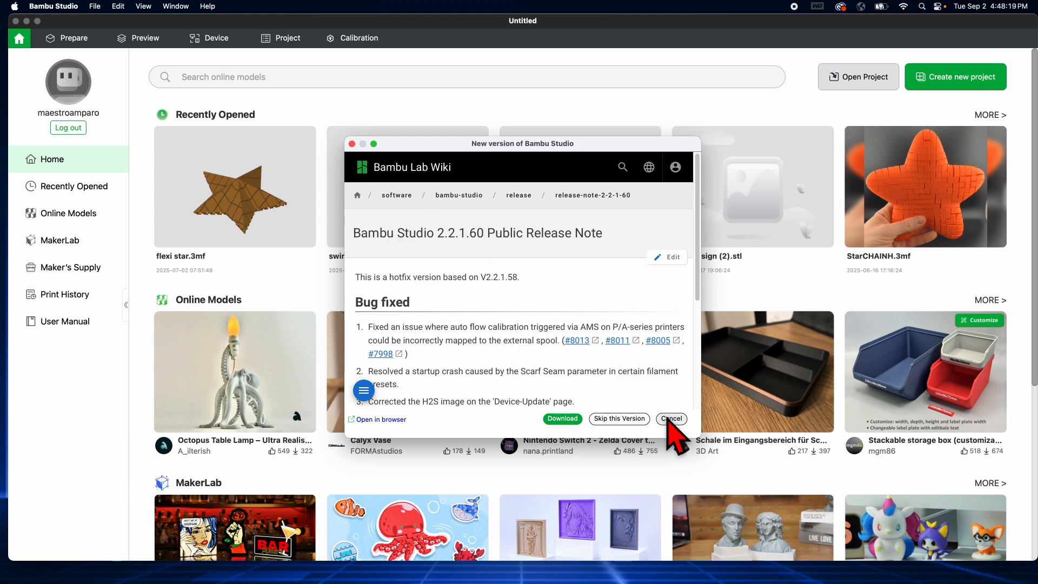
# Cancel the 2.2.1.60 new-version notice to reveal the home page
pyautogui.click(670, 419)
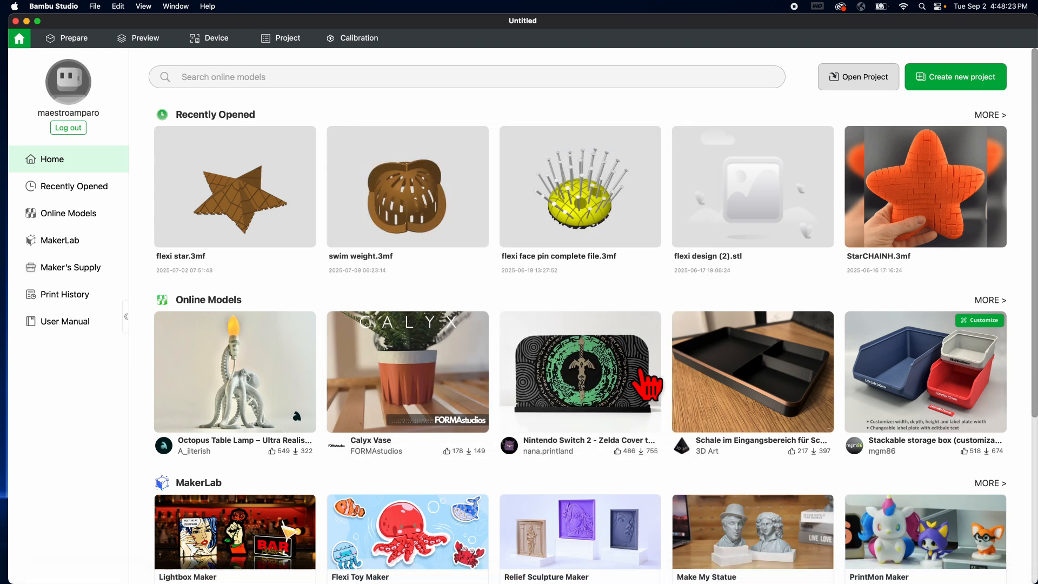
pyautogui.moveTo(707, 179)
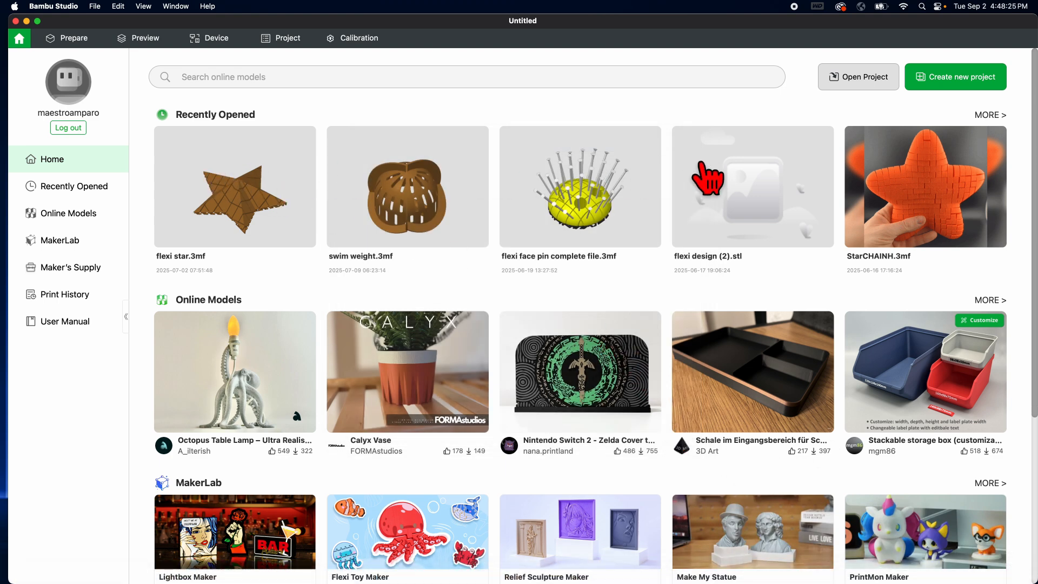
pyautogui.moveTo(855, 212)
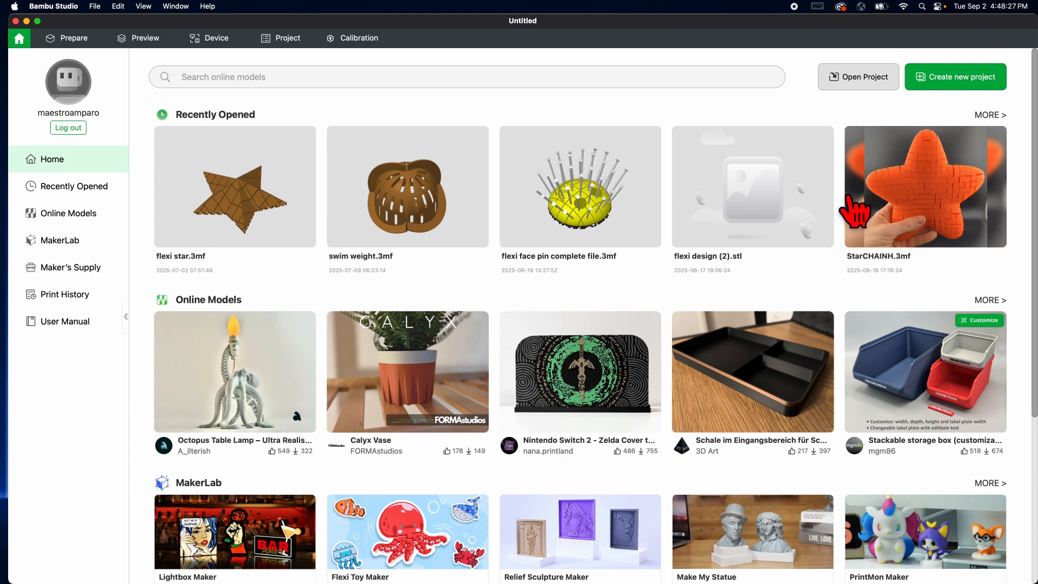
pyautogui.moveTo(604, 239)
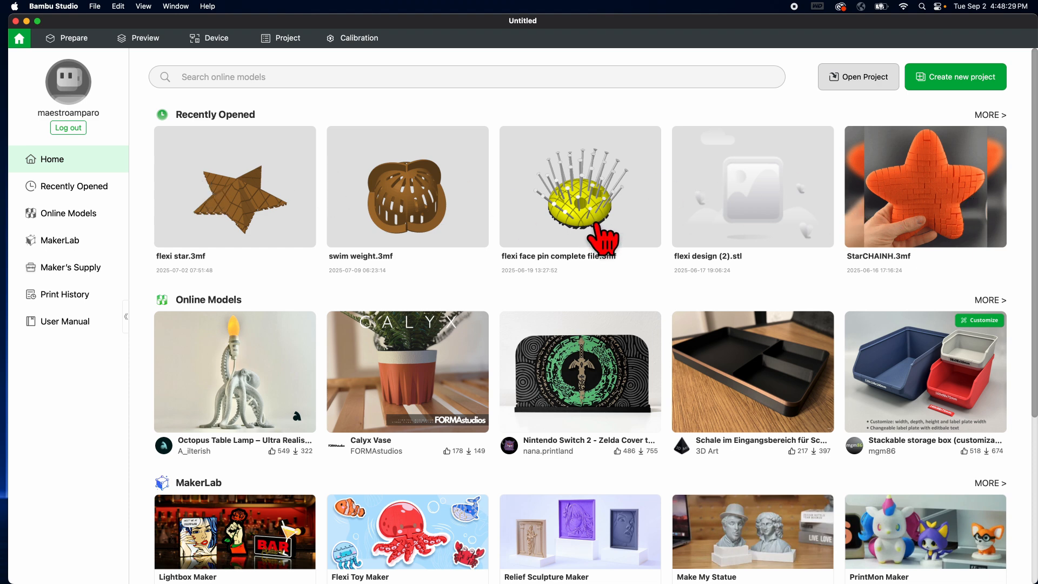
pyautogui.moveTo(289, 205)
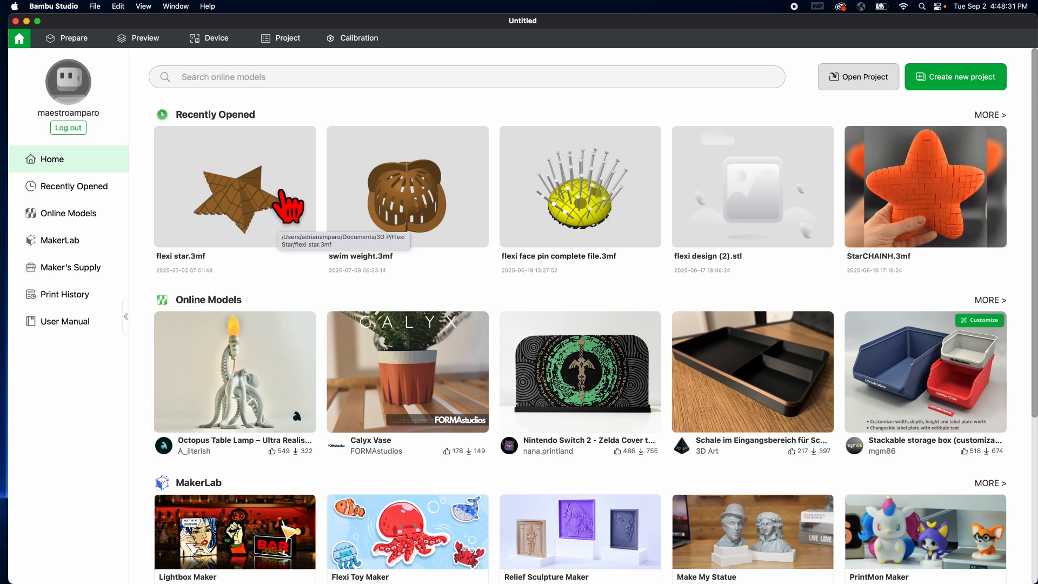
pyautogui.moveTo(972, 95)
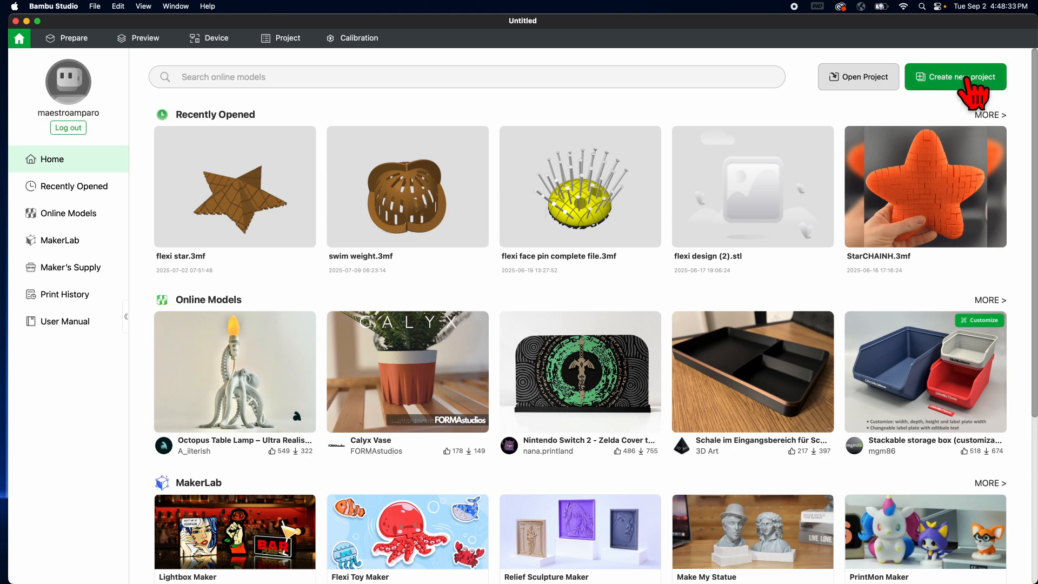
# Create a new project on the Bambu Lab P1P printer, keeping the Textured PEI Plate
pyautogui.click(955, 77)
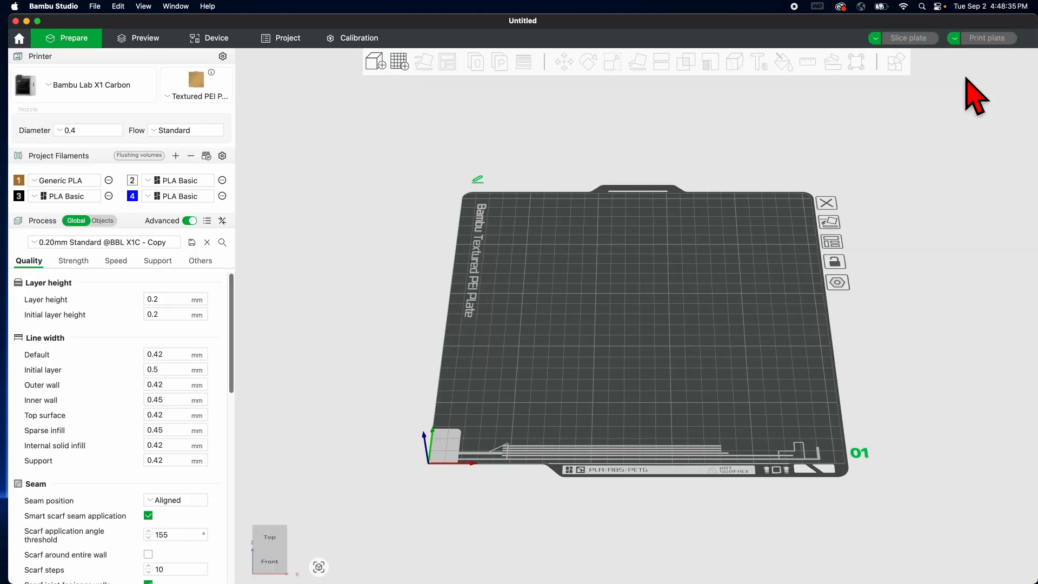
pyautogui.moveTo(627, 143)
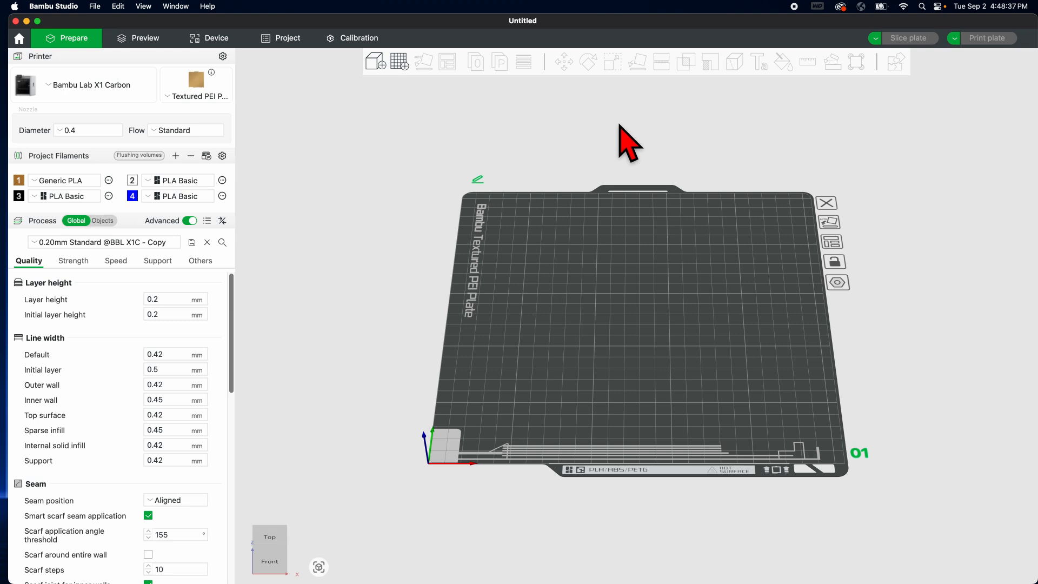
pyautogui.moveTo(73, 165)
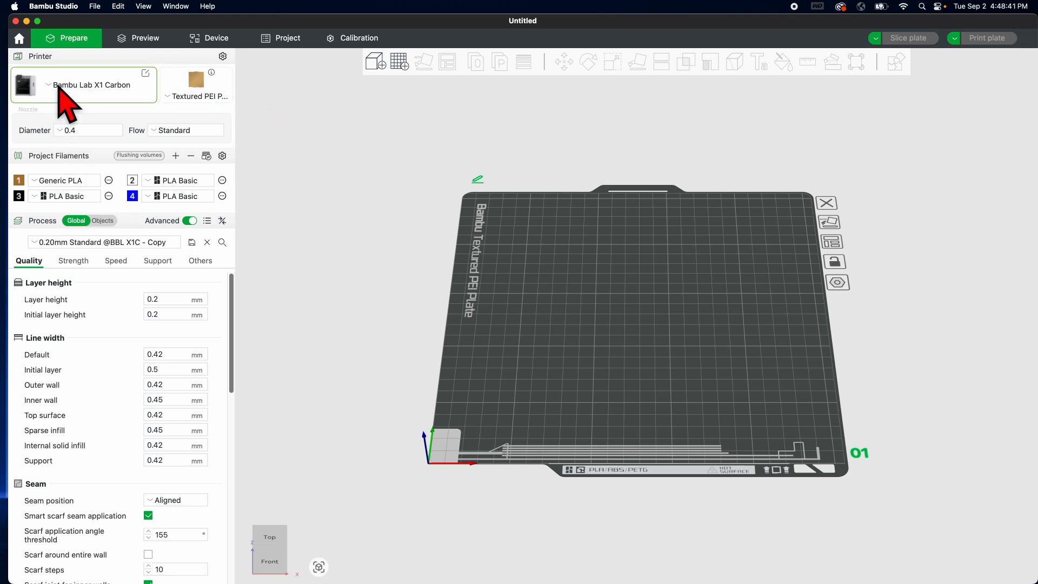
pyautogui.click(93, 85)
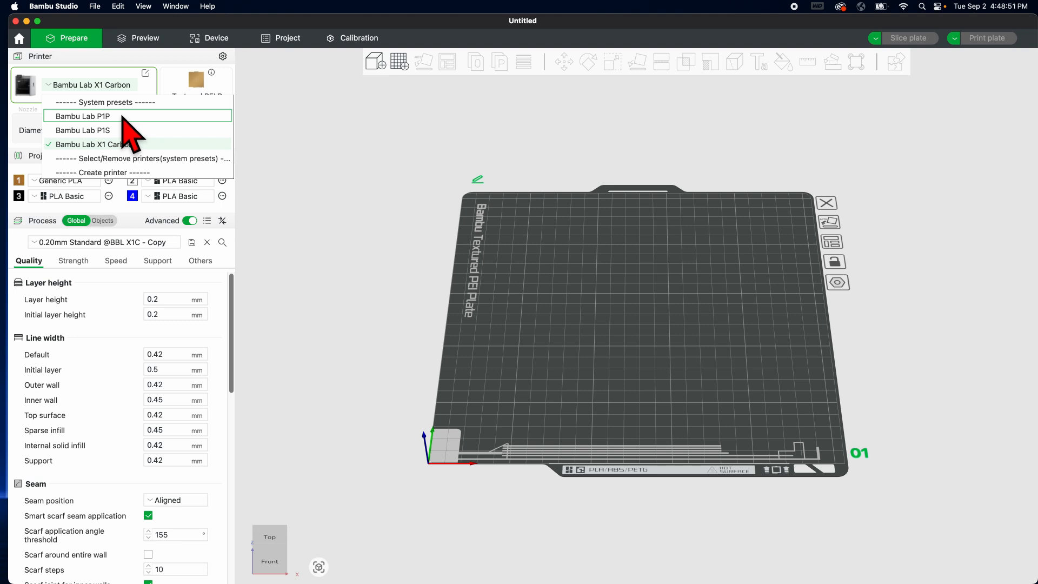
pyautogui.click(82, 115)
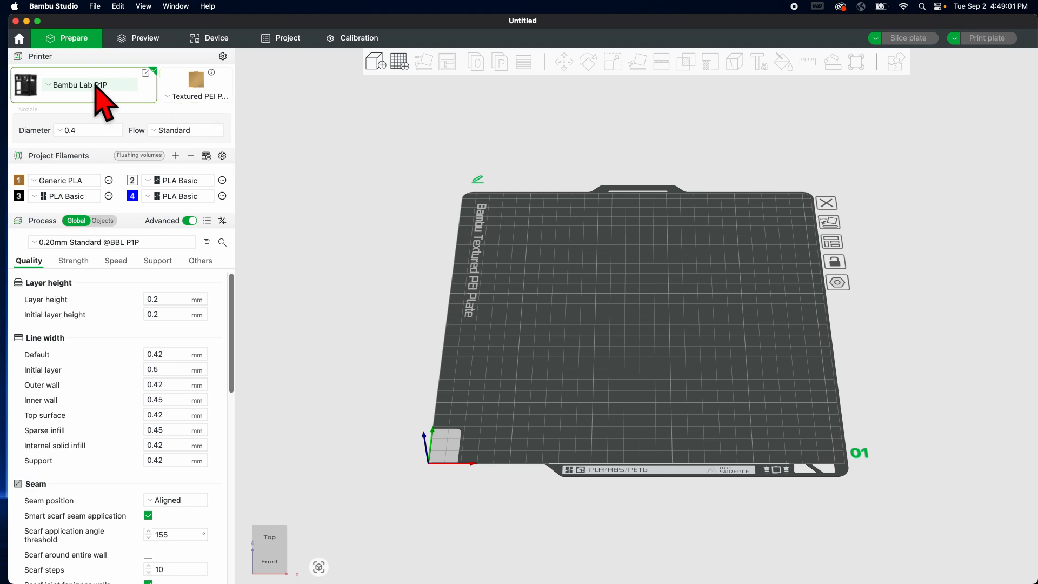
pyautogui.click(196, 85)
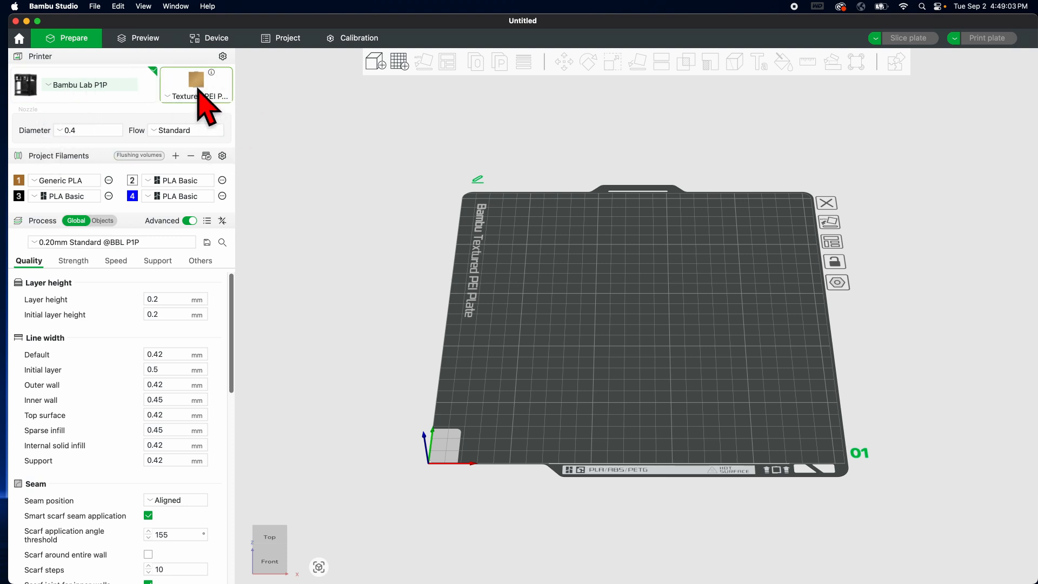
pyautogui.click(196, 96)
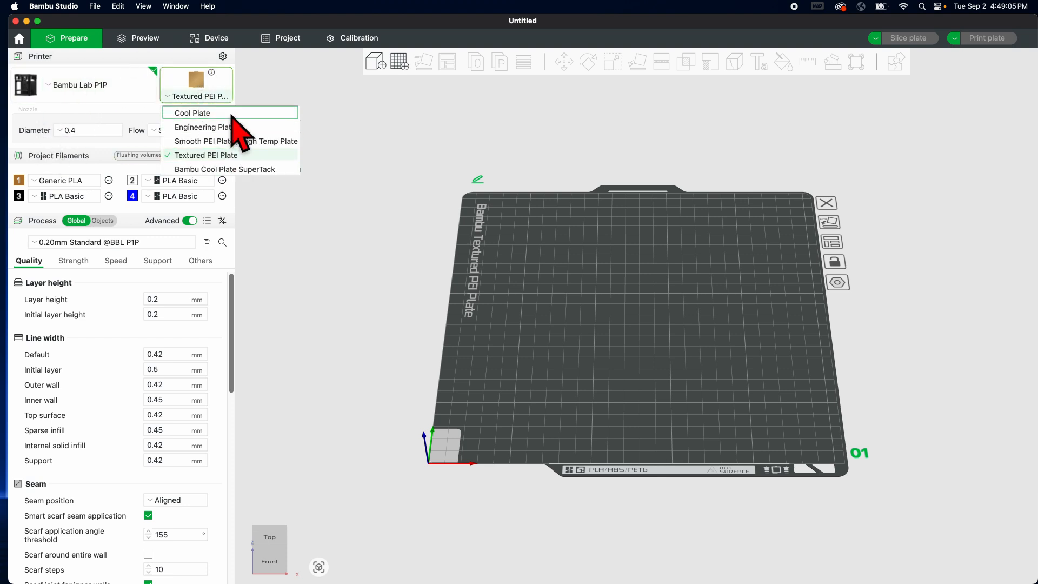
pyautogui.moveTo(291, 93)
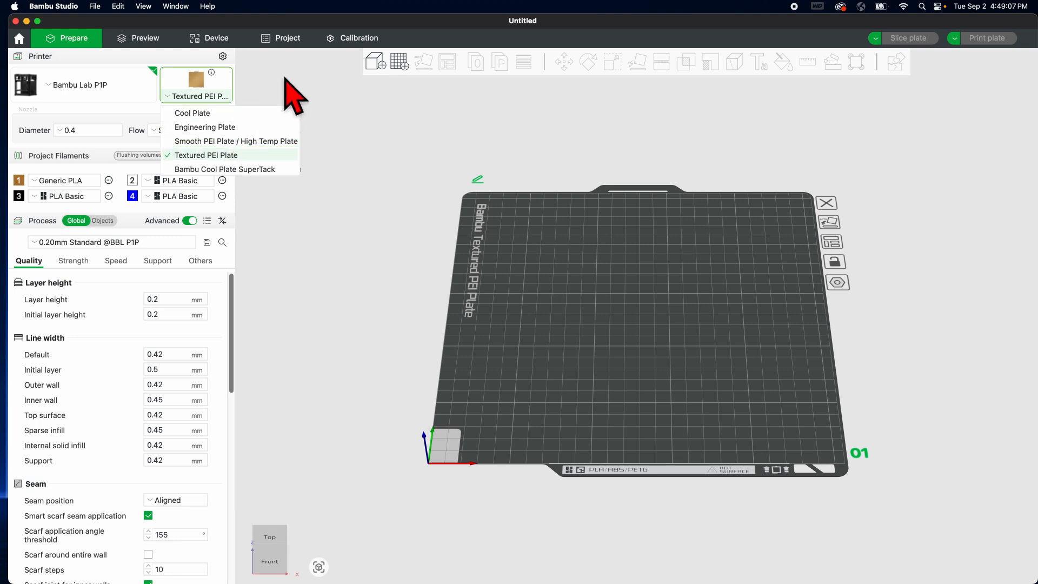
pyautogui.click(206, 155)
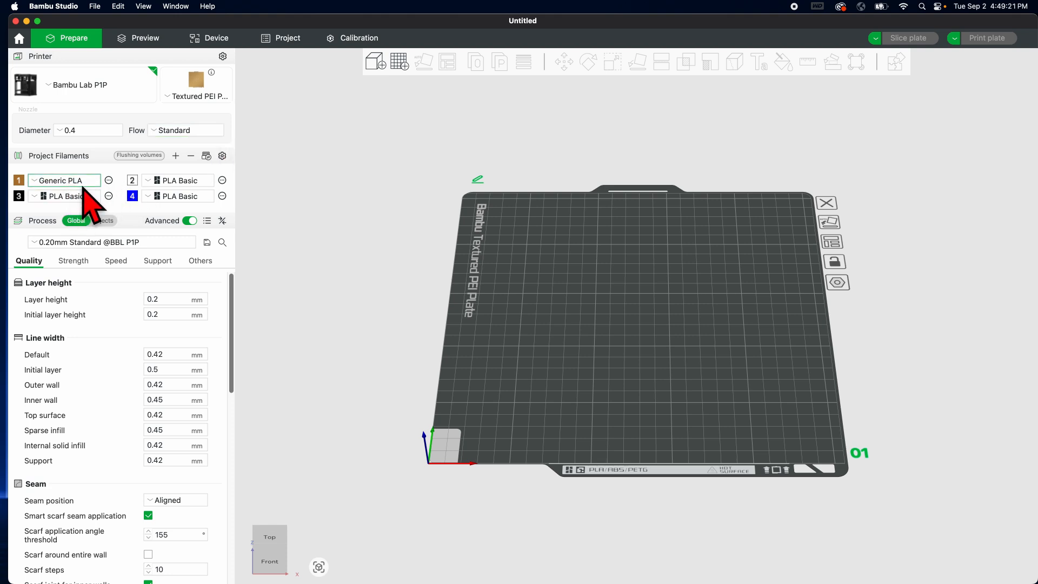
pyautogui.moveTo(64, 180)
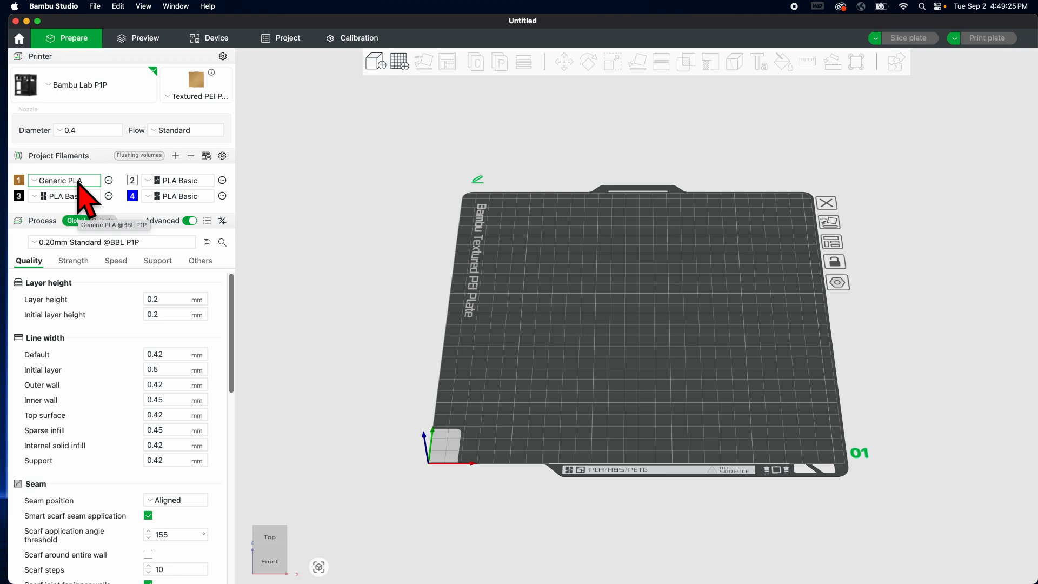
# Switch filament slot 2 from PLA Basic to Generic PLA
pyautogui.click(64, 180)
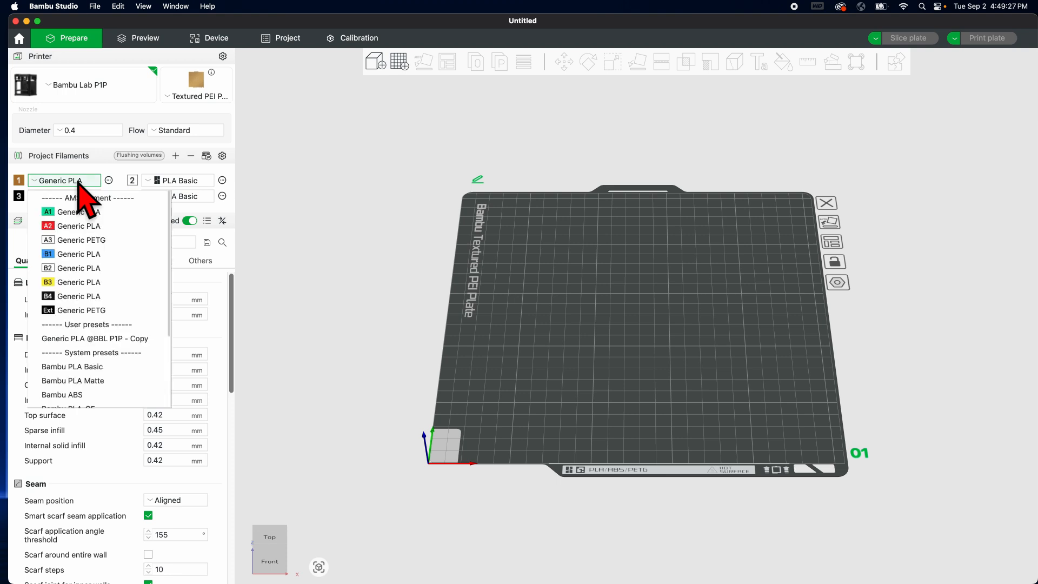
pyautogui.click(71, 196)
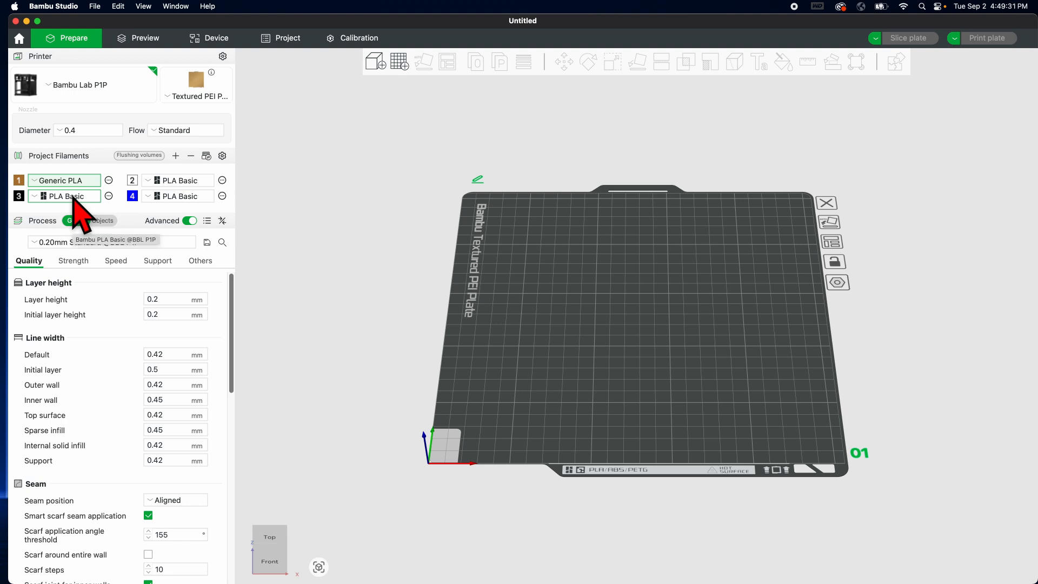
pyautogui.click(62, 195)
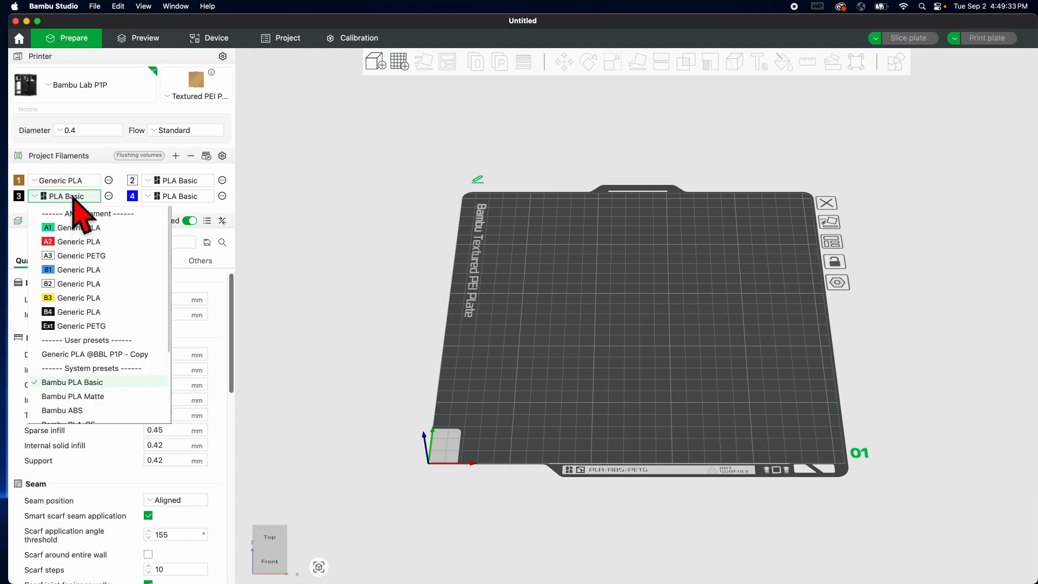
pyautogui.moveTo(73, 205)
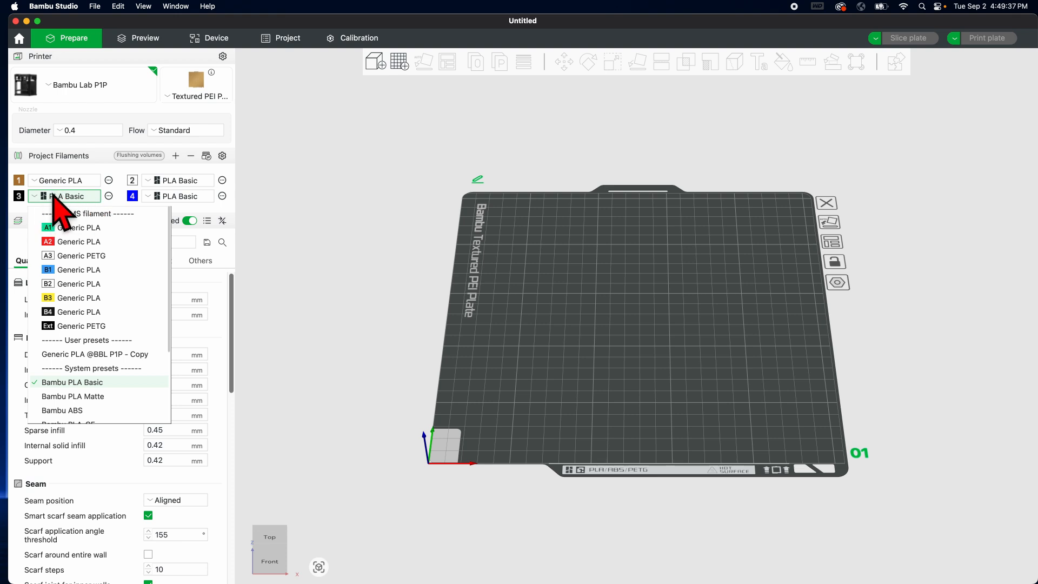
pyautogui.moveTo(100, 225)
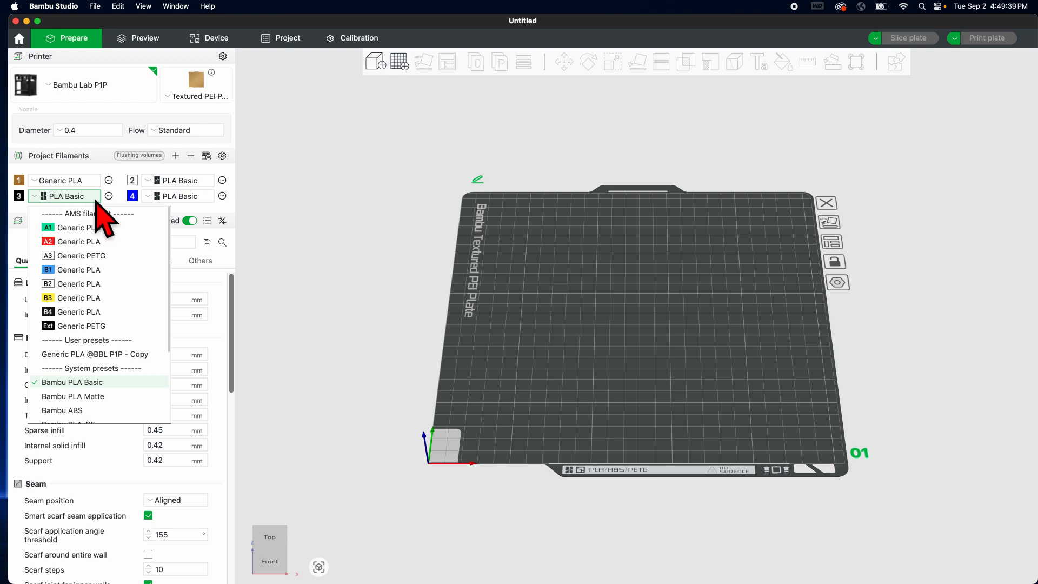
pyautogui.moveTo(99, 312)
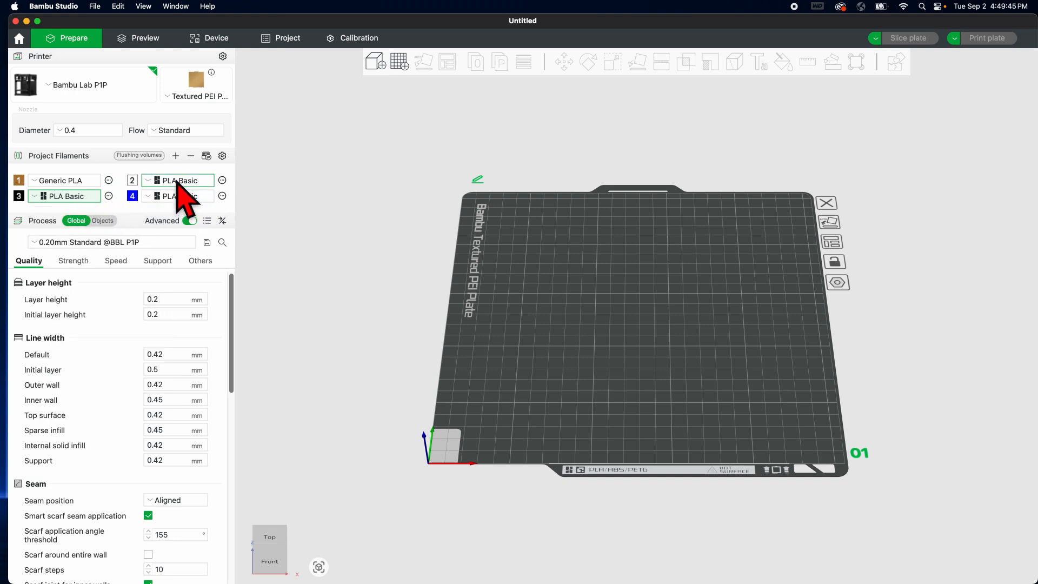
pyautogui.moveTo(177, 180)
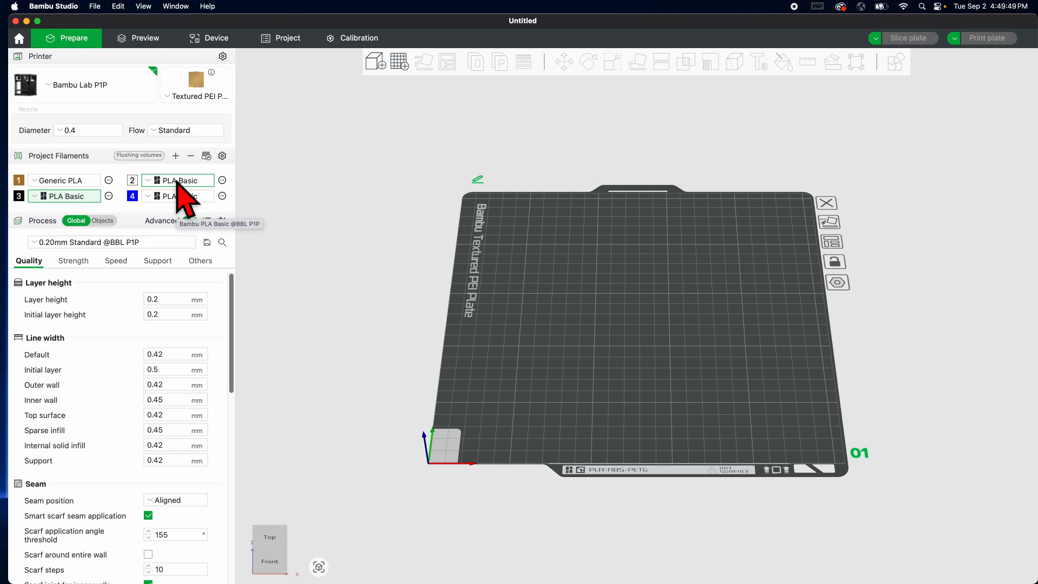
pyautogui.click(178, 180)
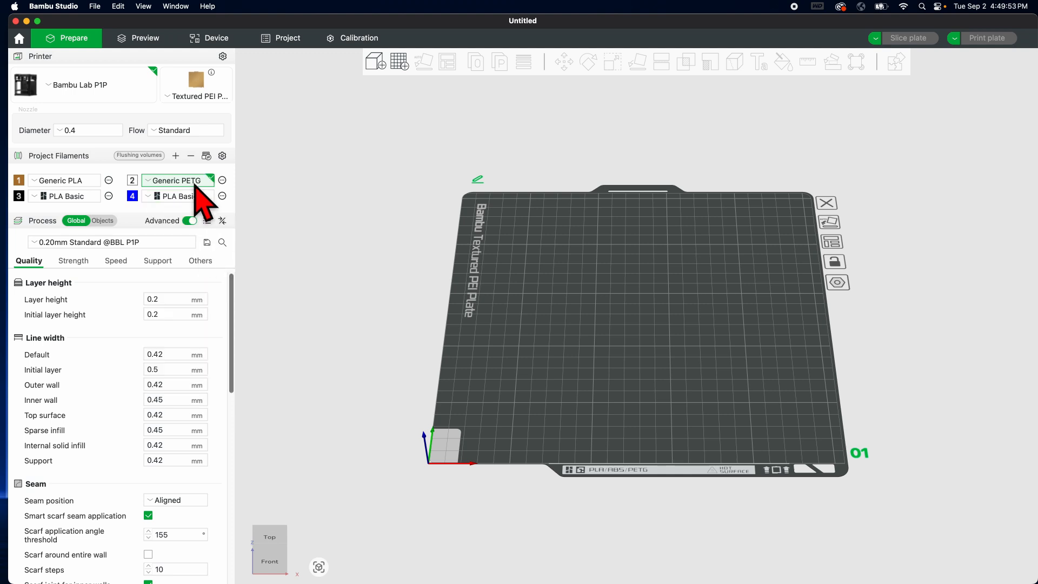
pyautogui.click(174, 179)
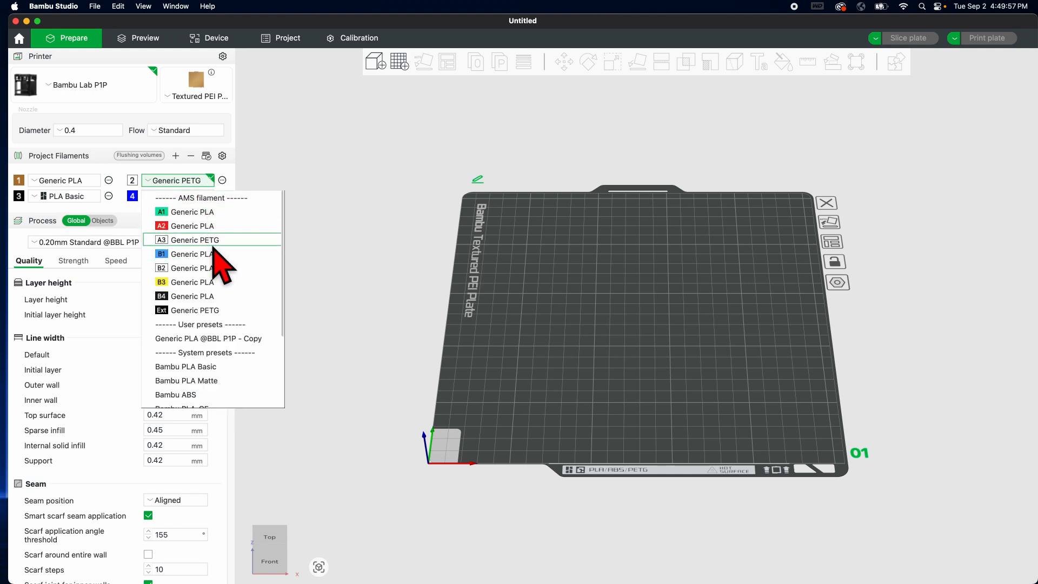
pyautogui.click(192, 212)
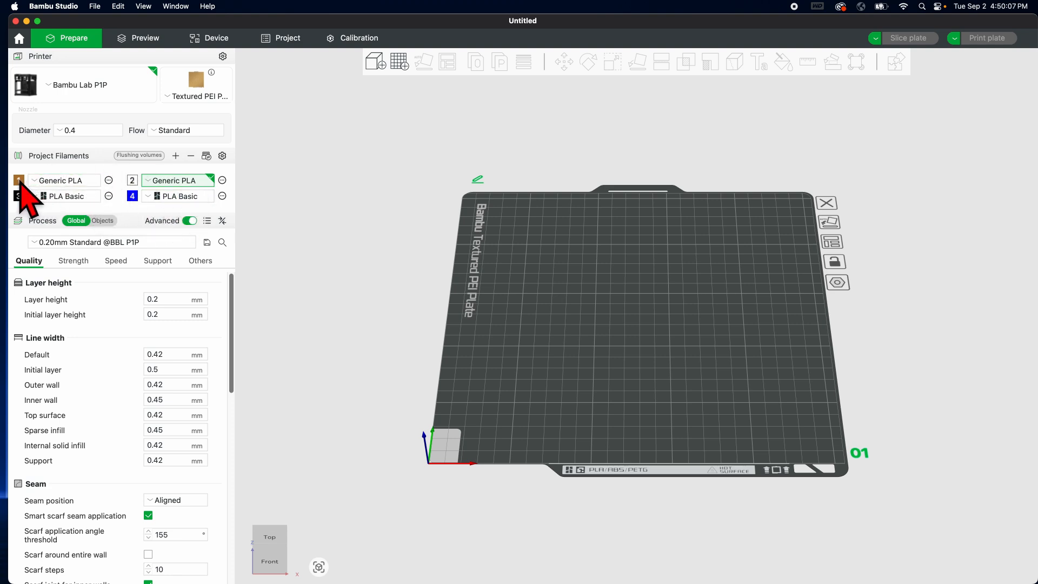
# Give filament 1 a red swatch and filament 2 a yellow swatch
pyautogui.click(18, 180)
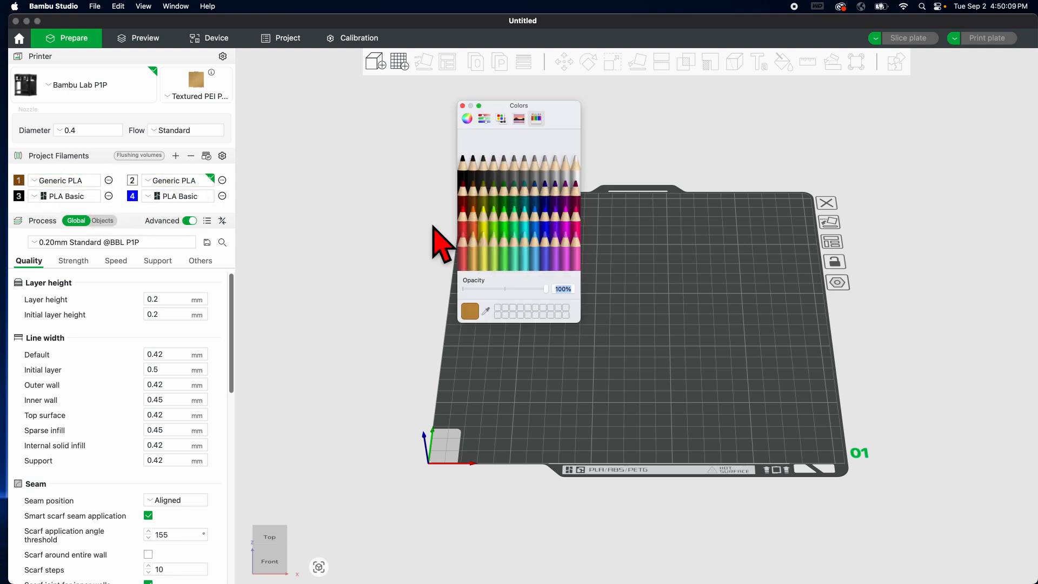
pyautogui.click(466, 202)
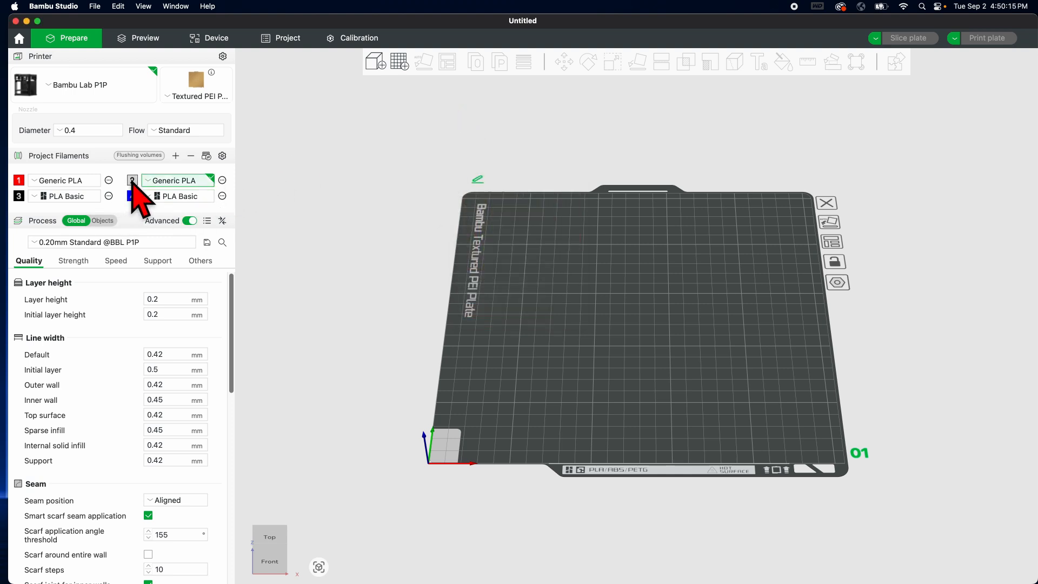
pyautogui.click(132, 180)
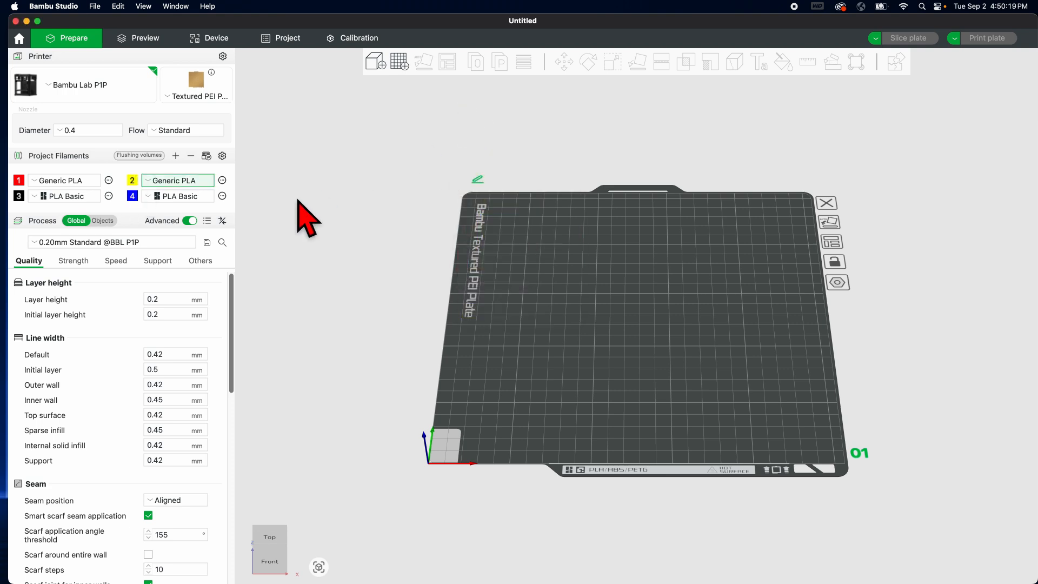
pyautogui.moveTo(130, 236)
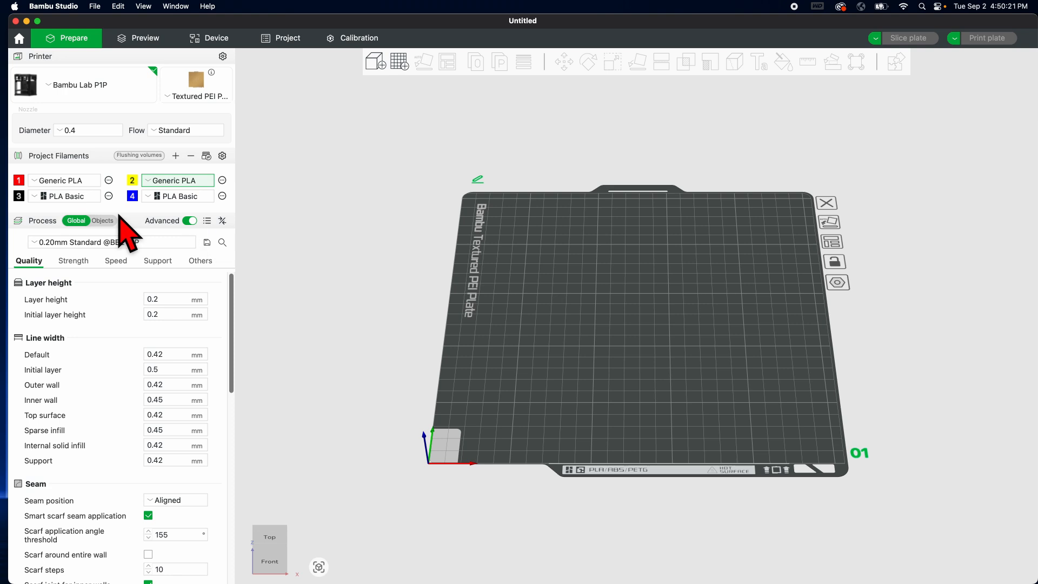
pyautogui.moveTo(92, 242)
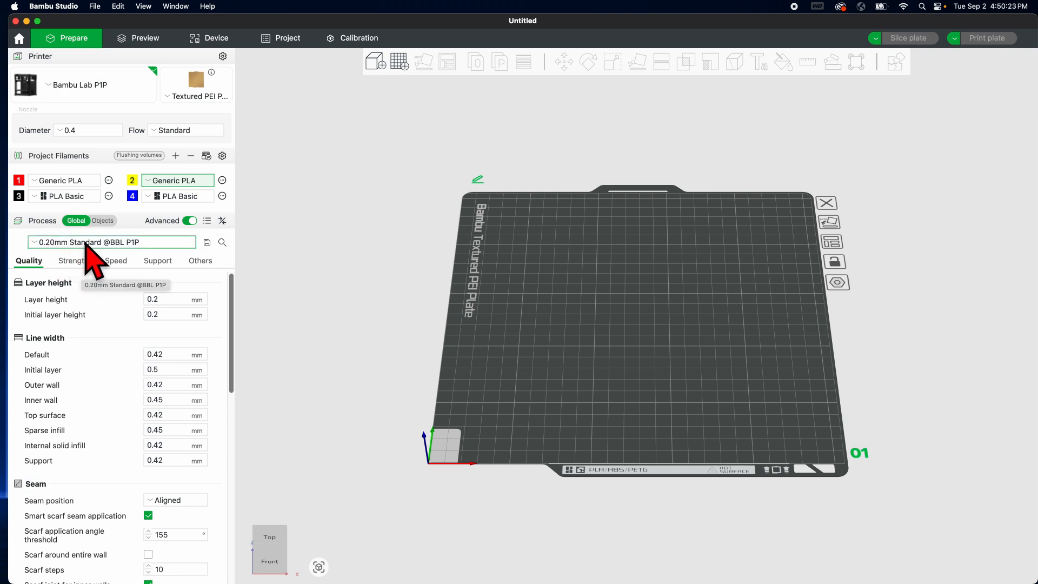
pyautogui.moveTo(65, 278)
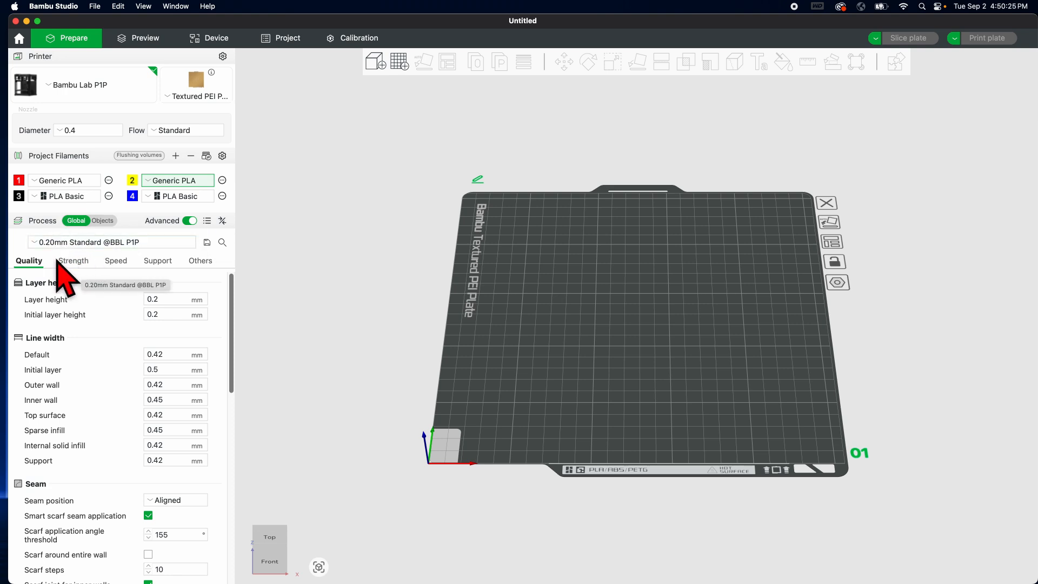
# Enable tree(auto) support with a 30° threshold in the Support settings
pyautogui.scroll(-3)
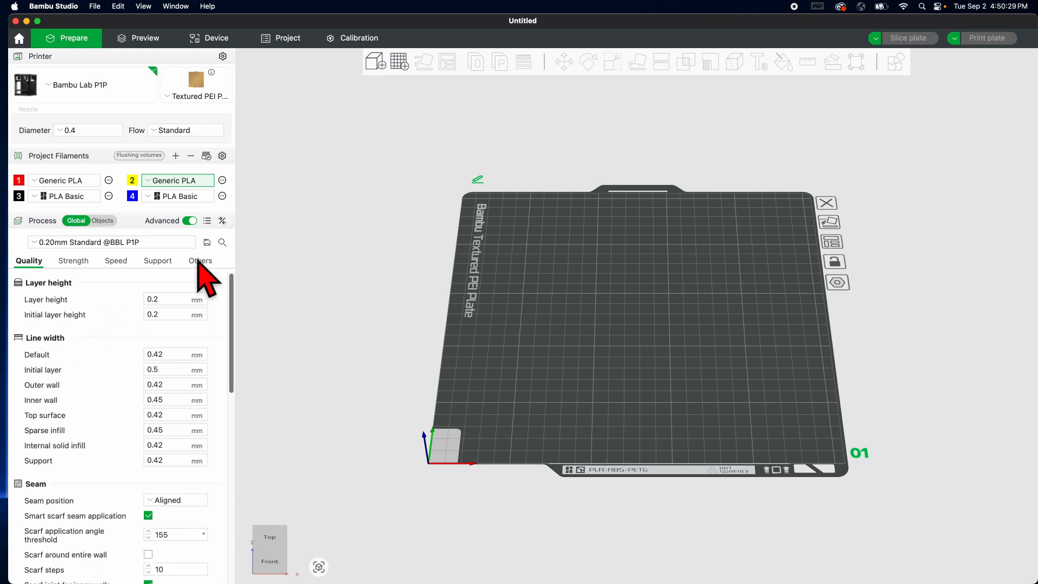
pyautogui.click(157, 260)
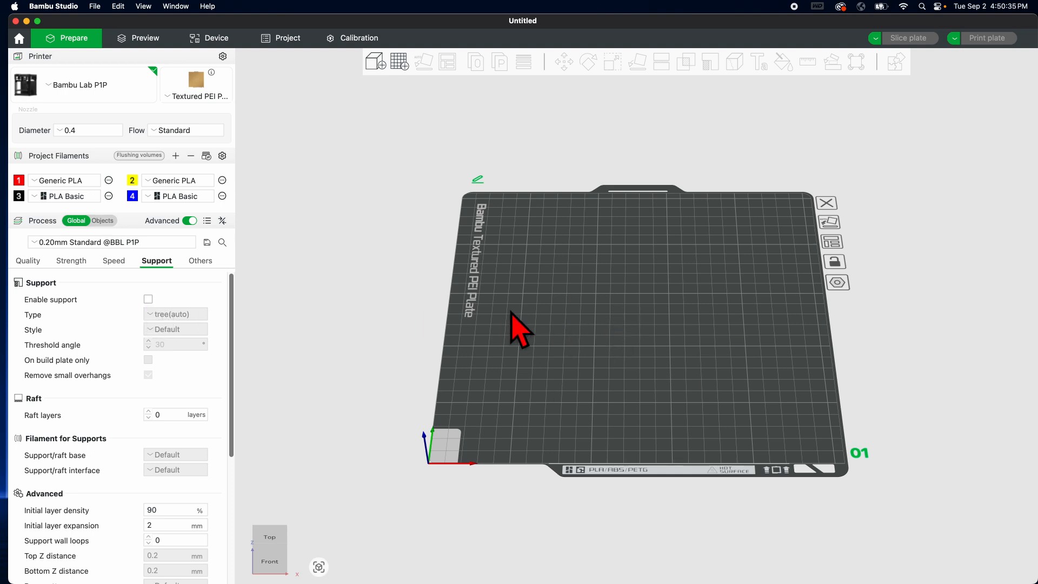
pyautogui.click(148, 299)
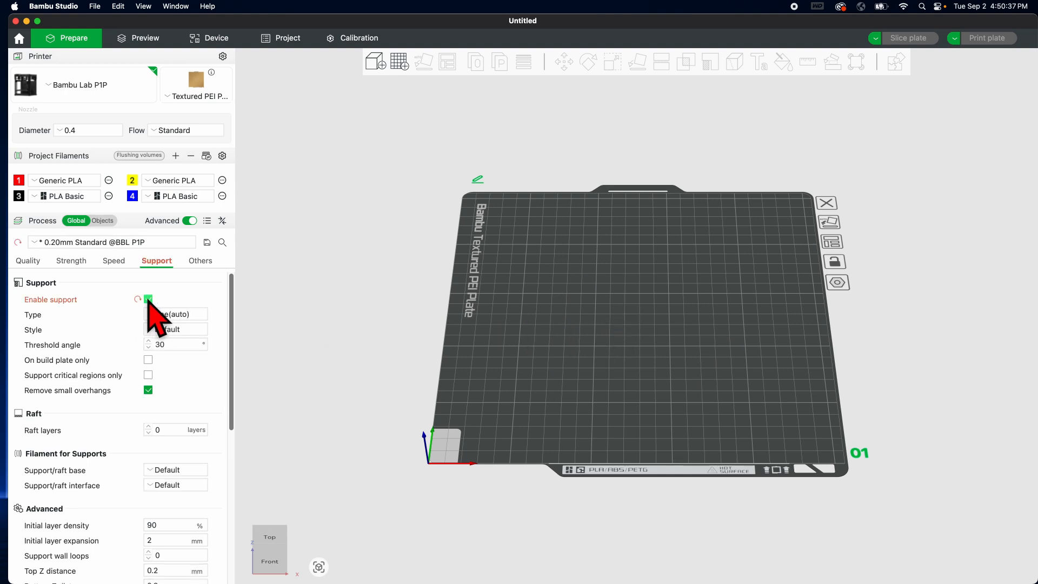
pyautogui.moveTo(148, 304)
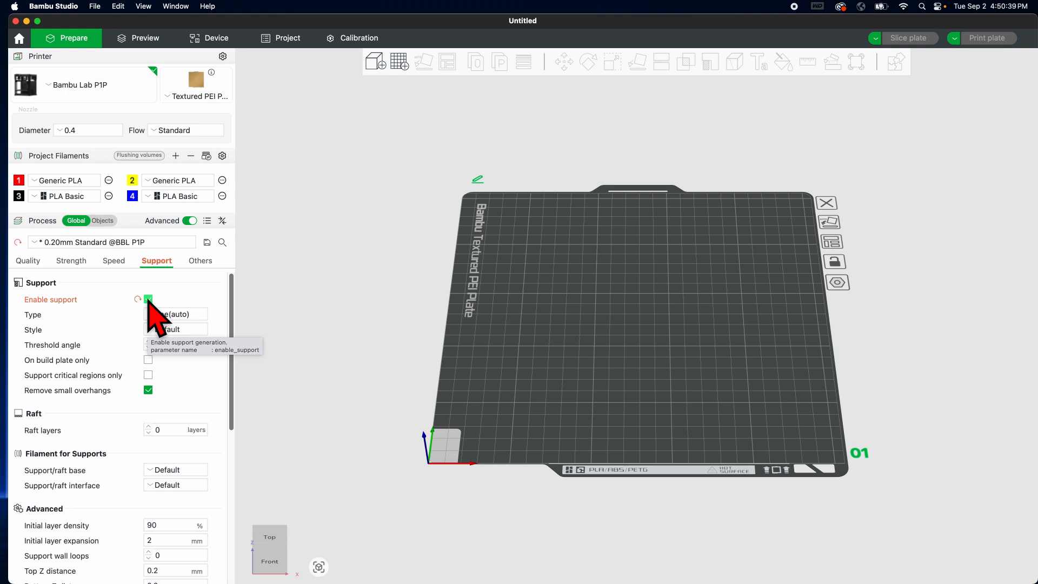
pyautogui.click(147, 299)
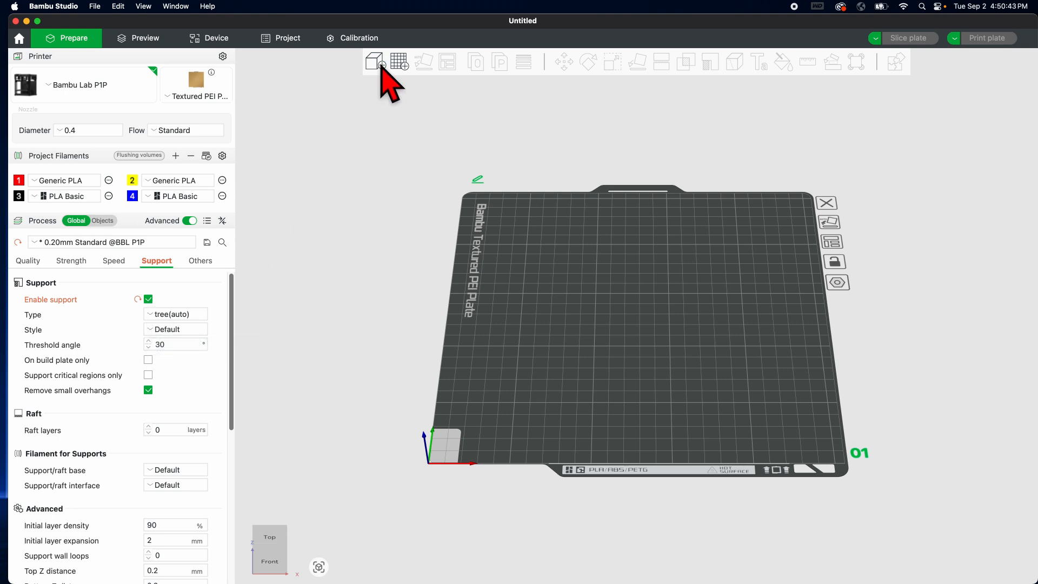
# Import flexi star.3mf so the star model loads on the plate
pyautogui.click(374, 61)
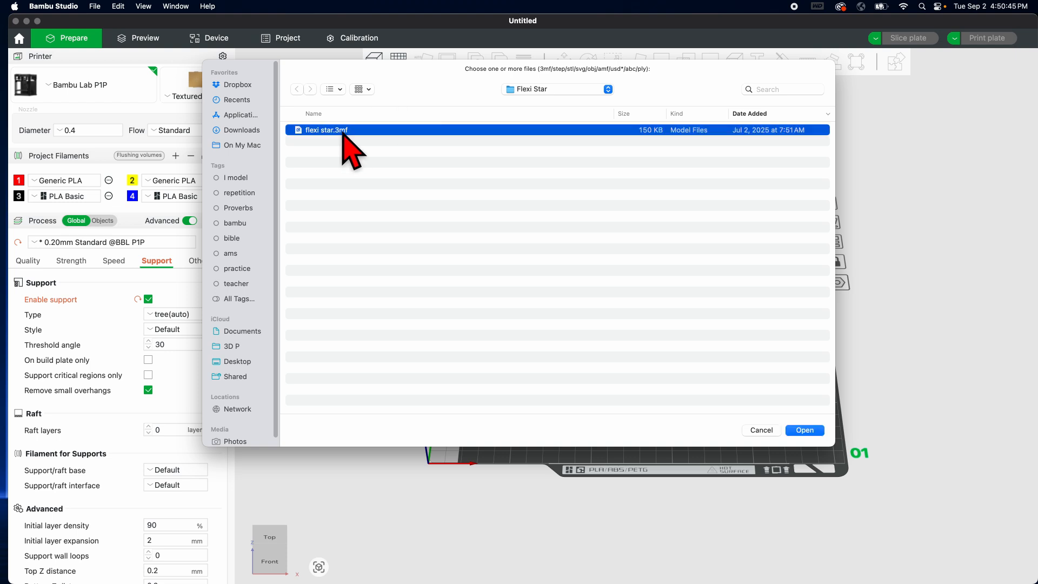
pyautogui.click(804, 430)
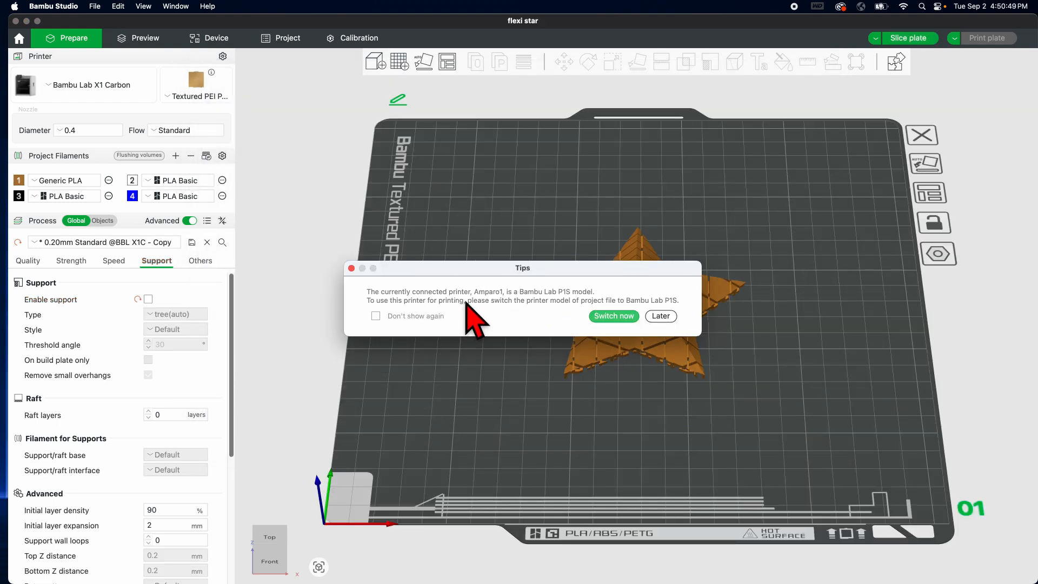
pyautogui.moveTo(486, 311)
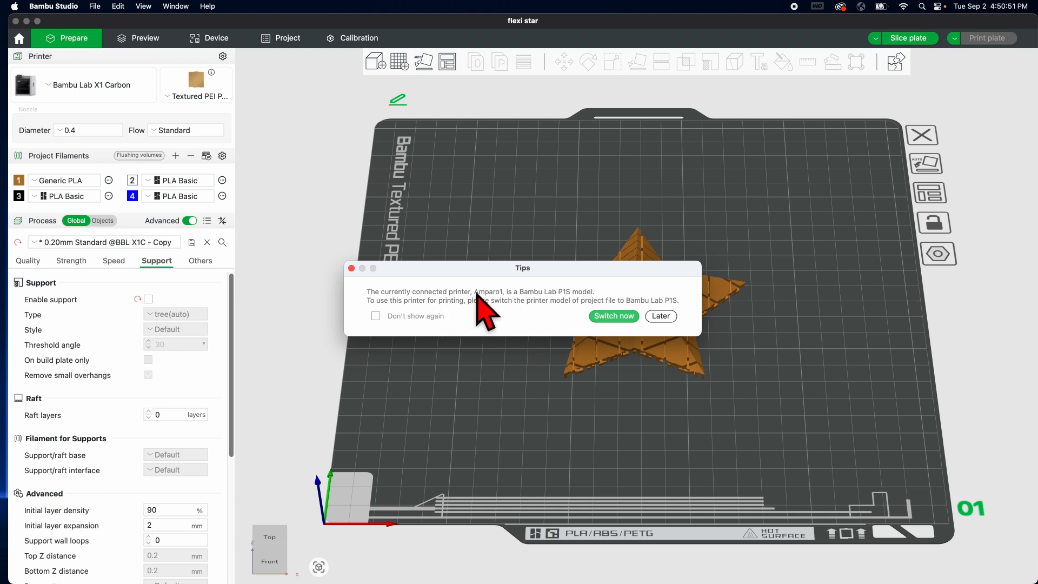
pyautogui.moveTo(516, 316)
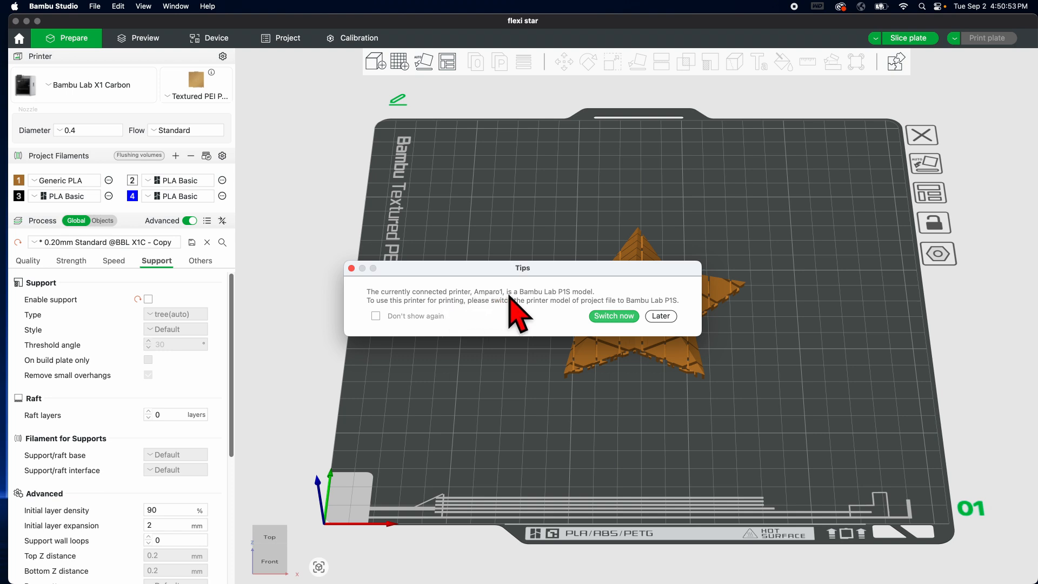
pyautogui.moveTo(573, 311)
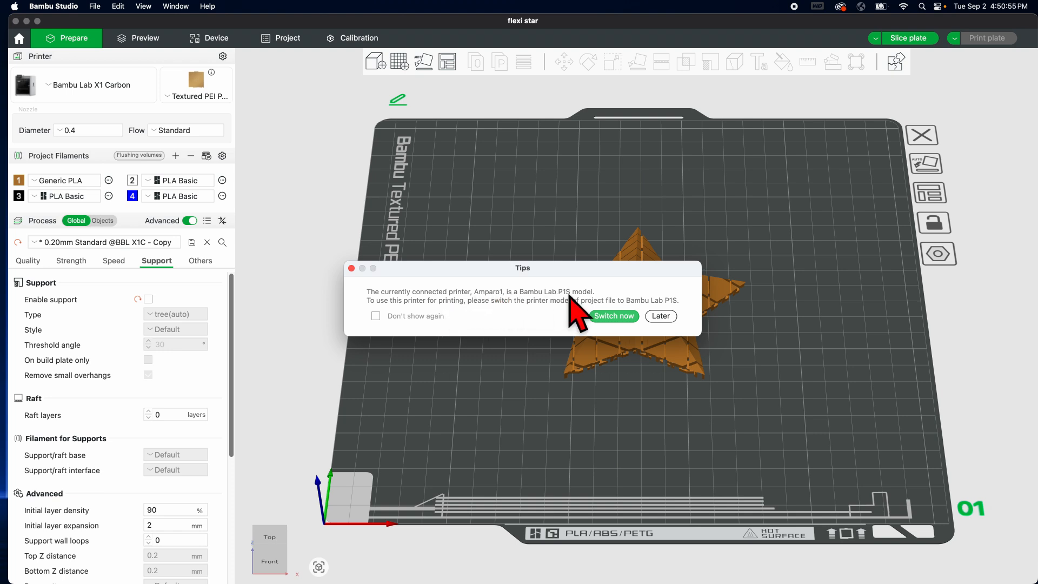
pyautogui.moveTo(588, 314)
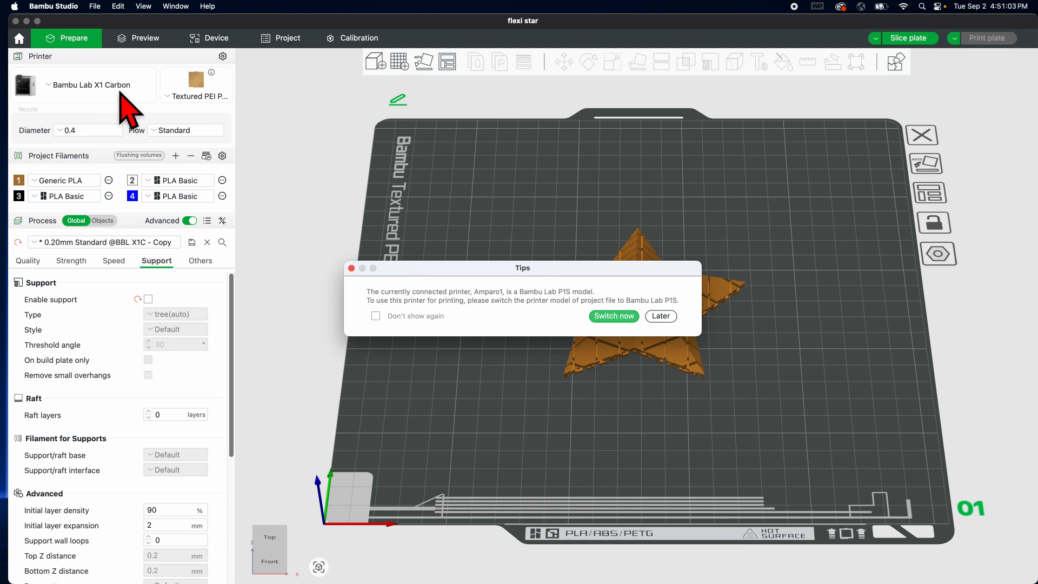
pyautogui.moveTo(395, 316)
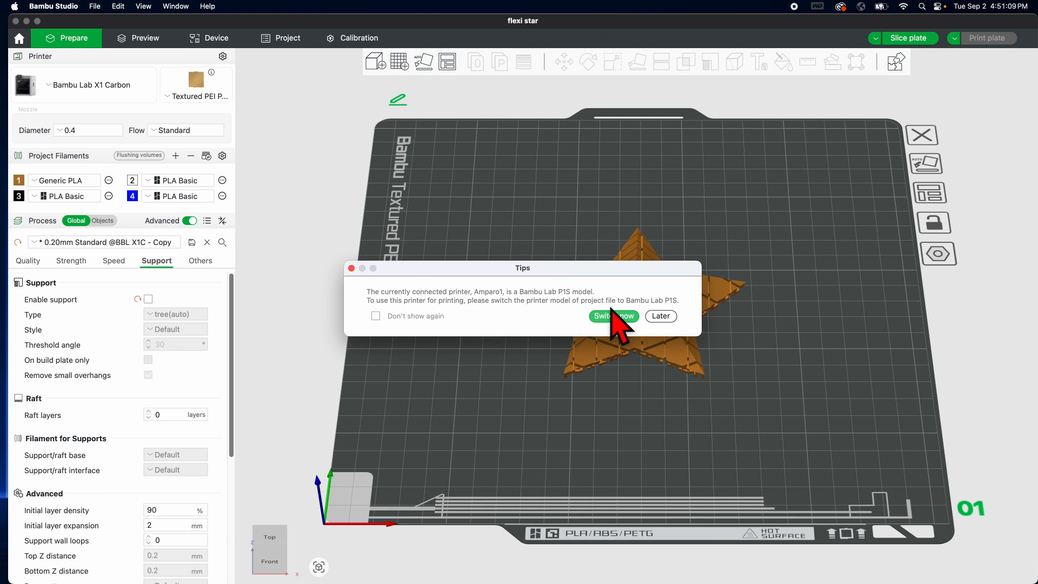
pyautogui.moveTo(660, 316)
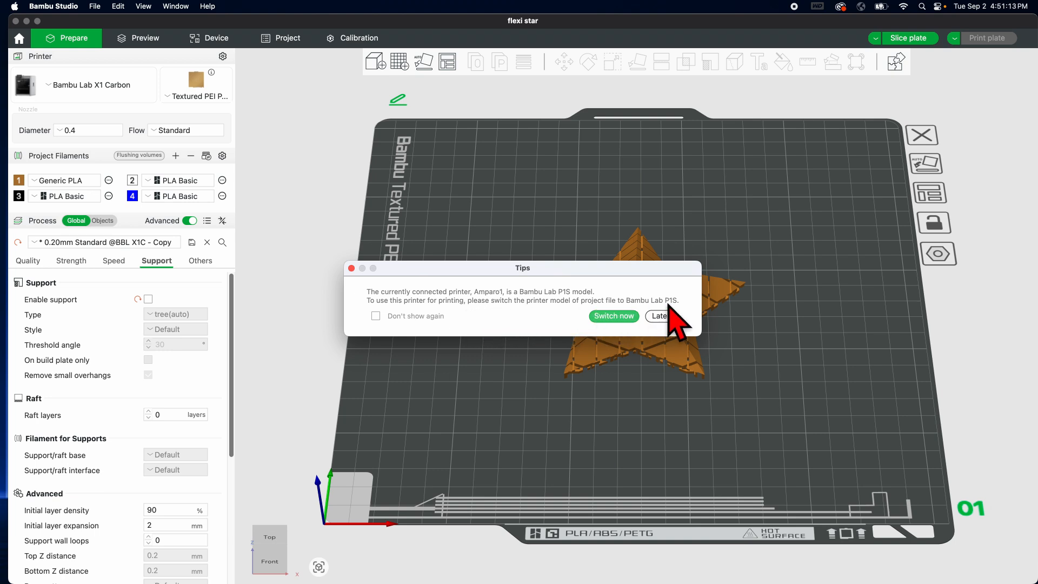
pyautogui.moveTo(613, 316)
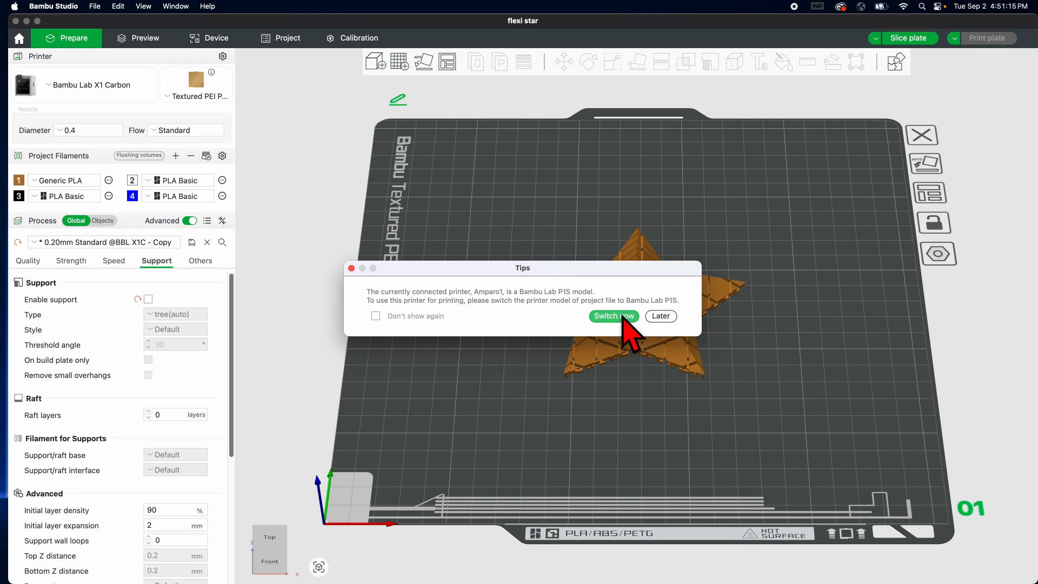
# Switch the project printer to Bambu Lab P1S and start Color Painting on the star
pyautogui.click(613, 316)
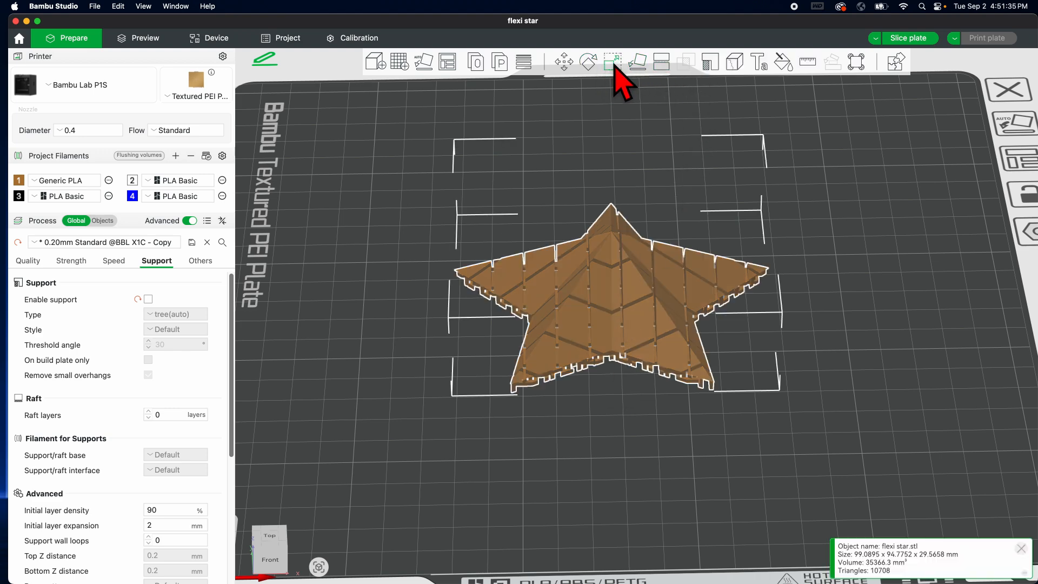
pyautogui.click(783, 61)
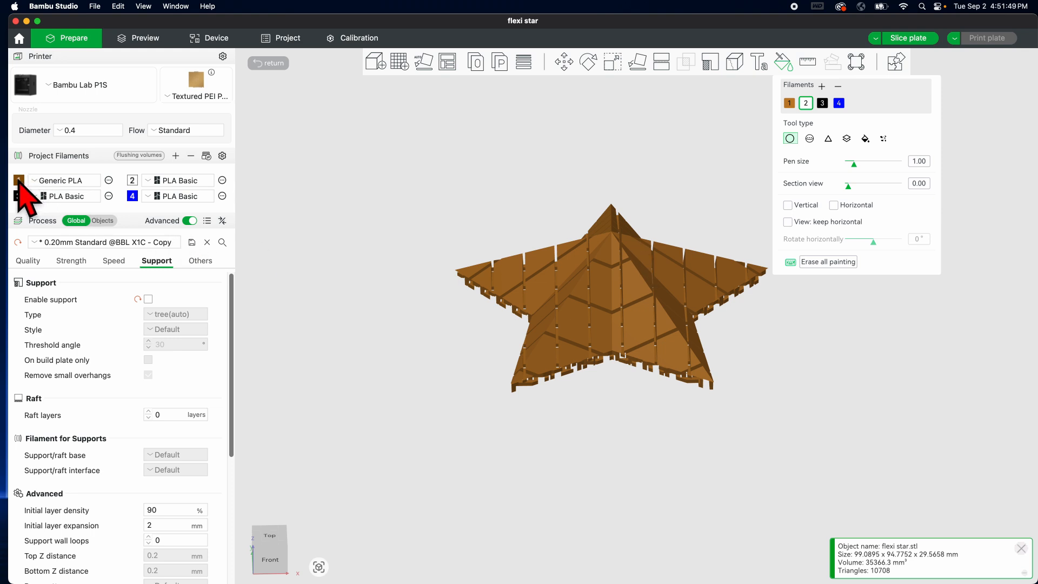
# Recolor filament 1 red and filament 2 yellow, and enlarge the sphere brush to 1.80
pyautogui.click(19, 180)
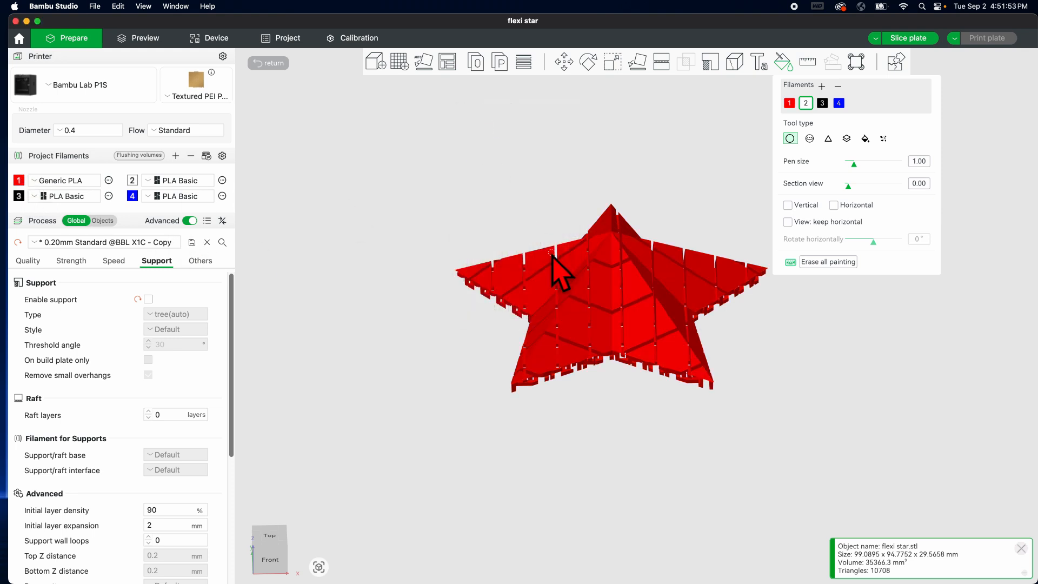
pyautogui.moveTo(701, 304)
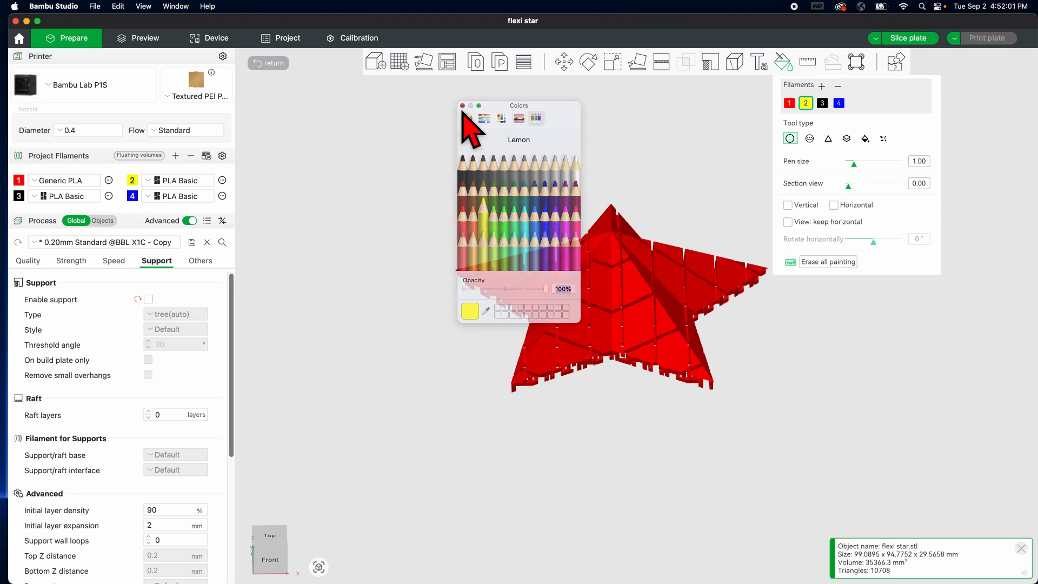
pyautogui.click(463, 106)
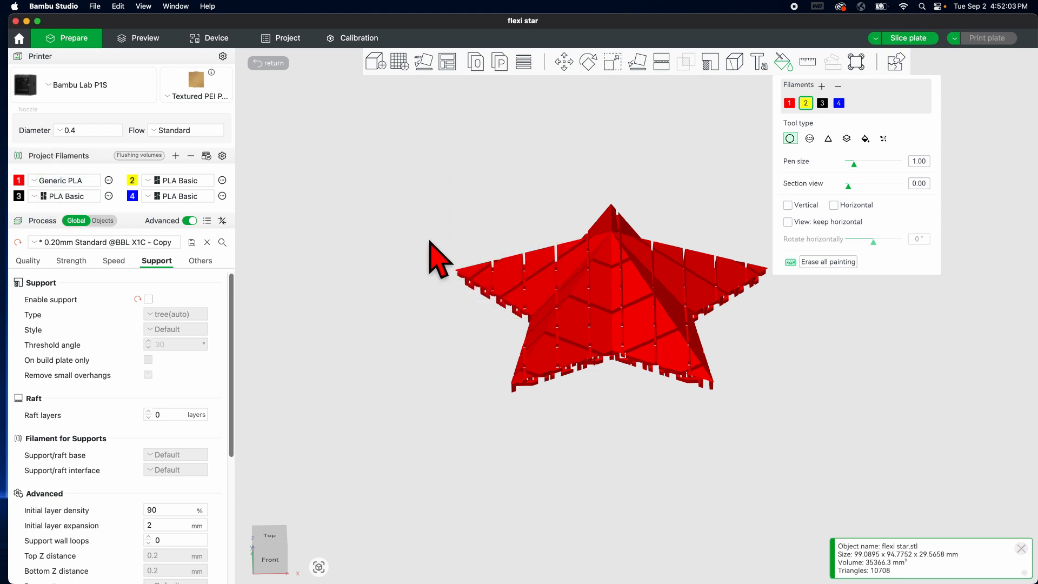
pyautogui.moveTo(806, 103)
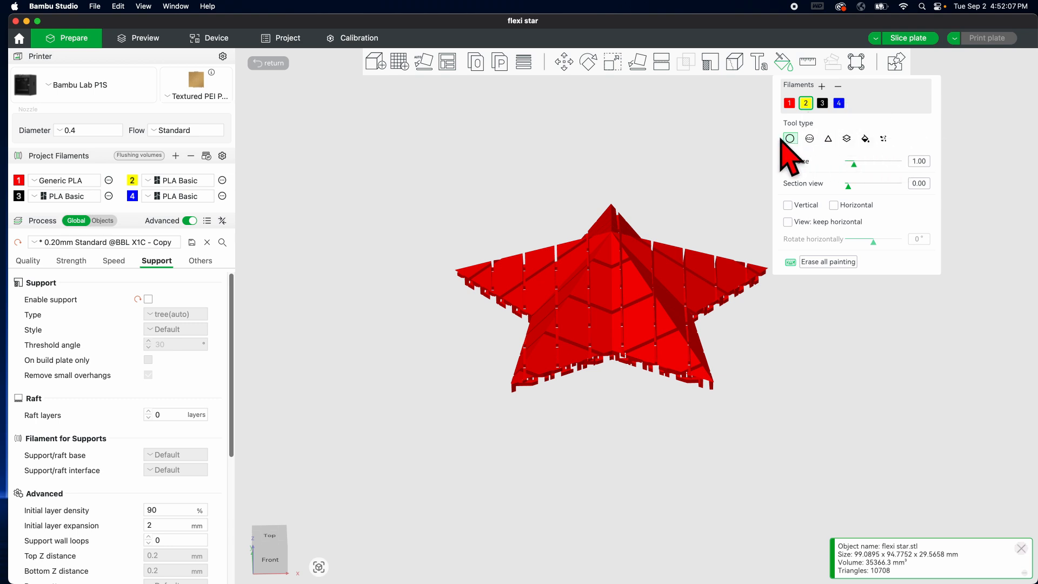
pyautogui.moveTo(801, 156)
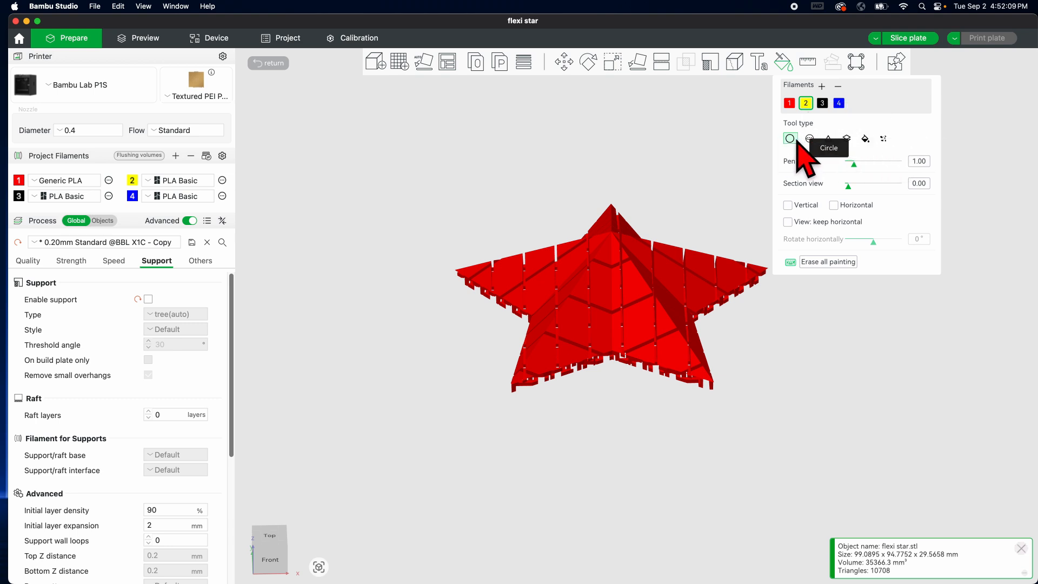
pyautogui.moveTo(836, 225)
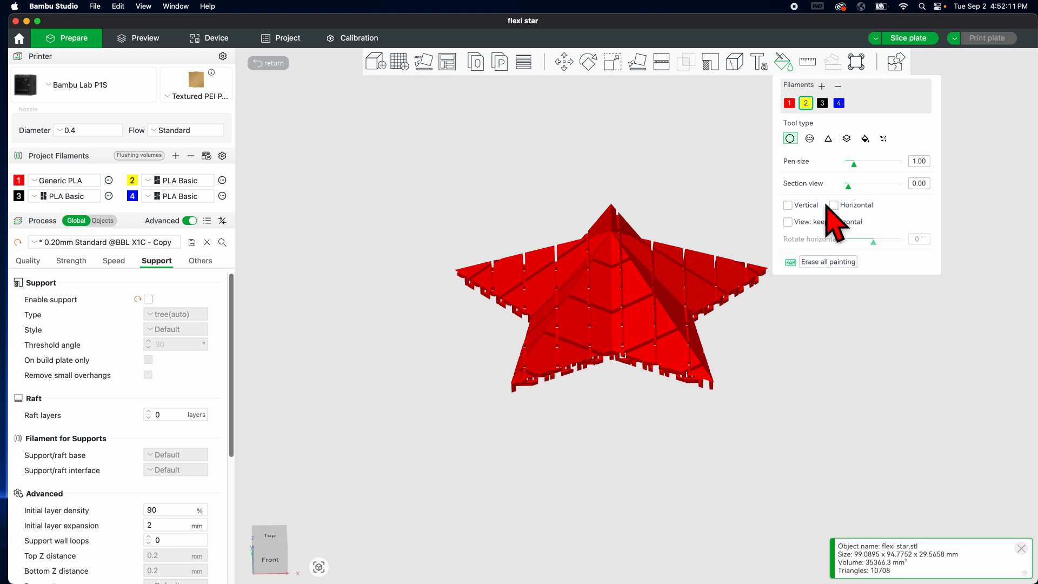
pyautogui.moveTo(853, 163); pyautogui.dragTo(857, 163)
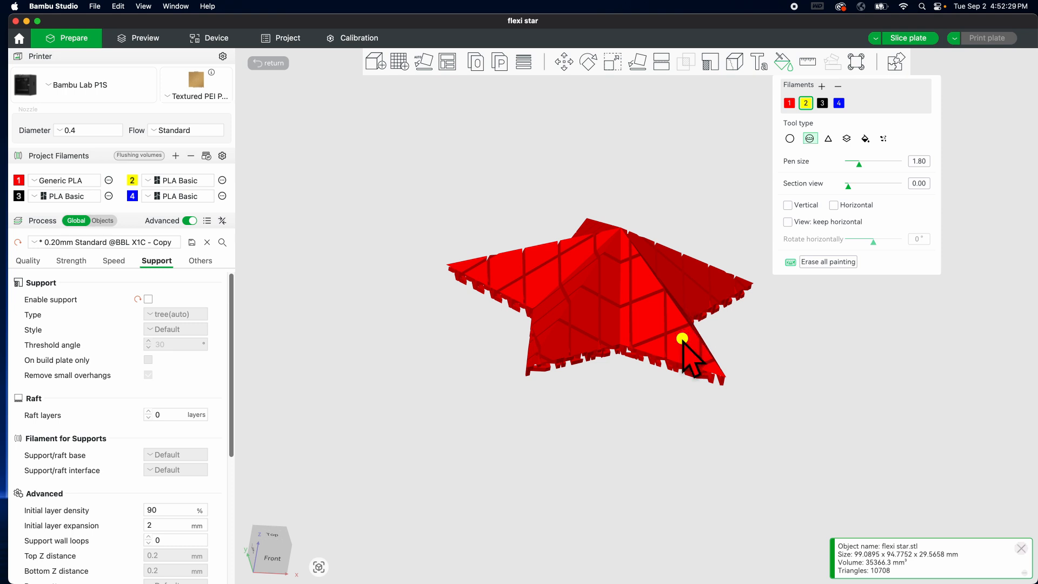
pyautogui.moveTo(682, 345); pyautogui.dragTo(741, 371)
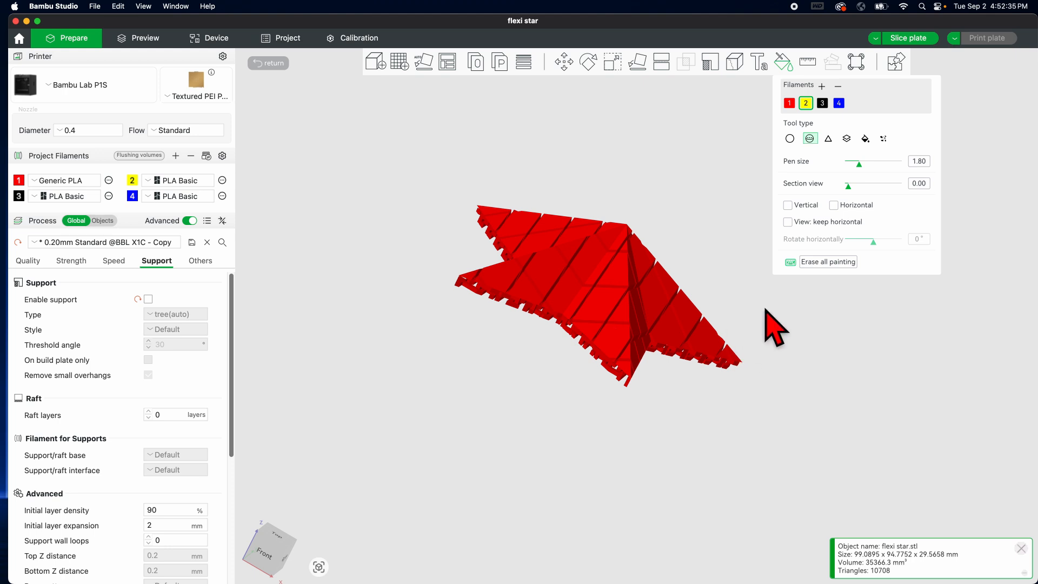
# Paint a few yellow triangles near the star's tip using the Triangle tool
pyautogui.click(828, 138)
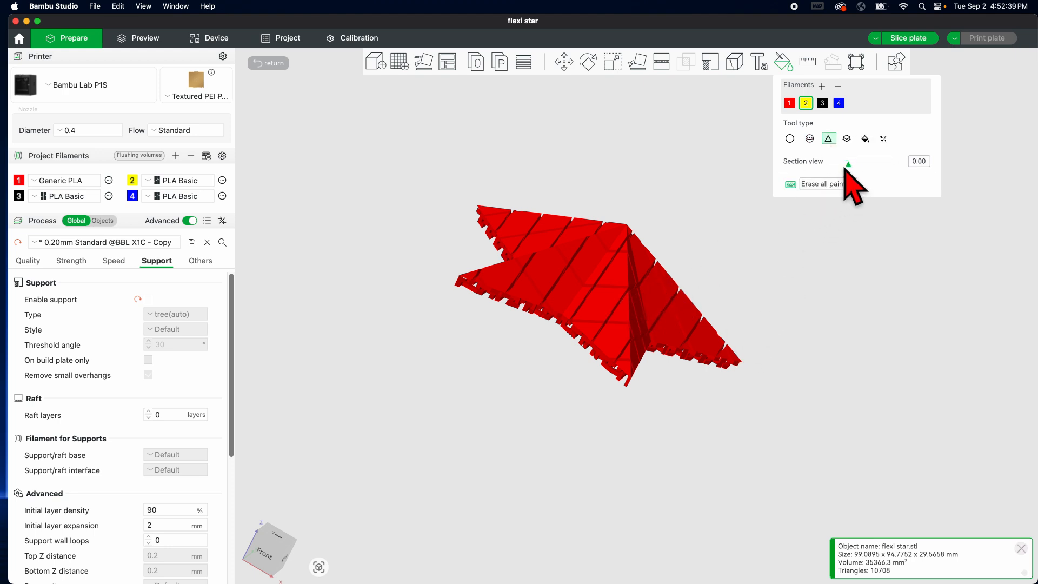
pyautogui.moveTo(858, 163); pyautogui.dragTo(854, 163)
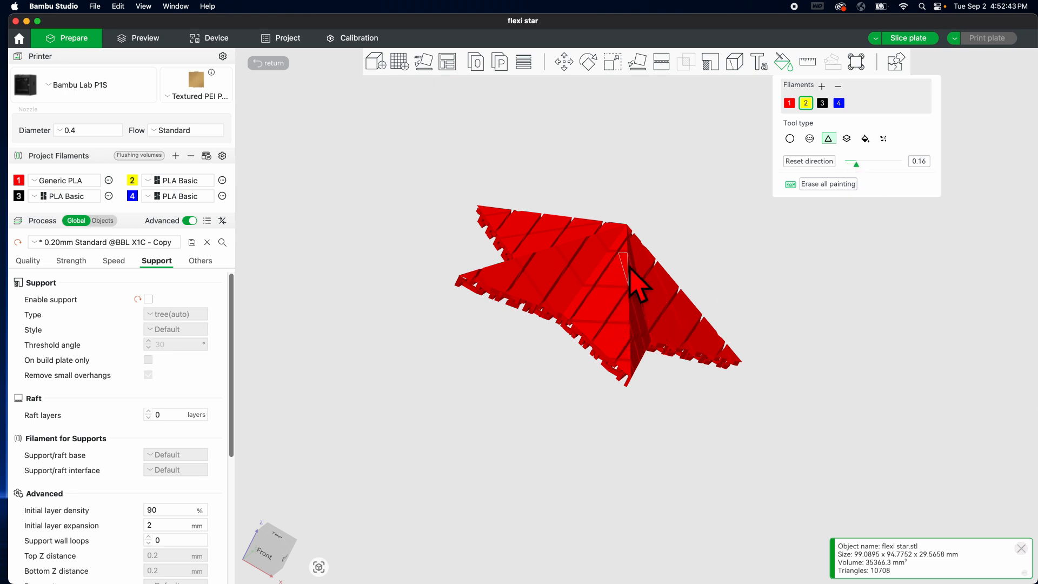
pyautogui.click(612, 271)
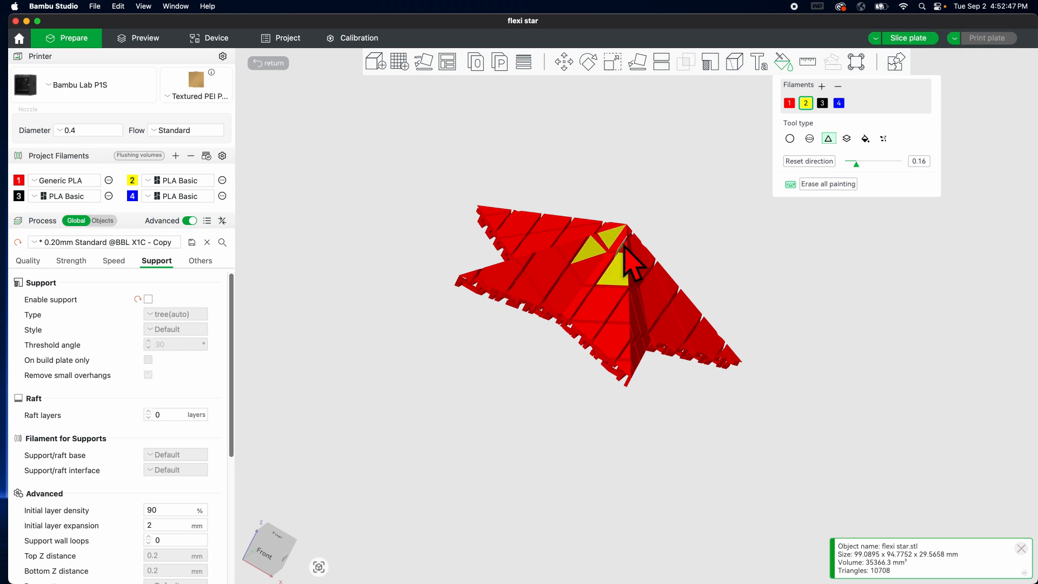
pyautogui.click(610, 251)
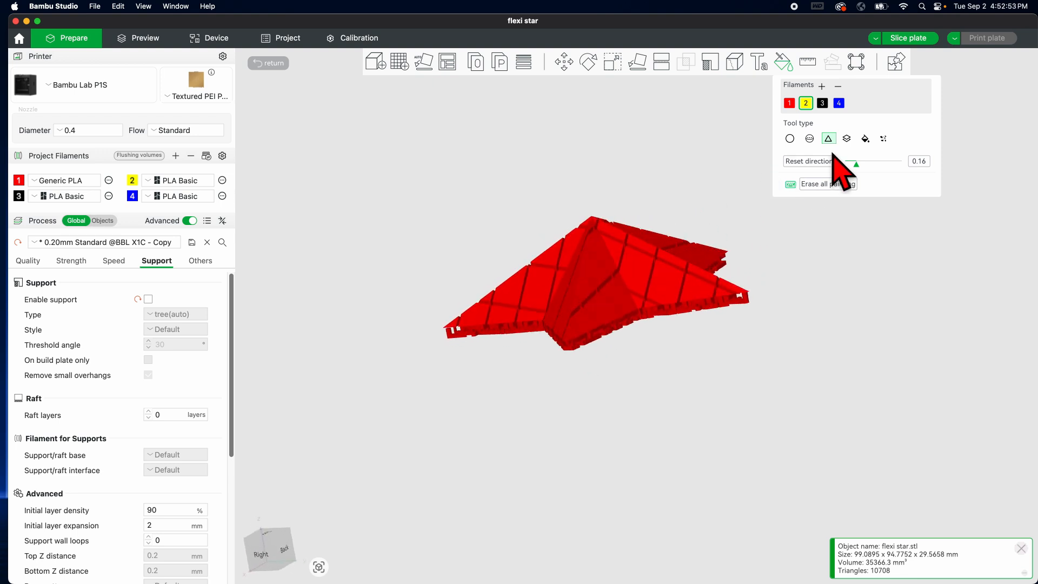
# Switch painting to Height Range, widen the band to 0.61, and preview stripes on the star
pyautogui.click(846, 138)
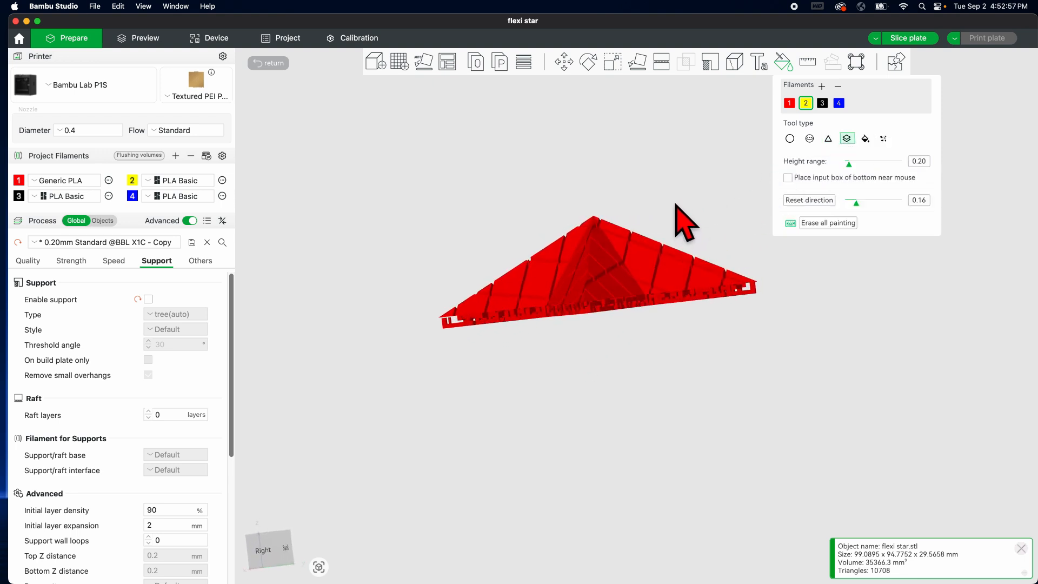
pyautogui.click(635, 297)
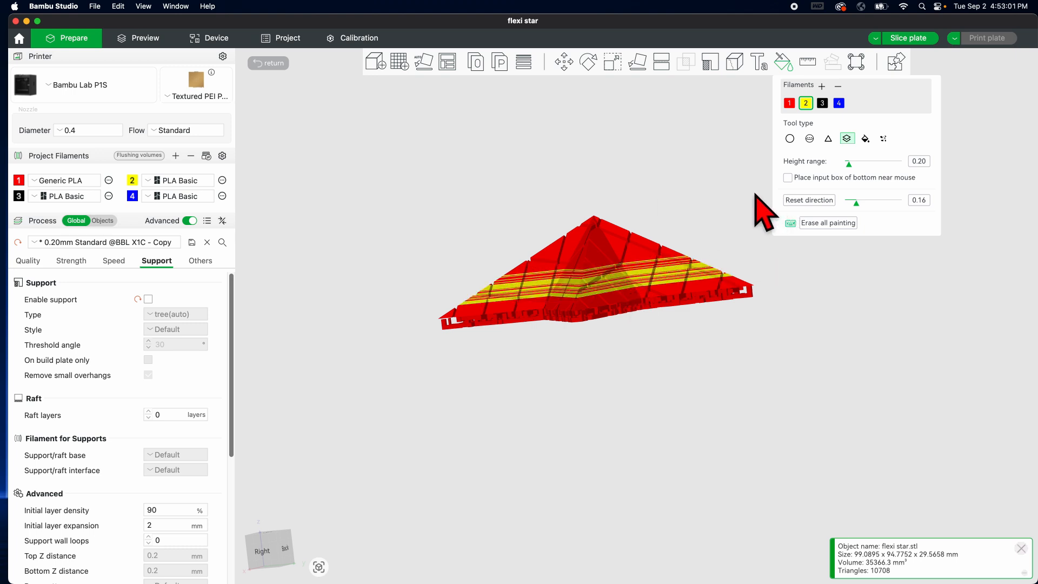
pyautogui.click(827, 222)
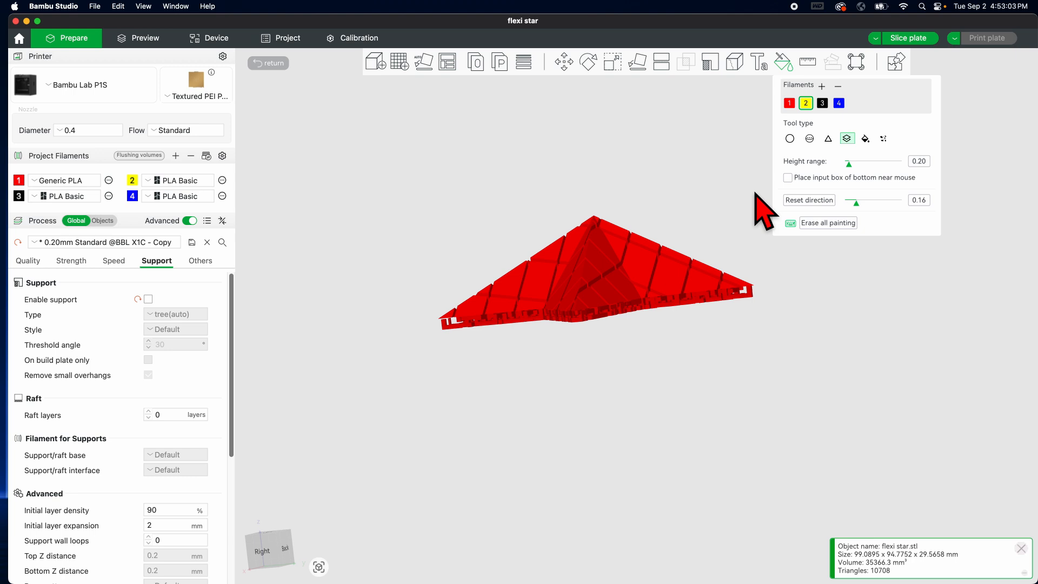
pyautogui.moveTo(847, 161); pyautogui.dragTo(857, 161)
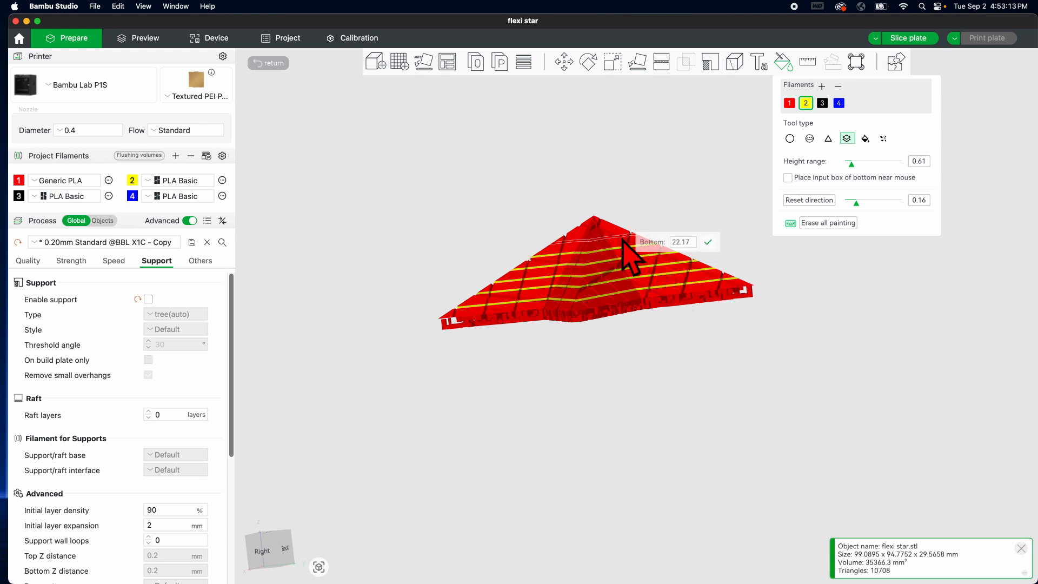
pyautogui.moveTo(636, 311)
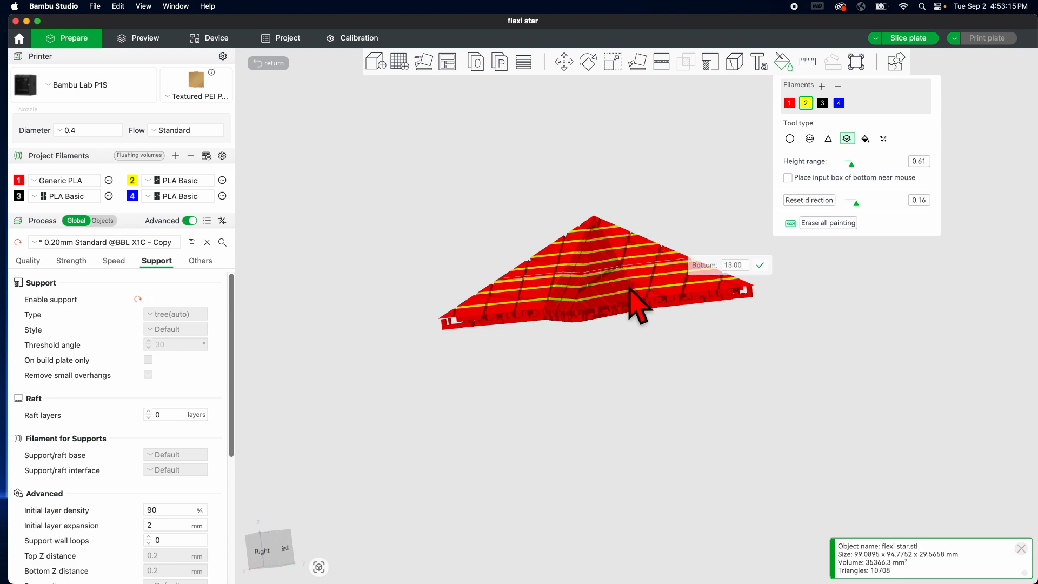
pyautogui.moveTo(636, 304); pyautogui.dragTo(735, 248)
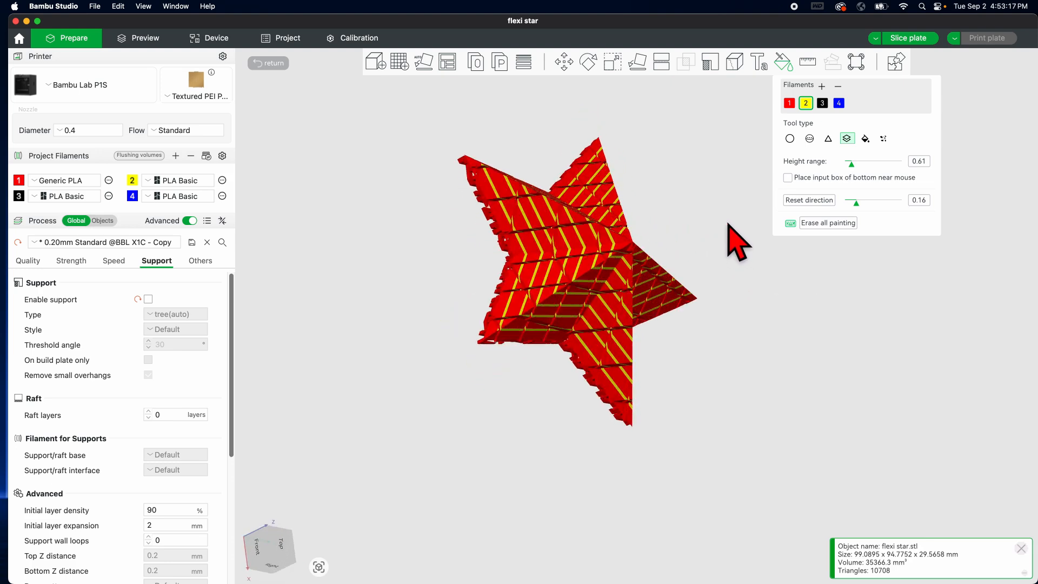
pyautogui.moveTo(735, 238); pyautogui.dragTo(718, 225)
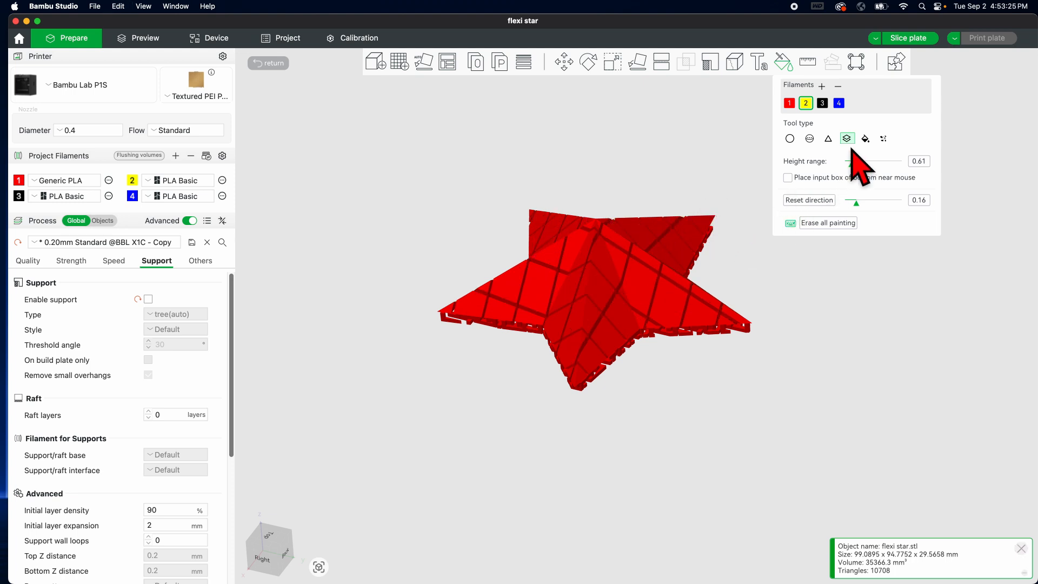
pyautogui.moveTo(847, 138)
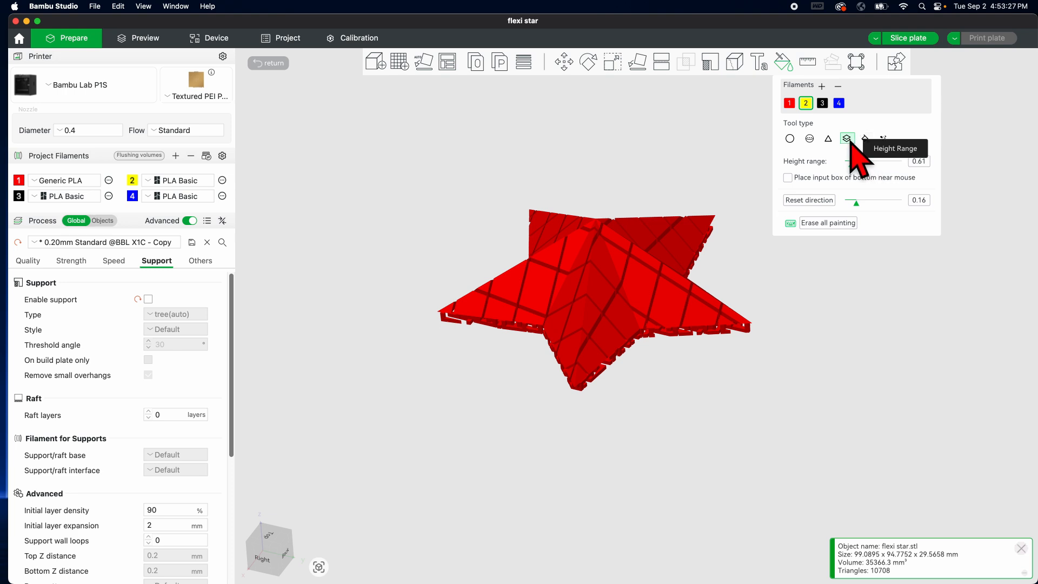
pyautogui.moveTo(864, 138)
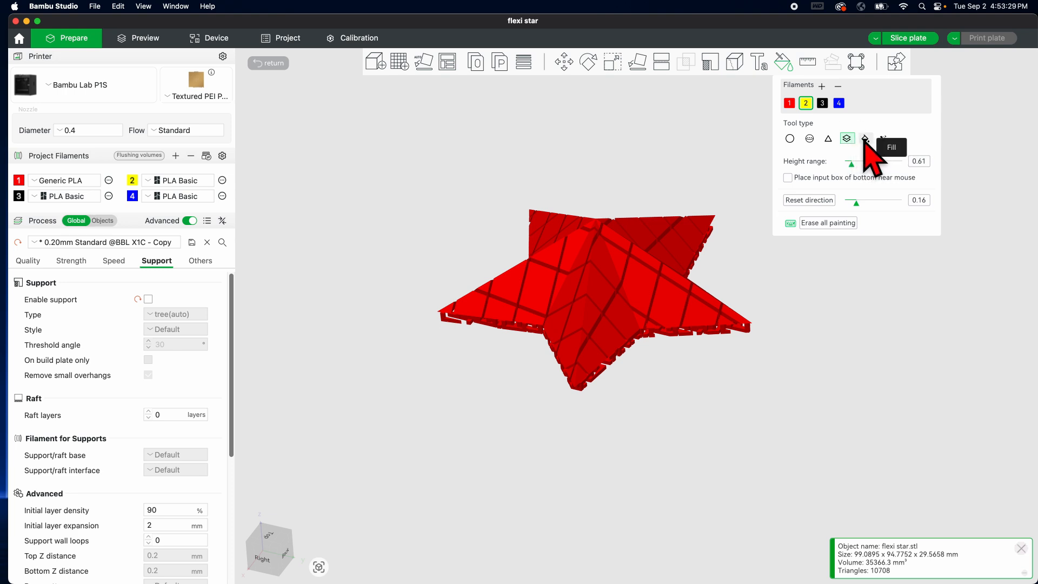
pyautogui.moveTo(867, 153)
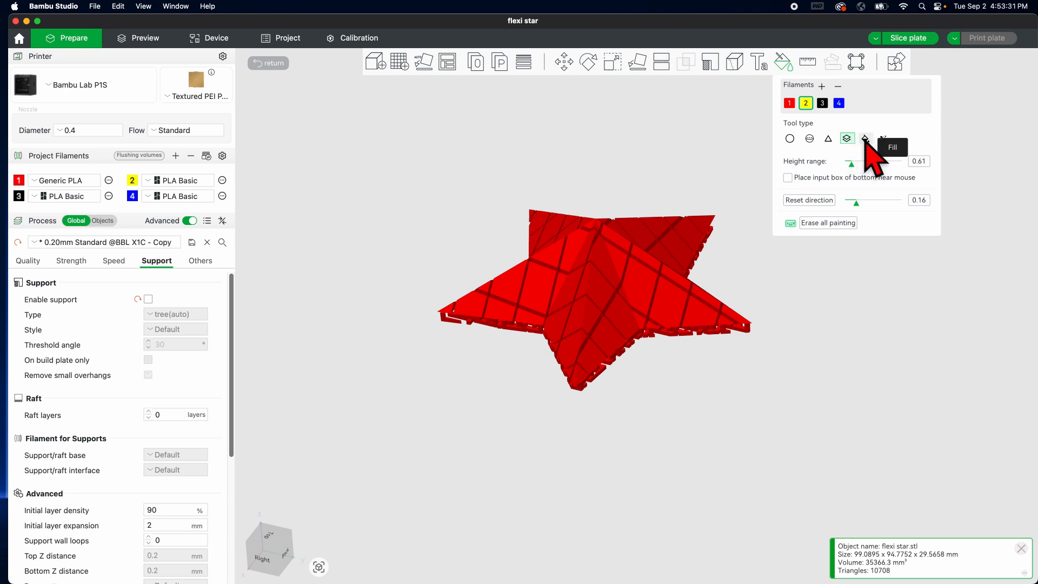
# Select Smart fill with edge detection at 30°, then orbit around the red star
pyautogui.click(865, 139)
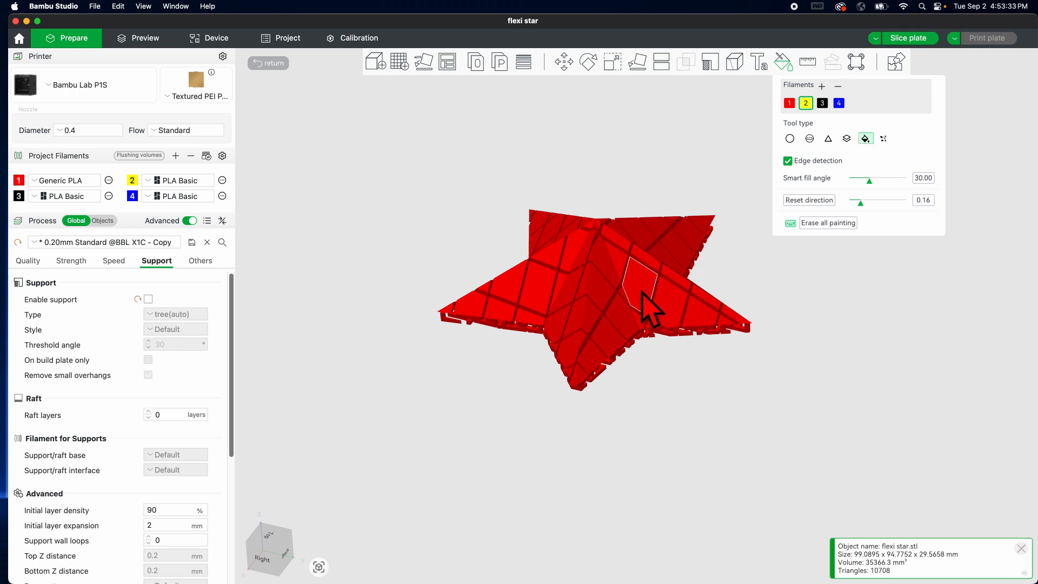
pyautogui.click(635, 278)
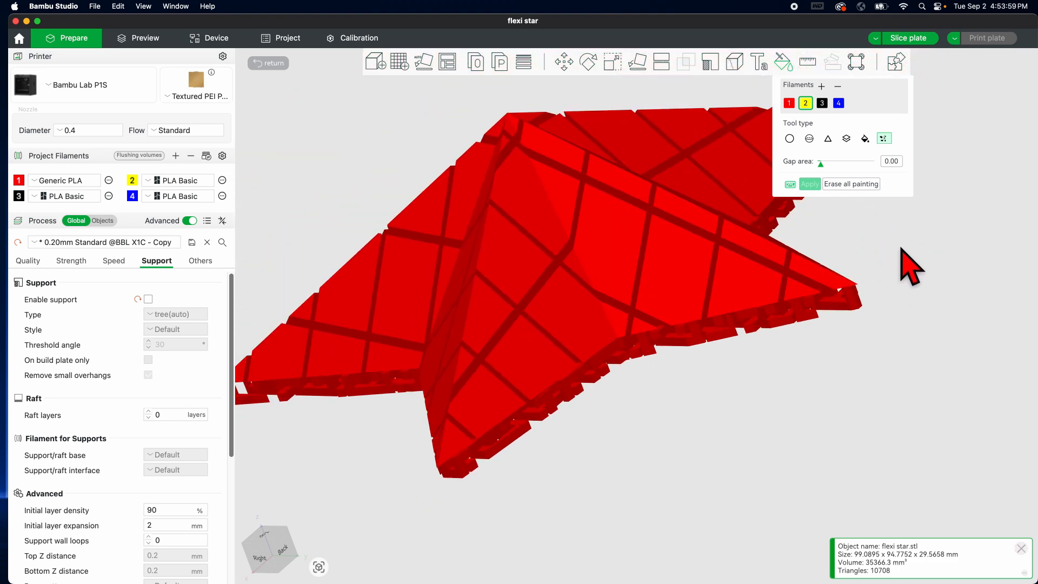
pyautogui.moveTo(910, 265); pyautogui.dragTo(887, 285)
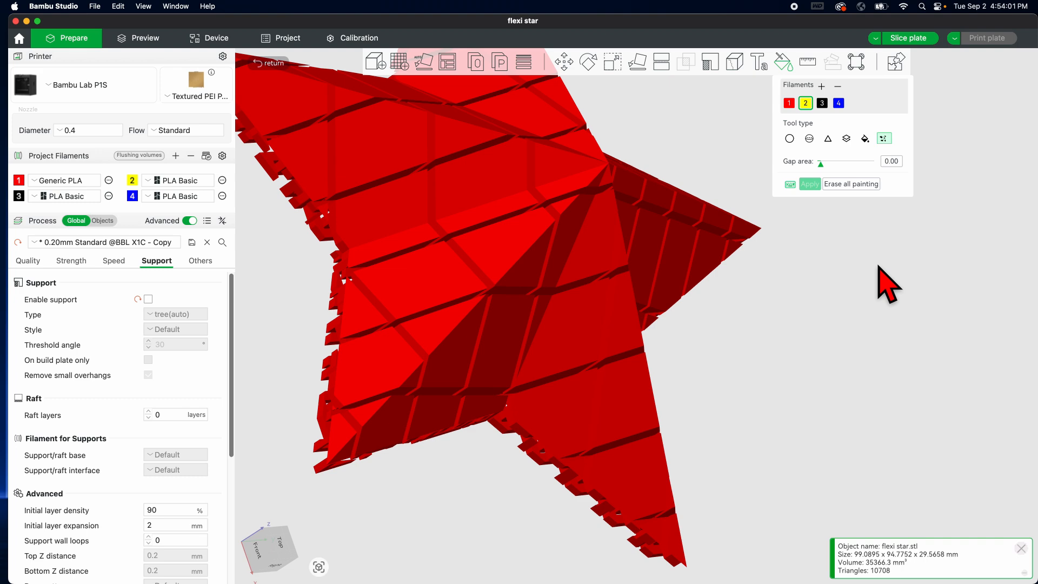
pyautogui.moveTo(887, 285); pyautogui.dragTo(715, 258)
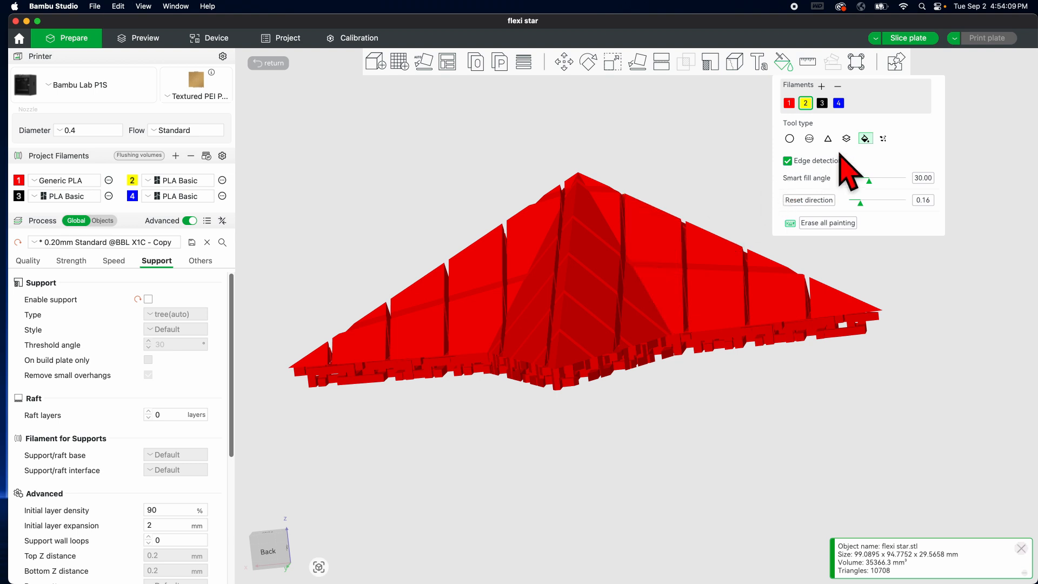
# Paint yellow height bands at 8.00 and recolour filament 1 green
pyautogui.click(845, 139)
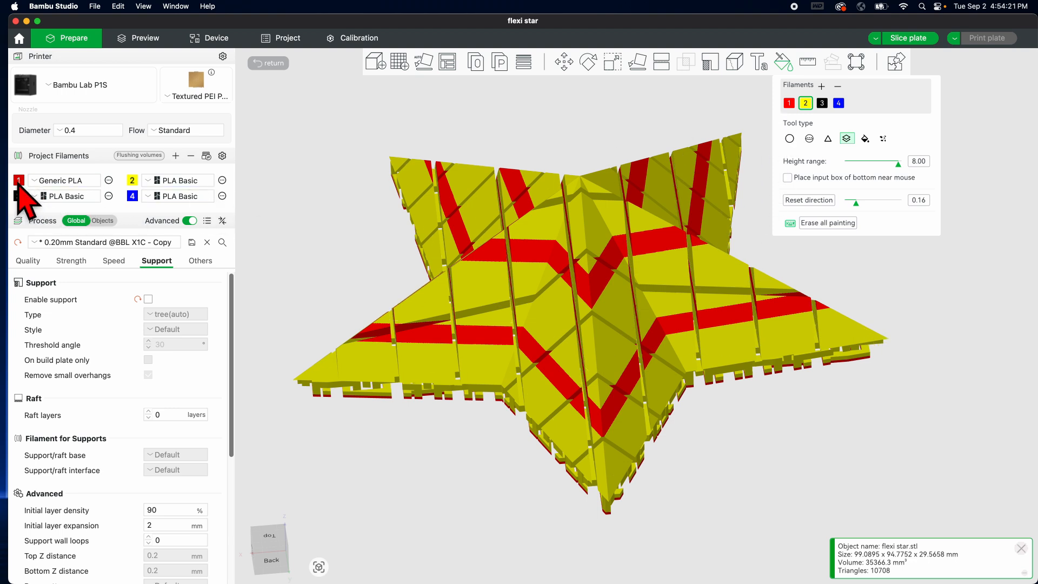
pyautogui.click(18, 195)
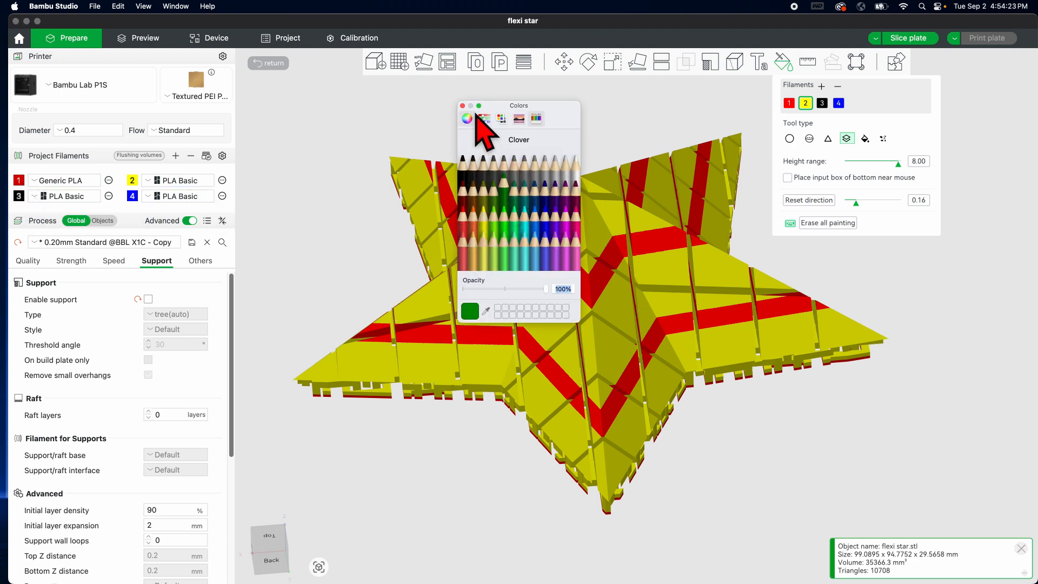
pyautogui.click(461, 106)
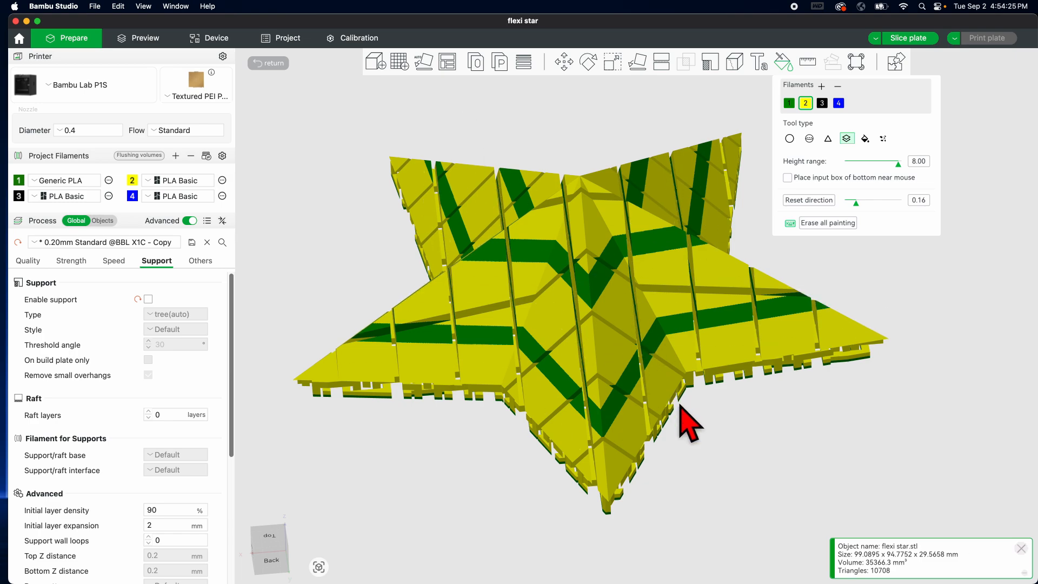
pyautogui.moveTo(688, 423); pyautogui.dragTo(626, 278)
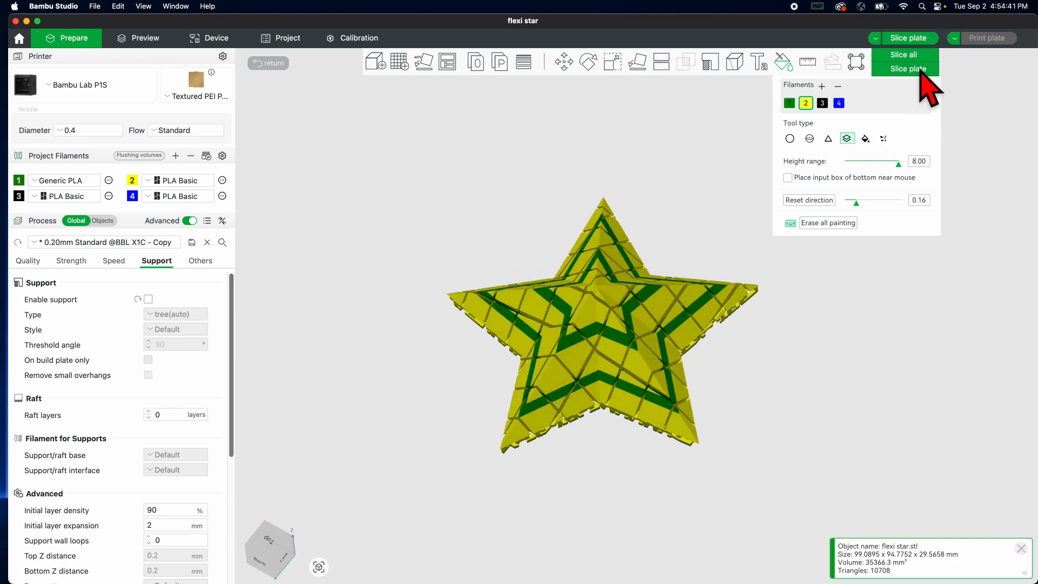
pyautogui.moveTo(768, 277)
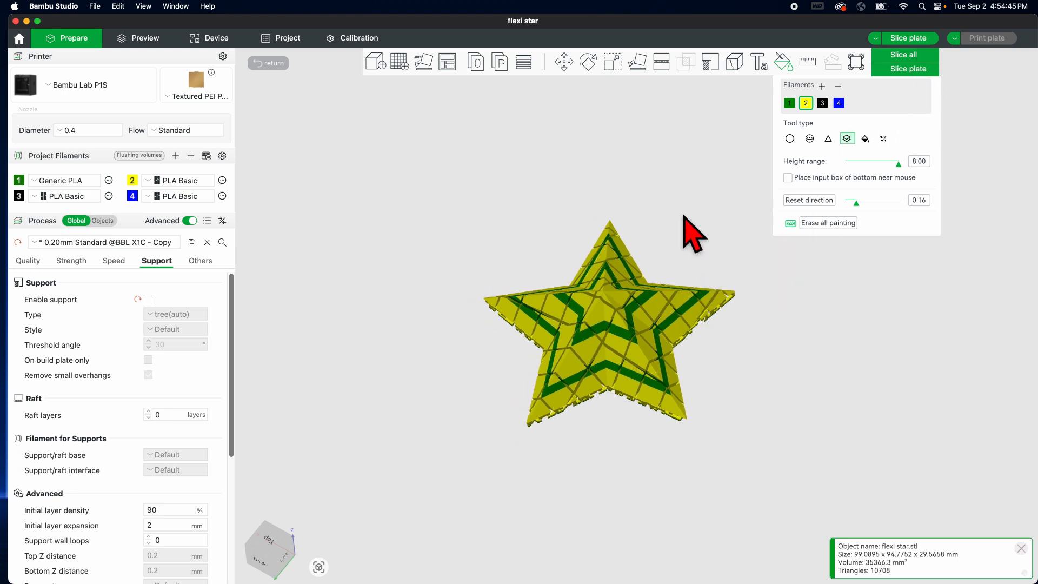
pyautogui.moveTo(253, 130)
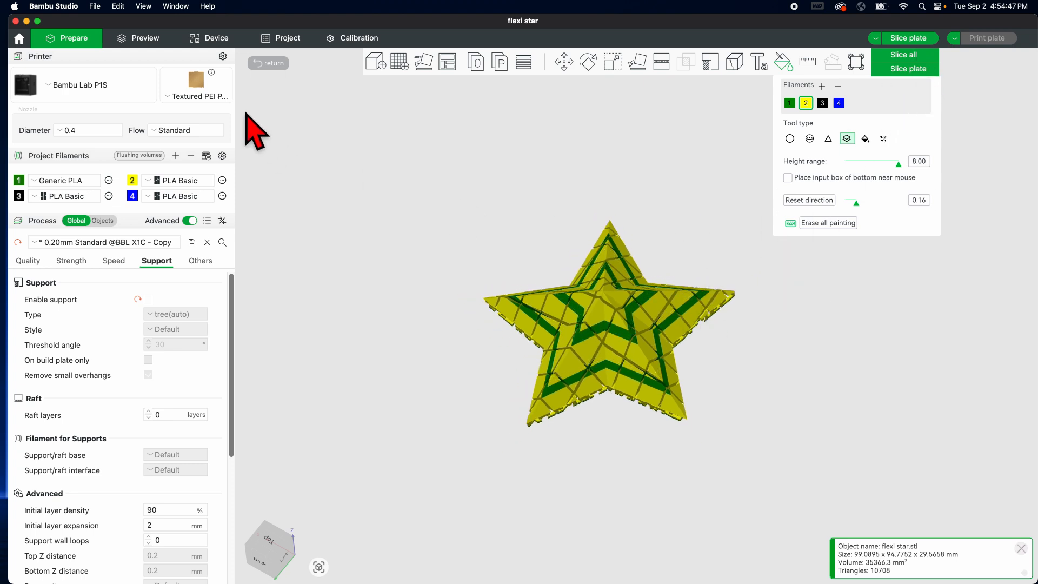
# Slice the plate, review the 1h56m estimate, and dismiss the floating-regions warning
pyautogui.click(144, 38)
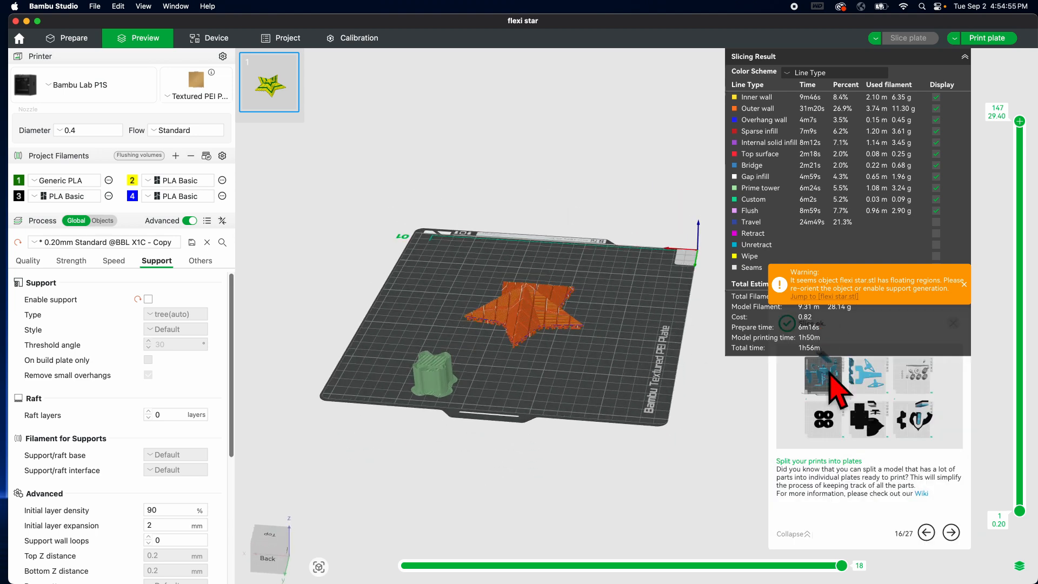
pyautogui.moveTo(833, 430)
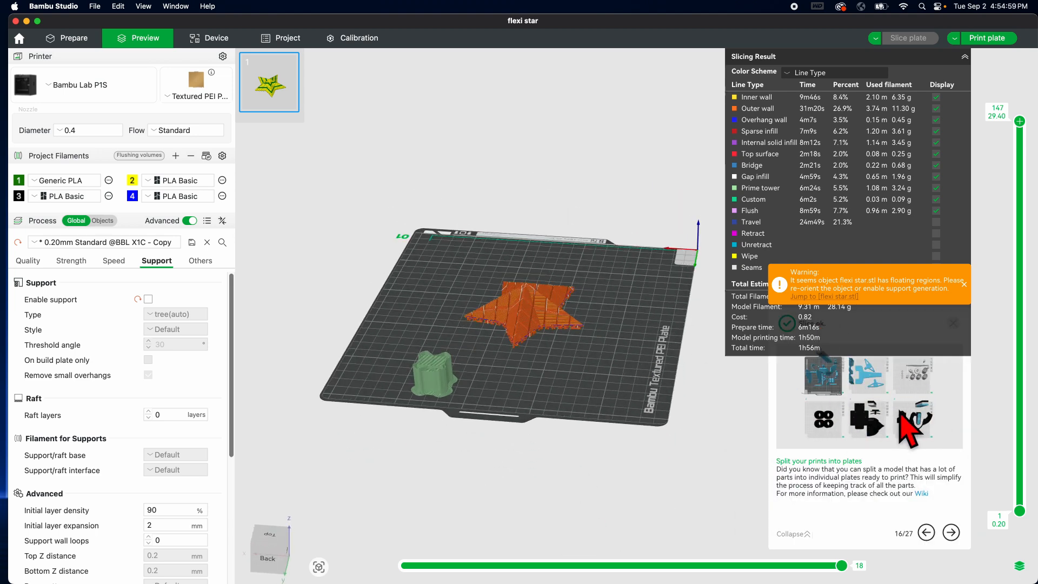
pyautogui.moveTo(940, 69)
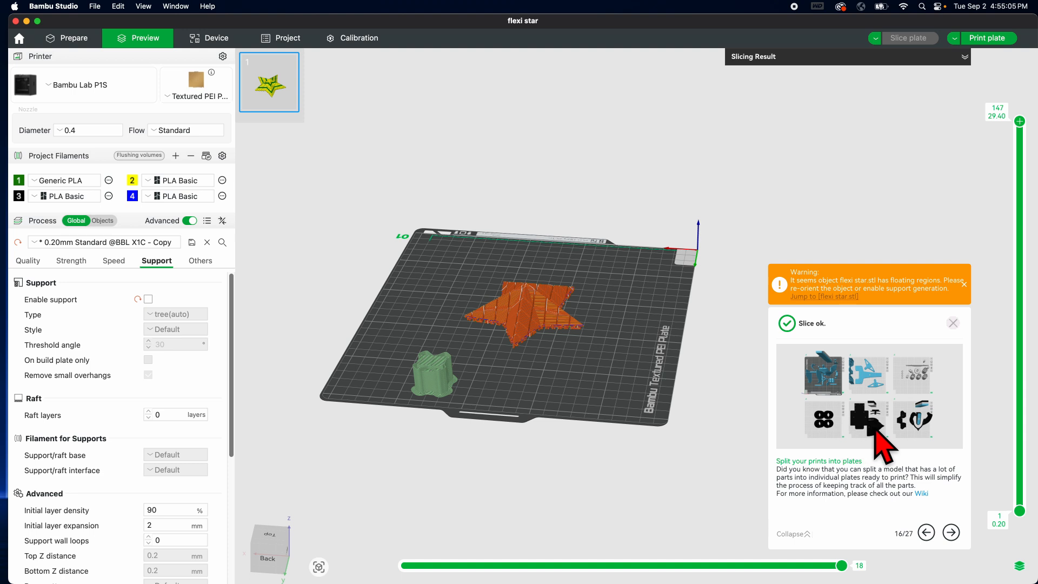
pyautogui.moveTo(693, 397)
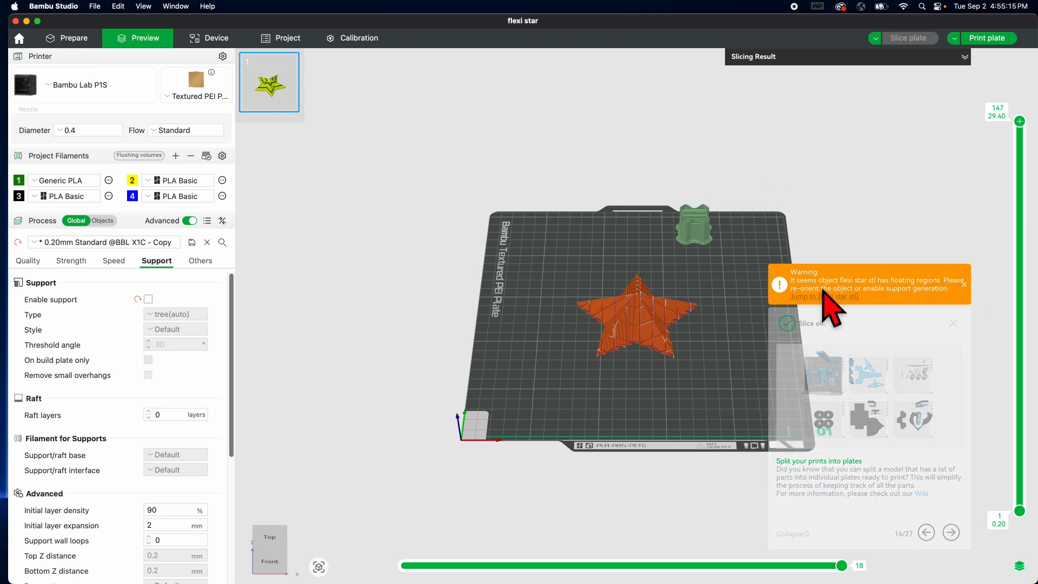
pyautogui.click(952, 323)
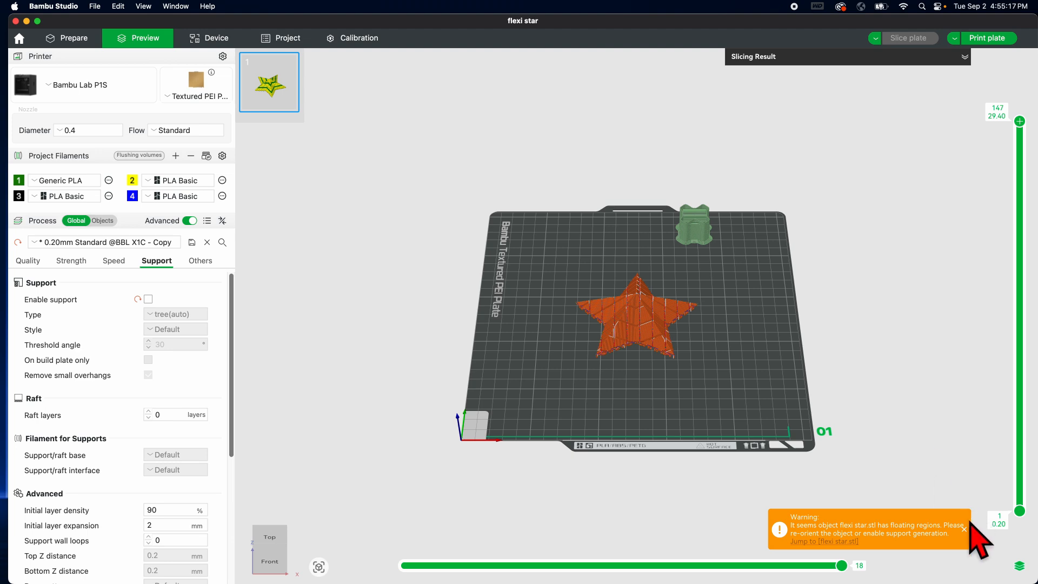
pyautogui.click(964, 530)
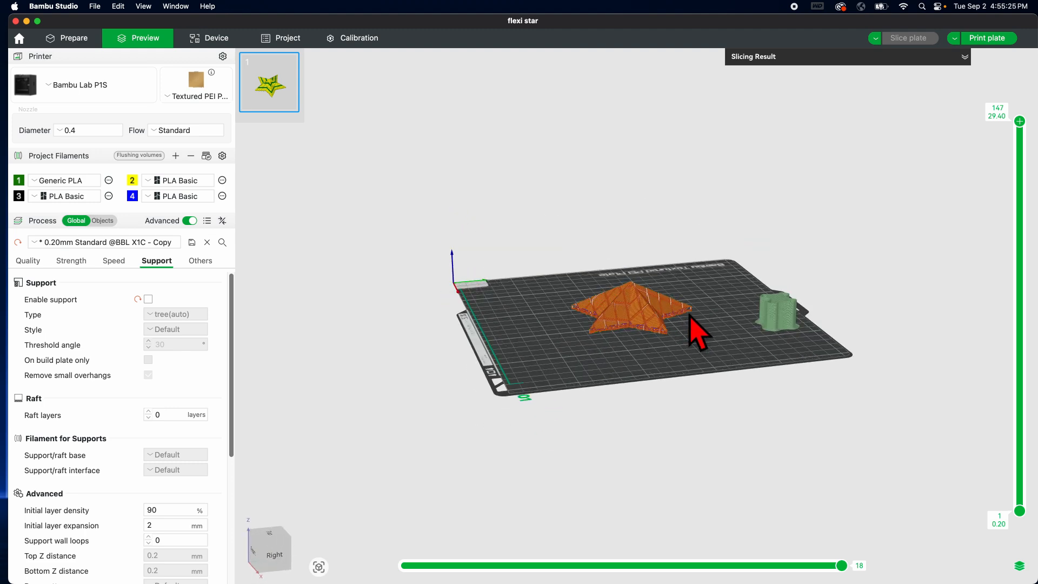
pyautogui.moveTo(433, 133)
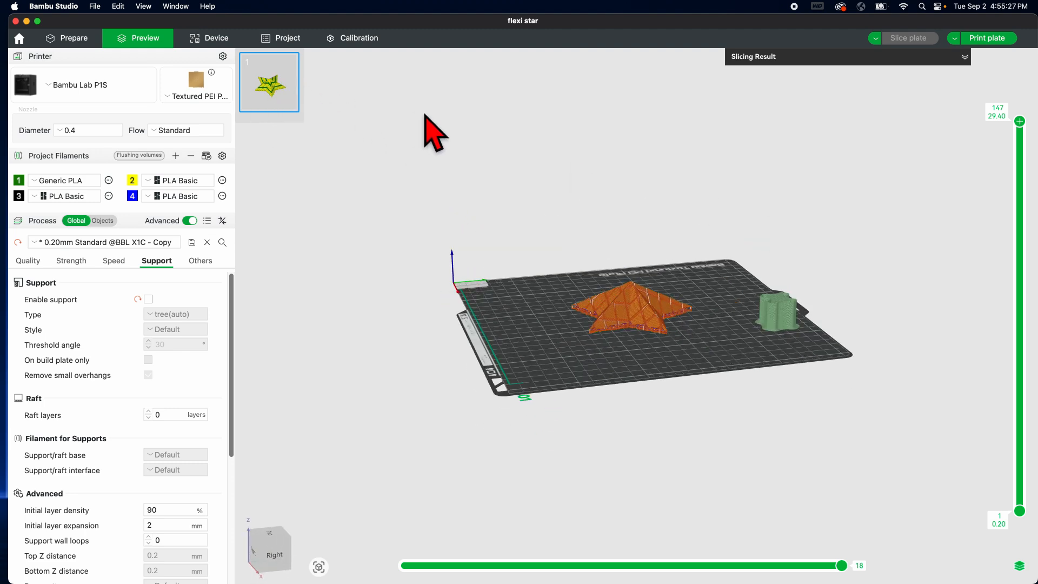
pyautogui.moveTo(988, 38)
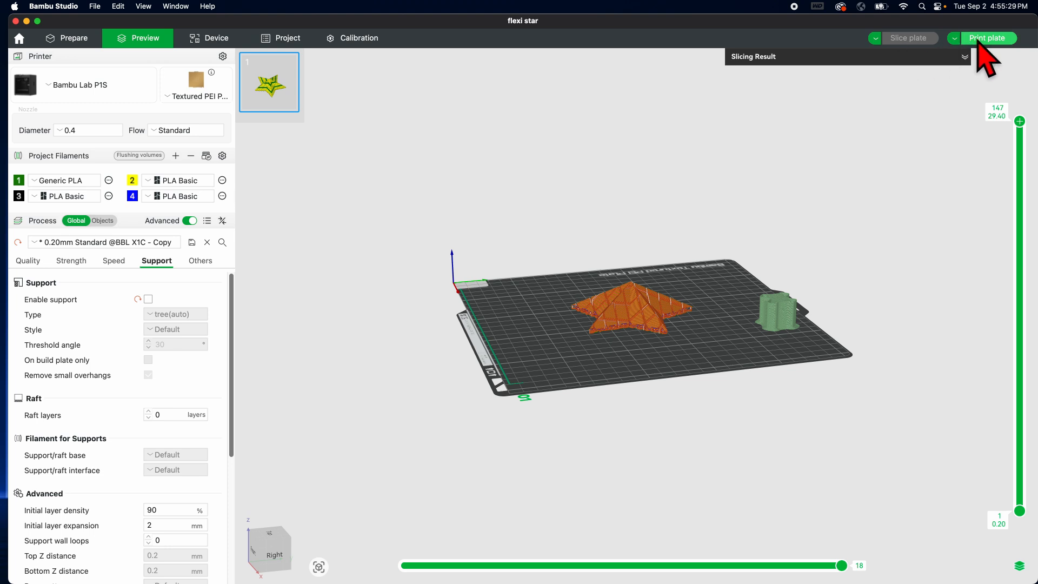
pyautogui.moveTo(976, 63)
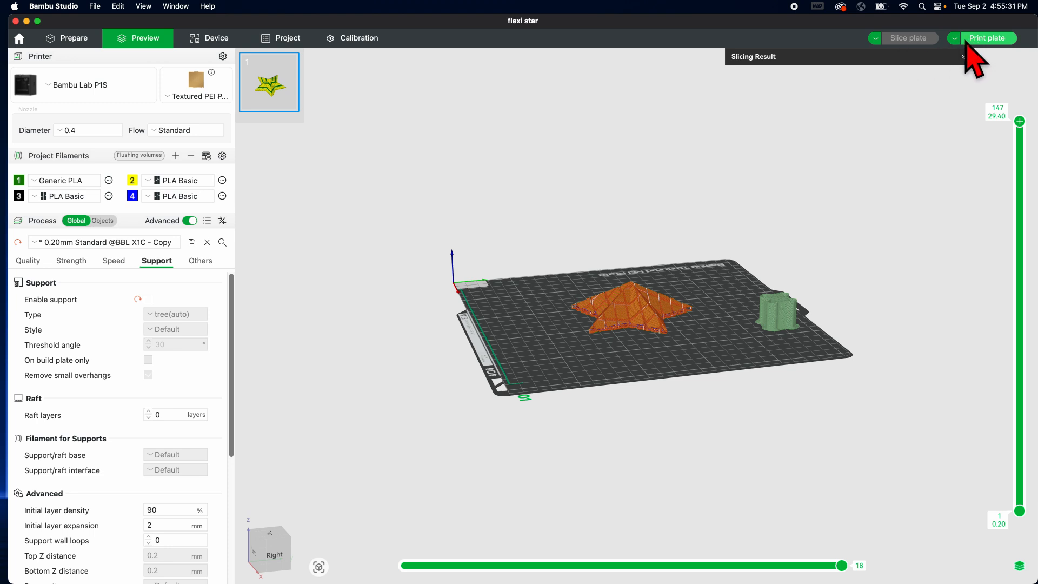
pyautogui.moveTo(834, 265)
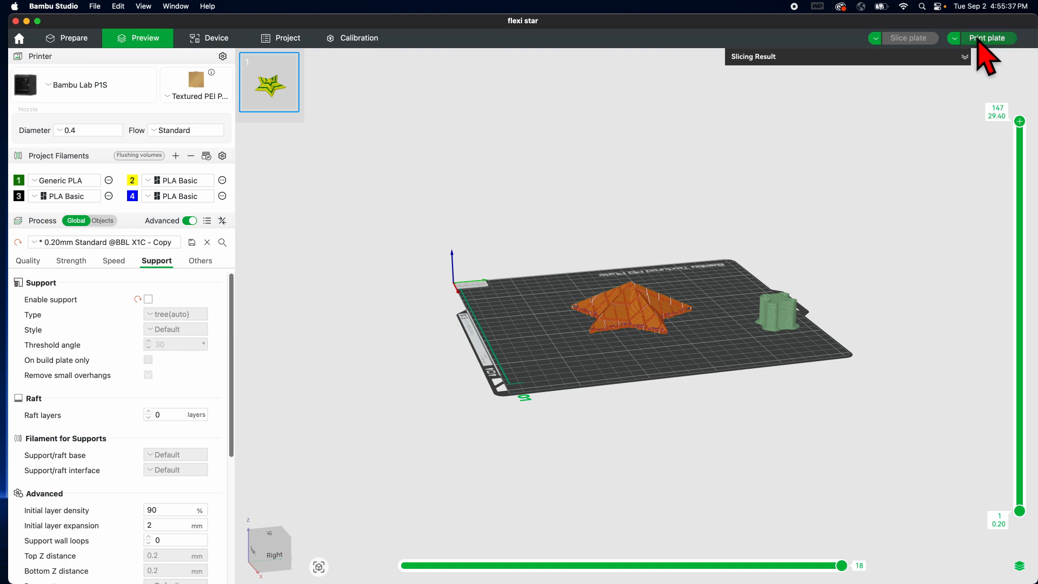
pyautogui.click(988, 38)
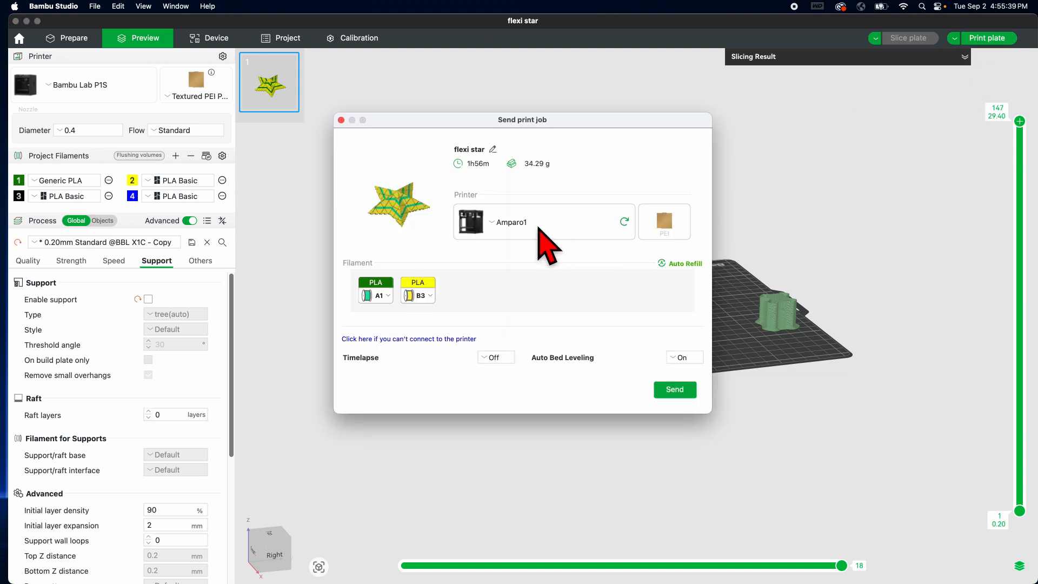
pyautogui.moveTo(533, 218)
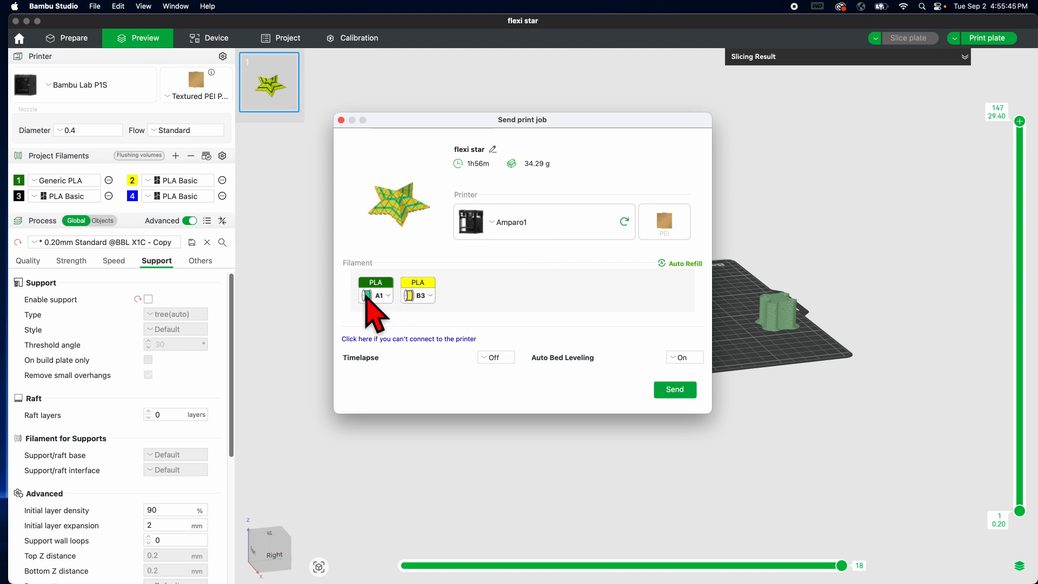
pyautogui.click(374, 295)
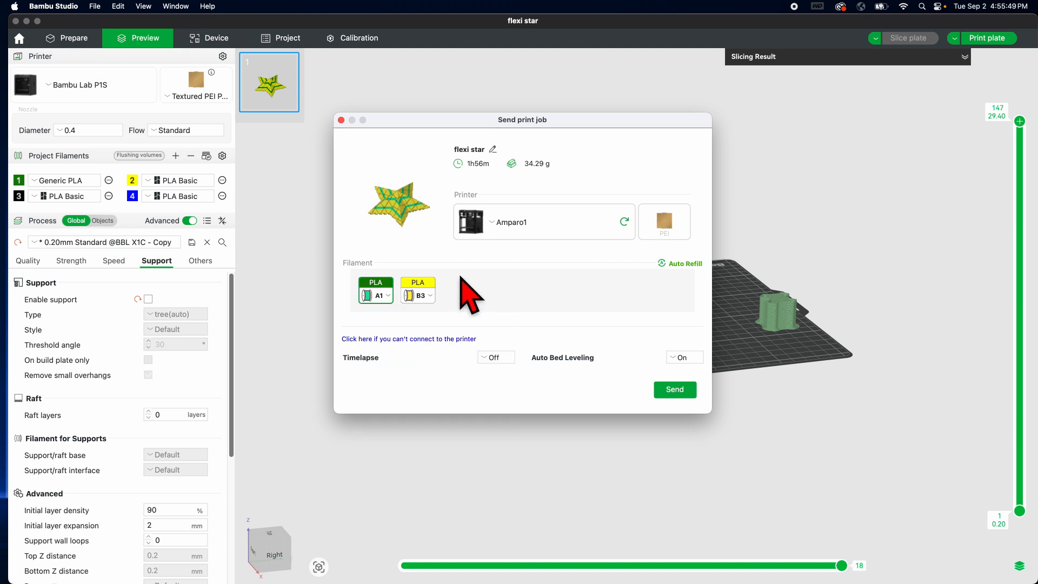
pyautogui.click(417, 289)
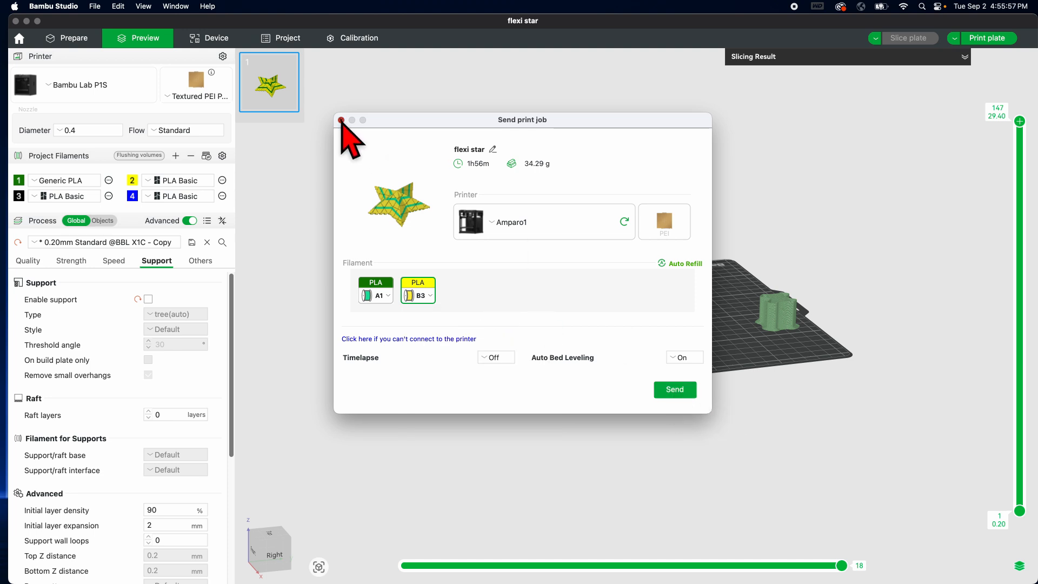
pyautogui.click(341, 120)
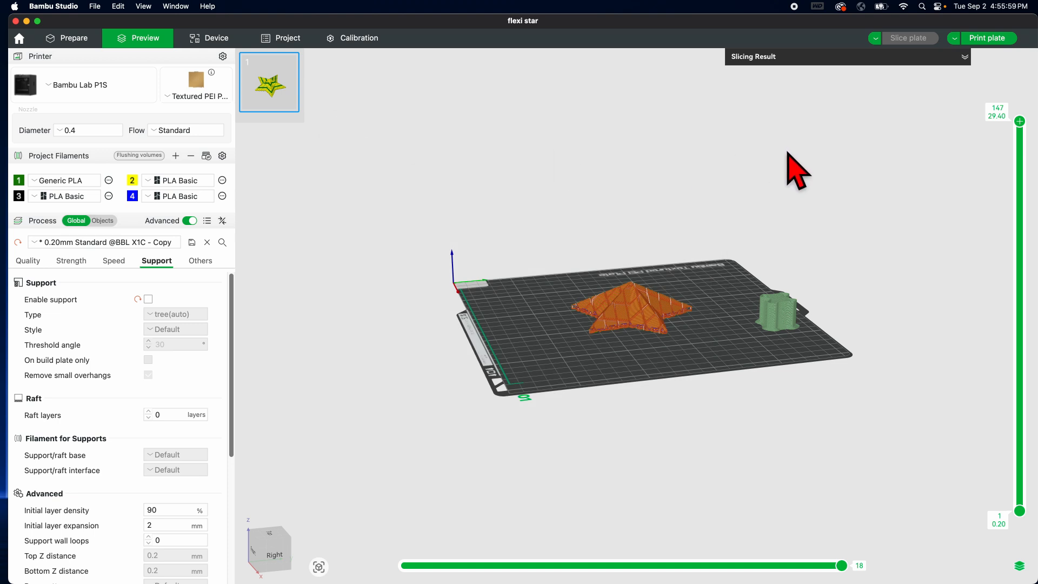
pyautogui.moveTo(966, 63)
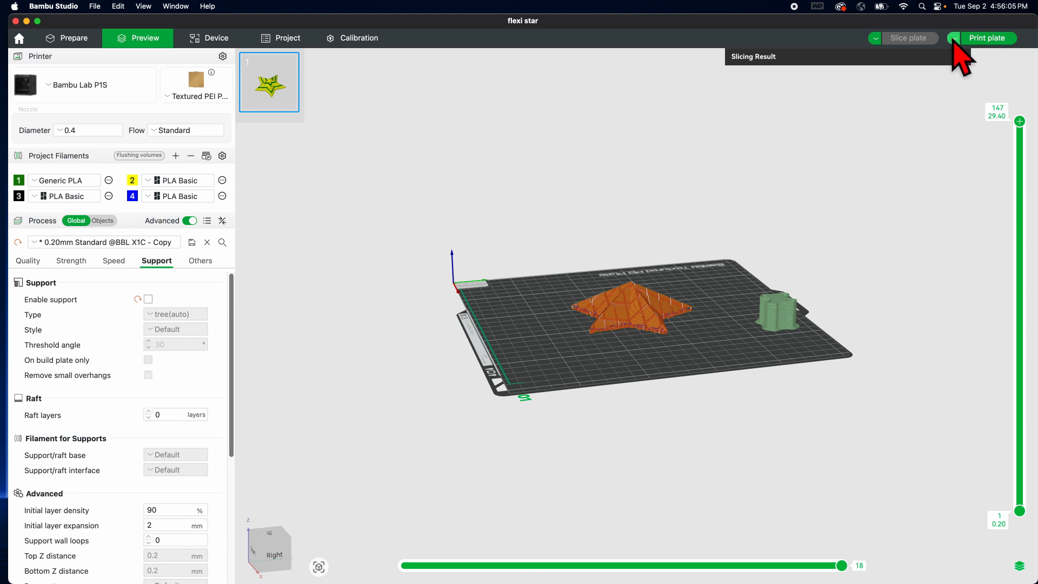
# Export all sliced files, saving flexi star.gcode.3mf in the swim weight folder
pyautogui.click(959, 38)
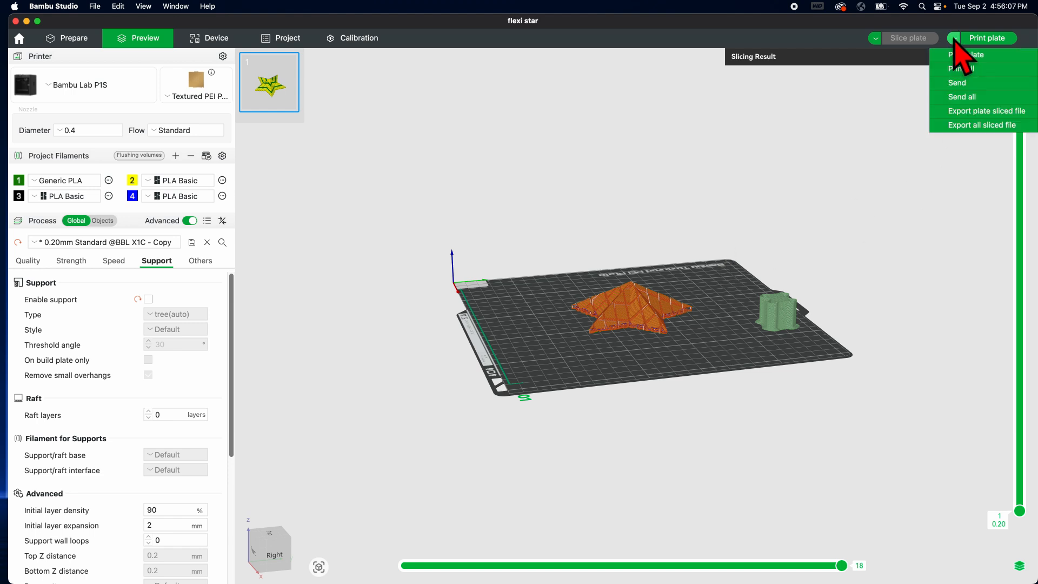
pyautogui.moveTo(977, 142)
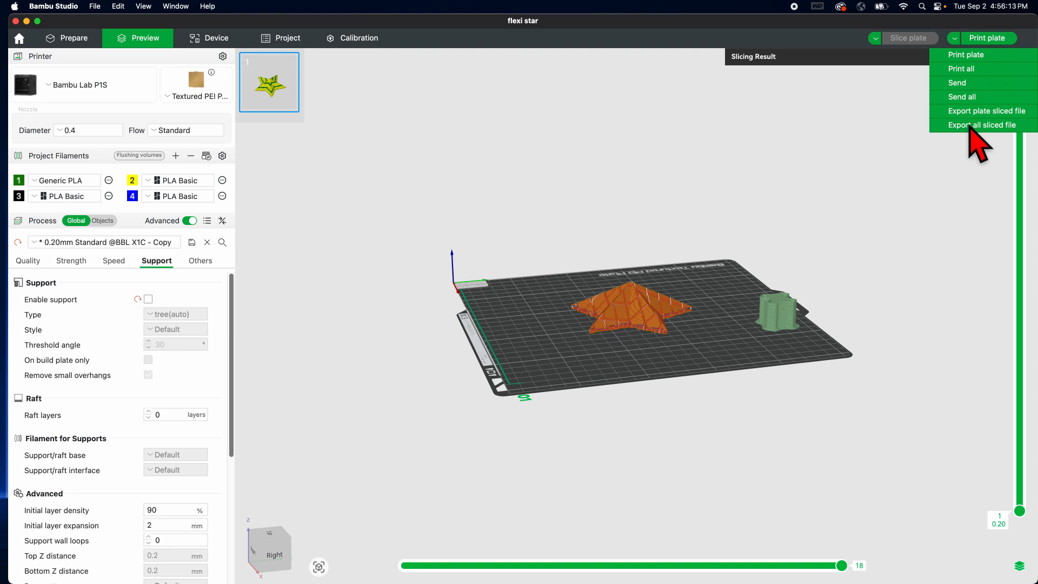
pyautogui.click(987, 124)
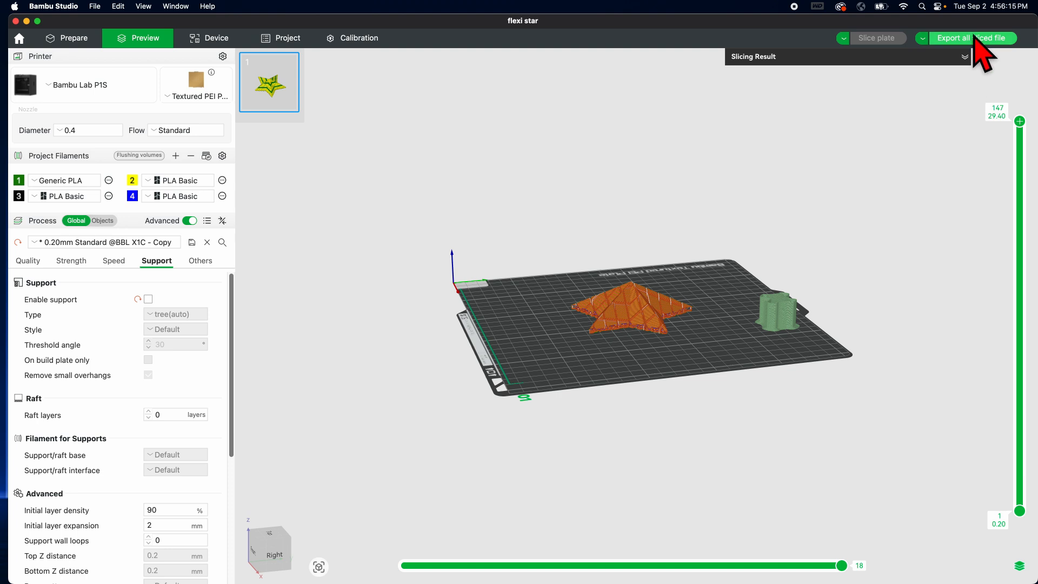
pyautogui.click(966, 38)
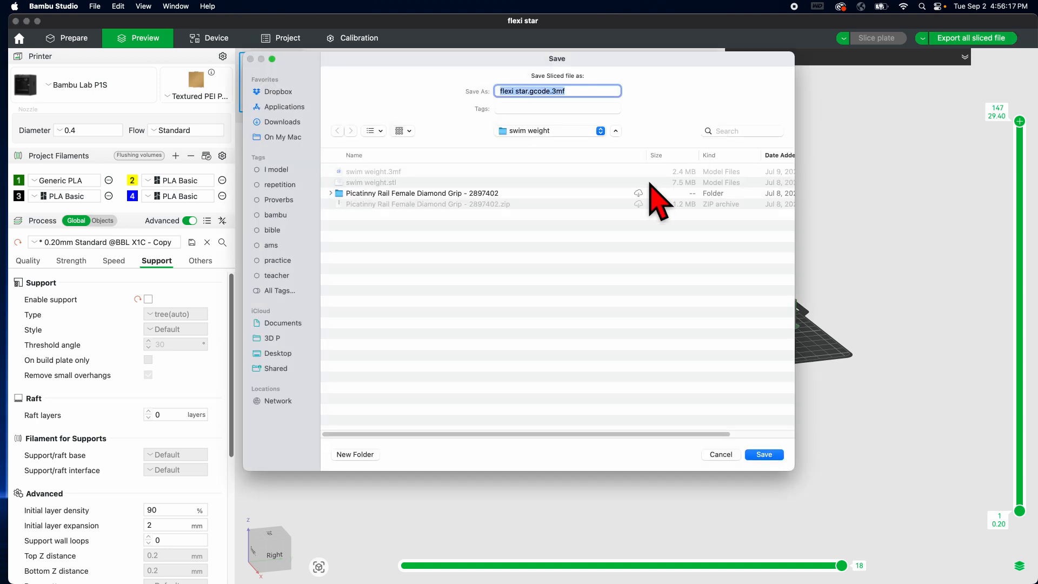
pyautogui.moveTo(292, 275)
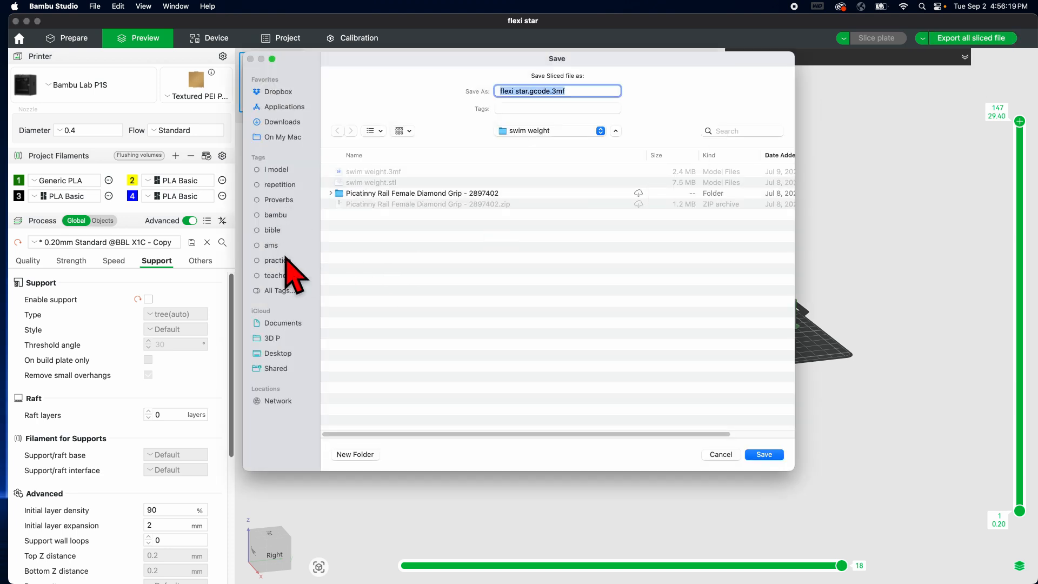
pyautogui.moveTo(288, 337)
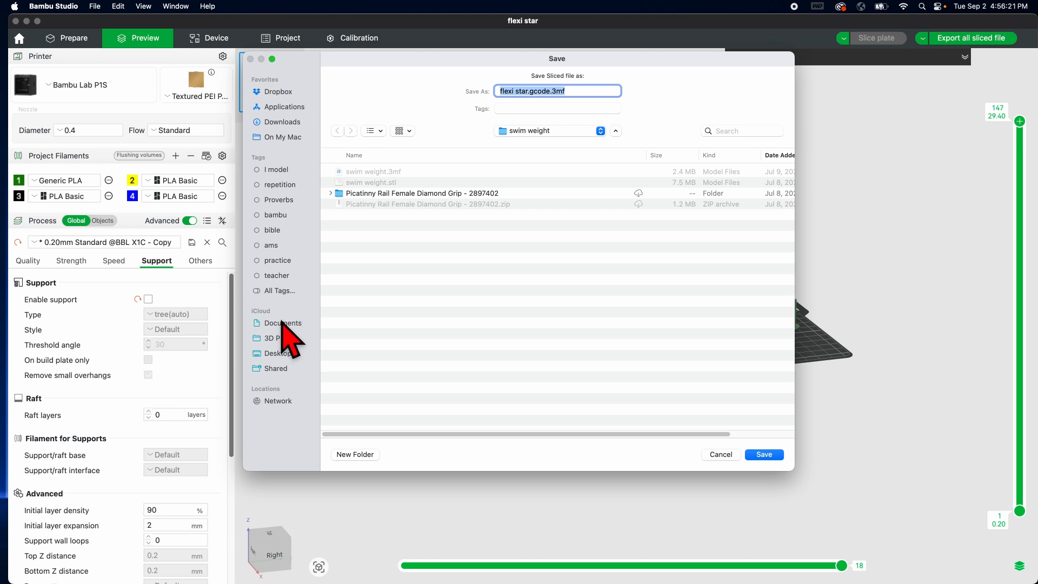
pyautogui.moveTo(301, 329)
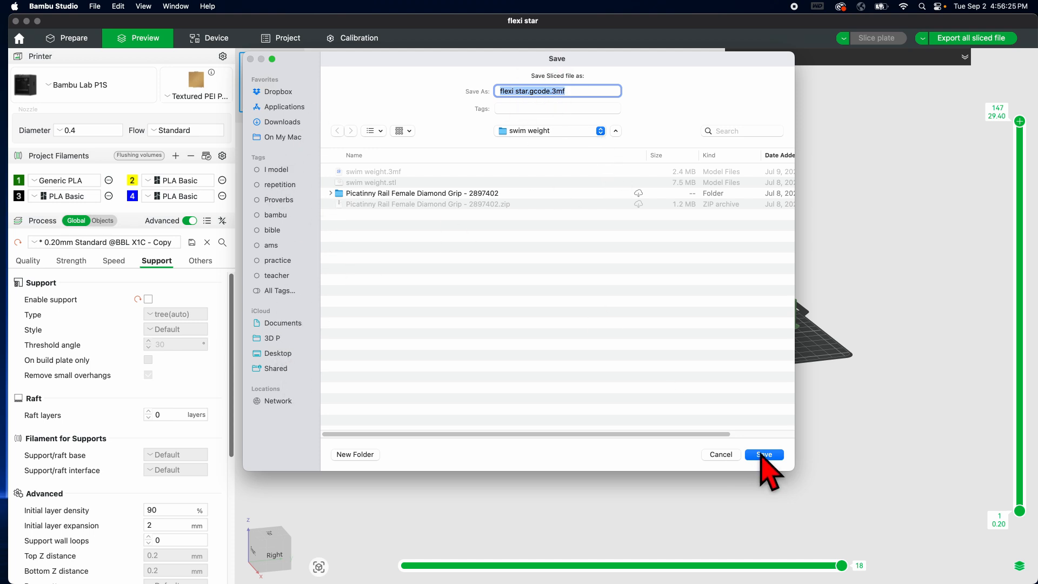
pyautogui.click(762, 454)
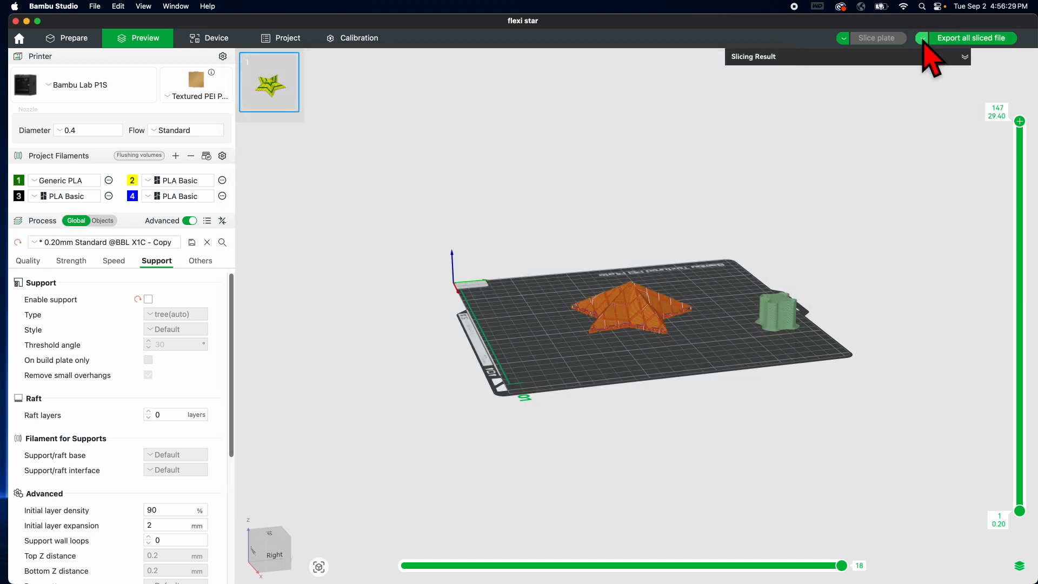
pyautogui.click(971, 37)
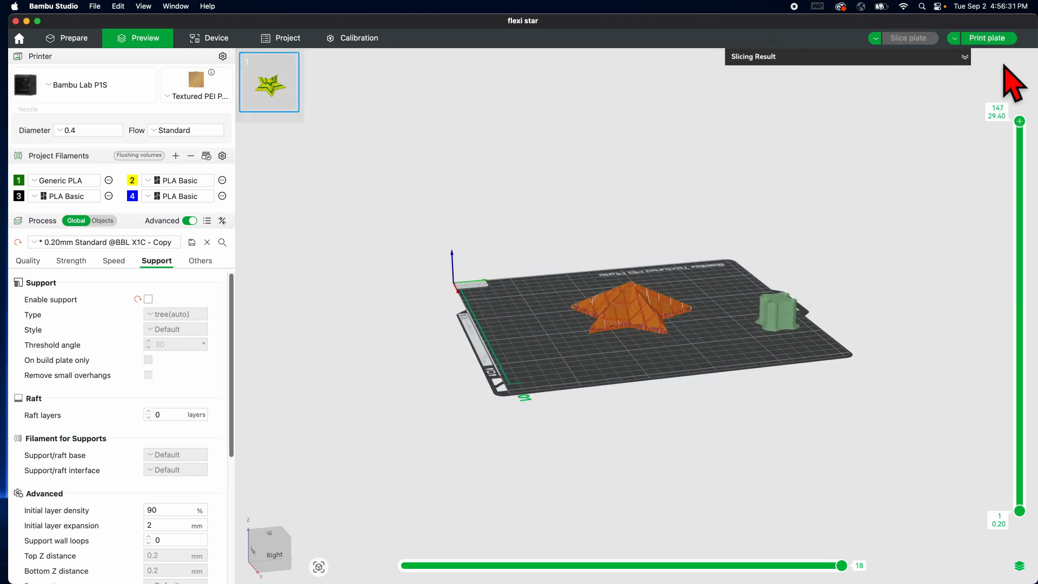
pyautogui.click(987, 38)
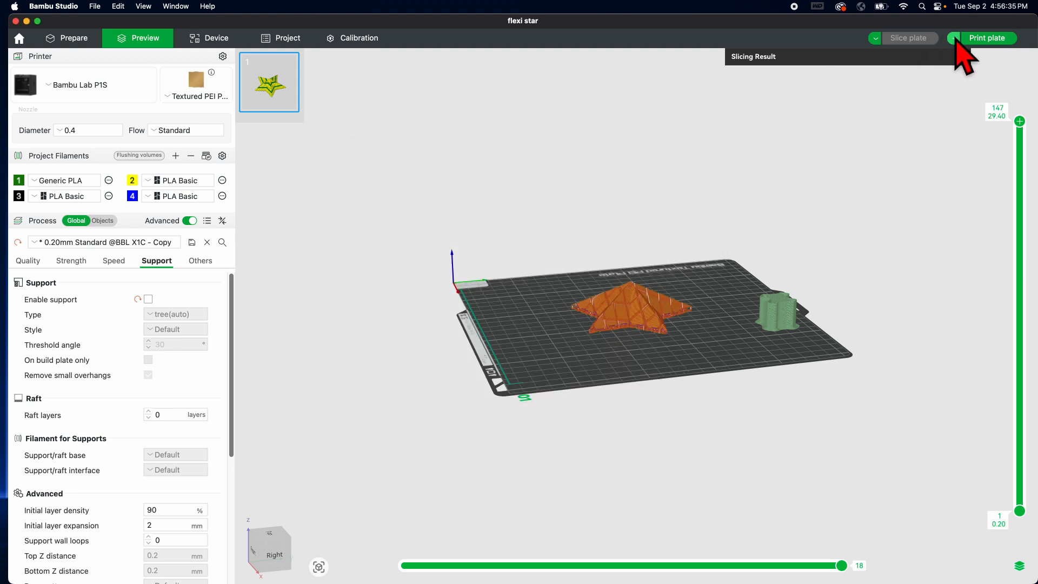
pyautogui.click(987, 38)
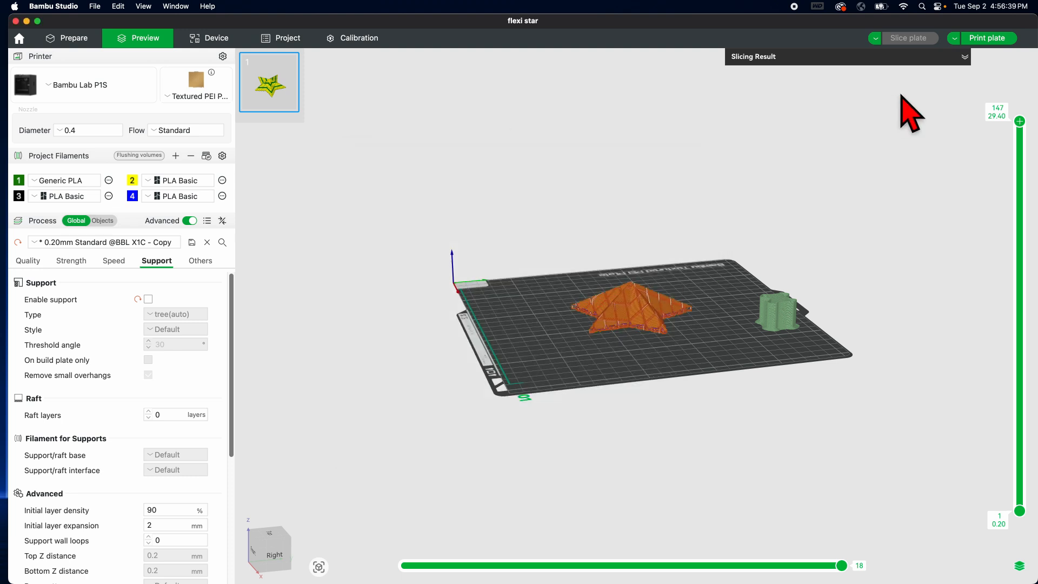
pyautogui.click(953, 38)
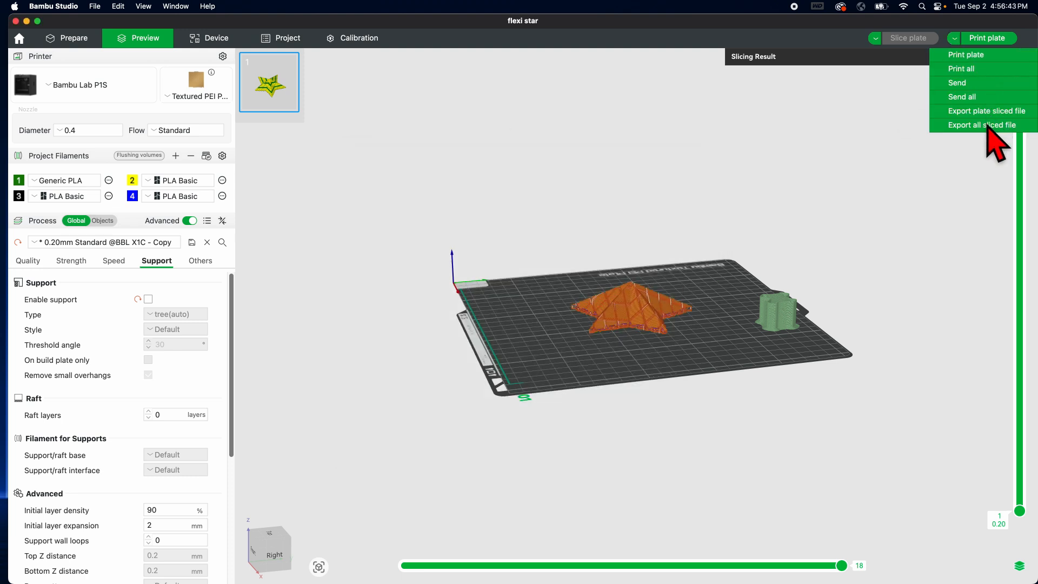
pyautogui.click(982, 125)
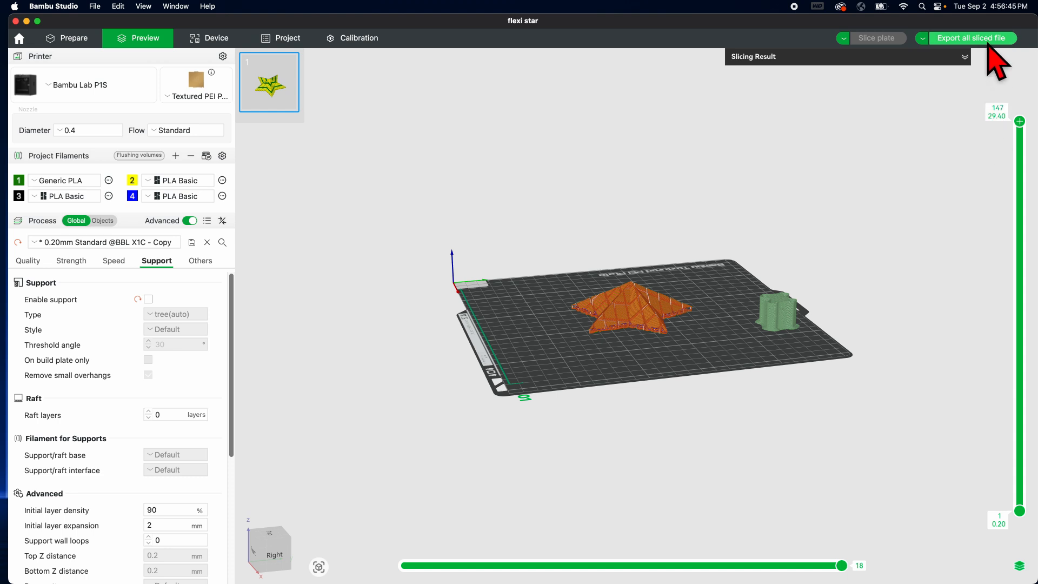
pyautogui.click(972, 38)
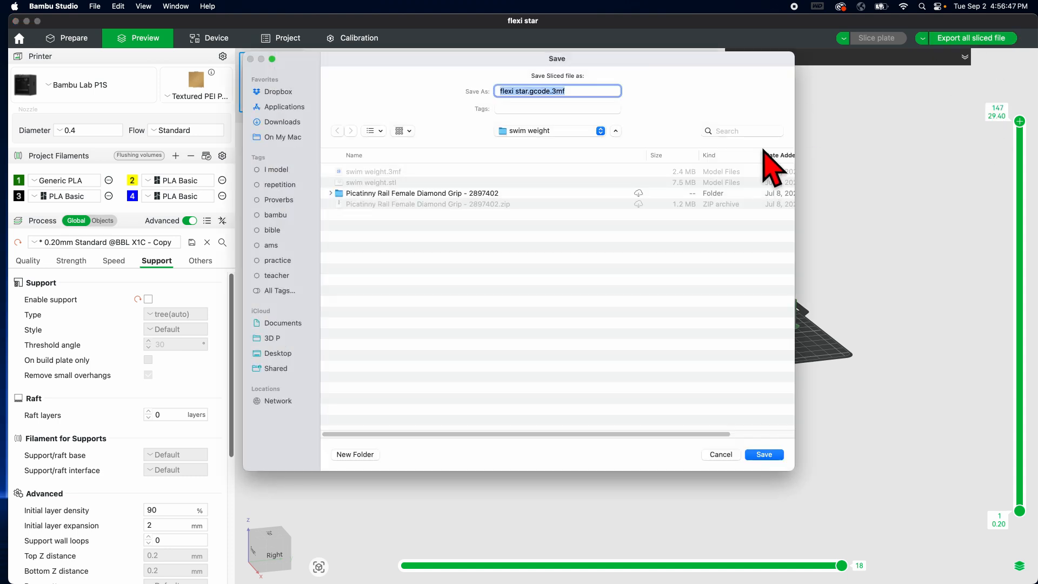
pyautogui.moveTo(297, 228)
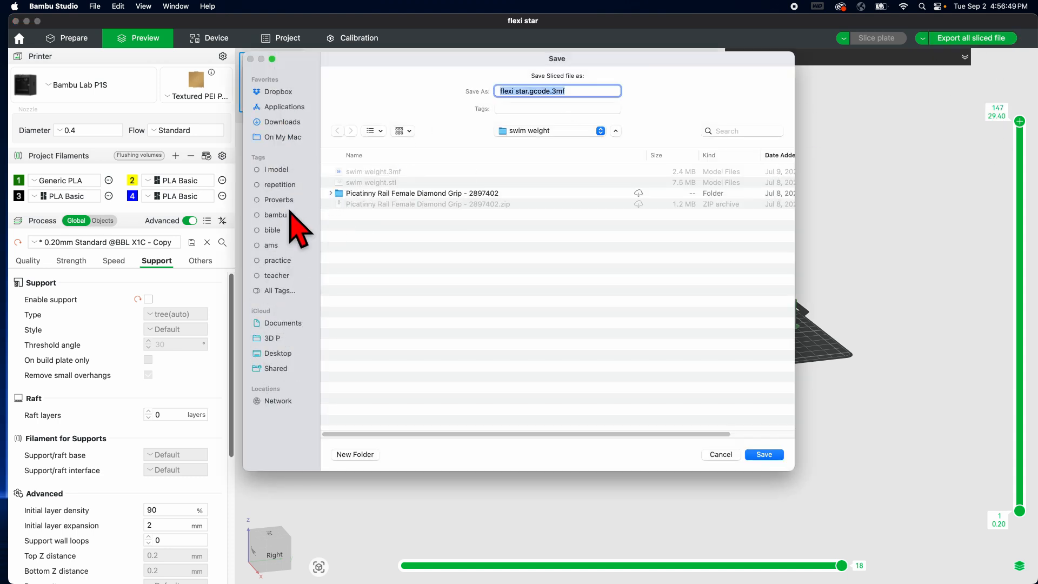
pyautogui.moveTo(307, 371)
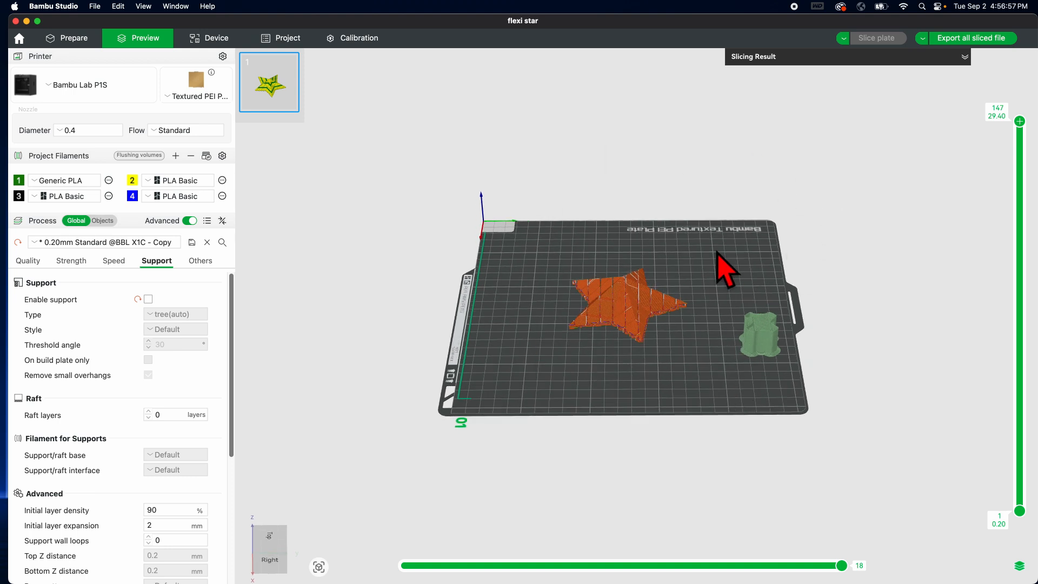
pyautogui.moveTo(738, 278)
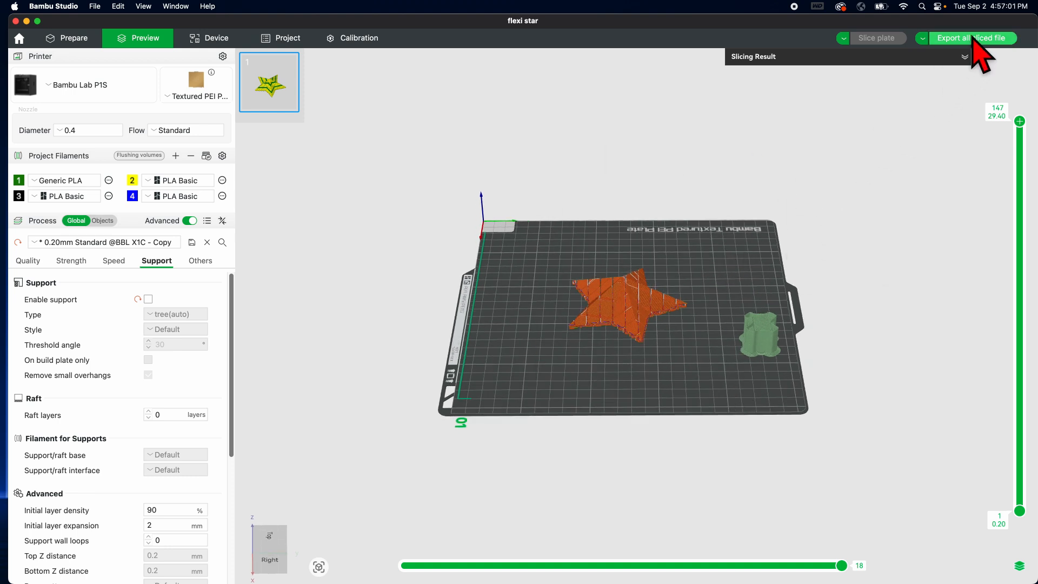
pyautogui.click(972, 38)
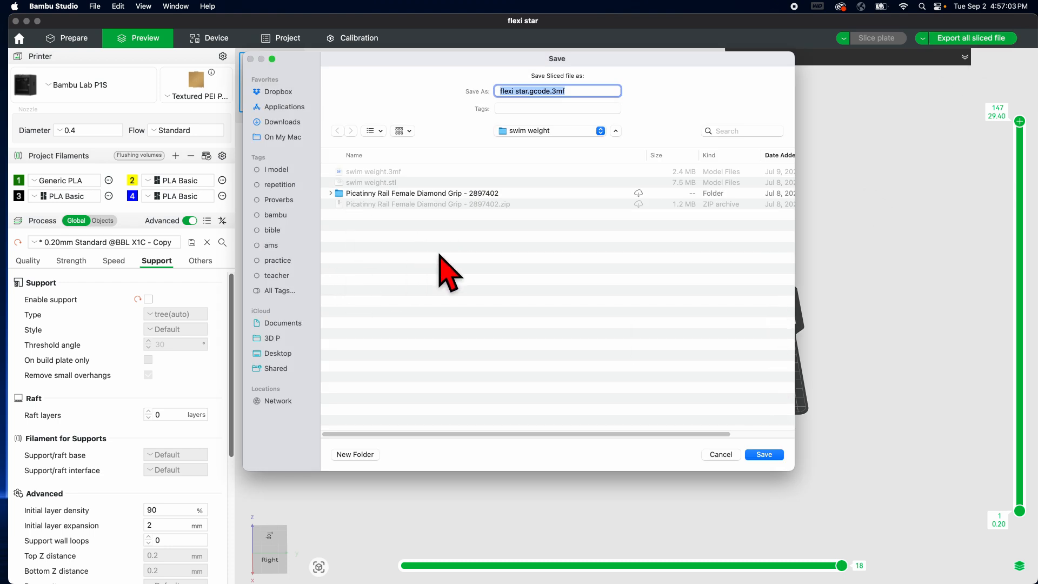
pyautogui.moveTo(519, 321)
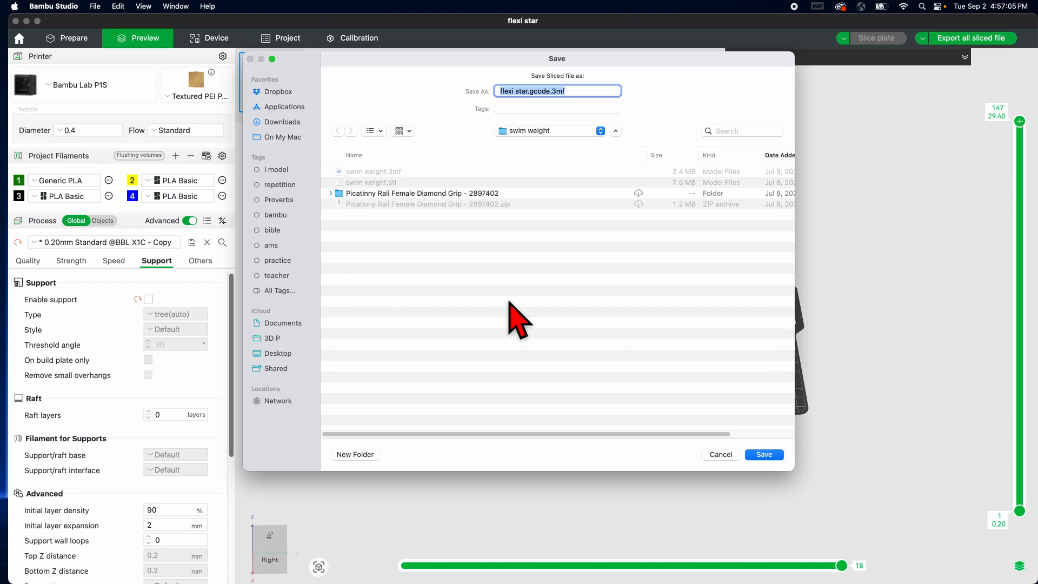
pyautogui.moveTo(720, 454)
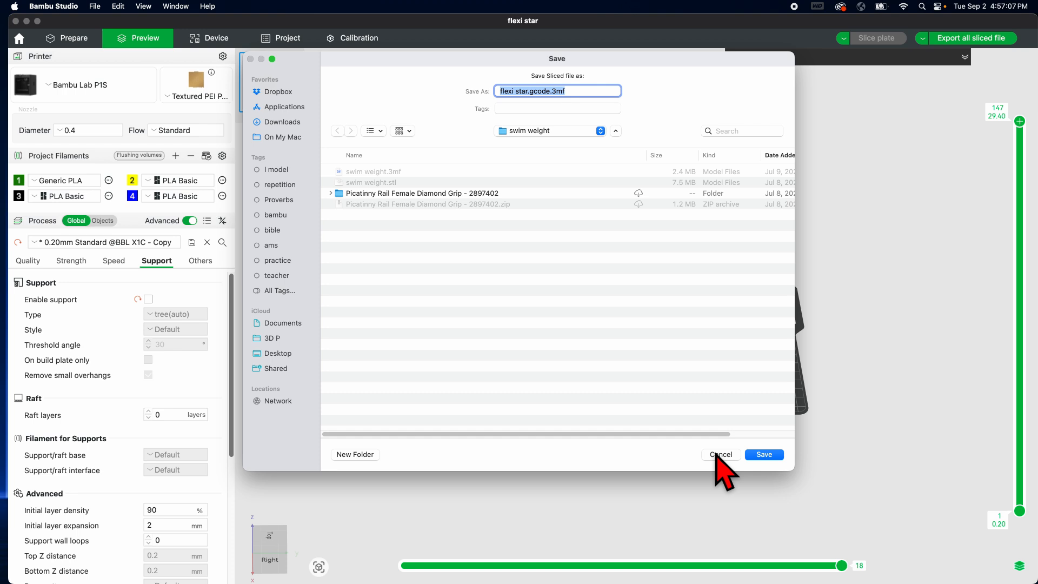
pyautogui.click(720, 454)
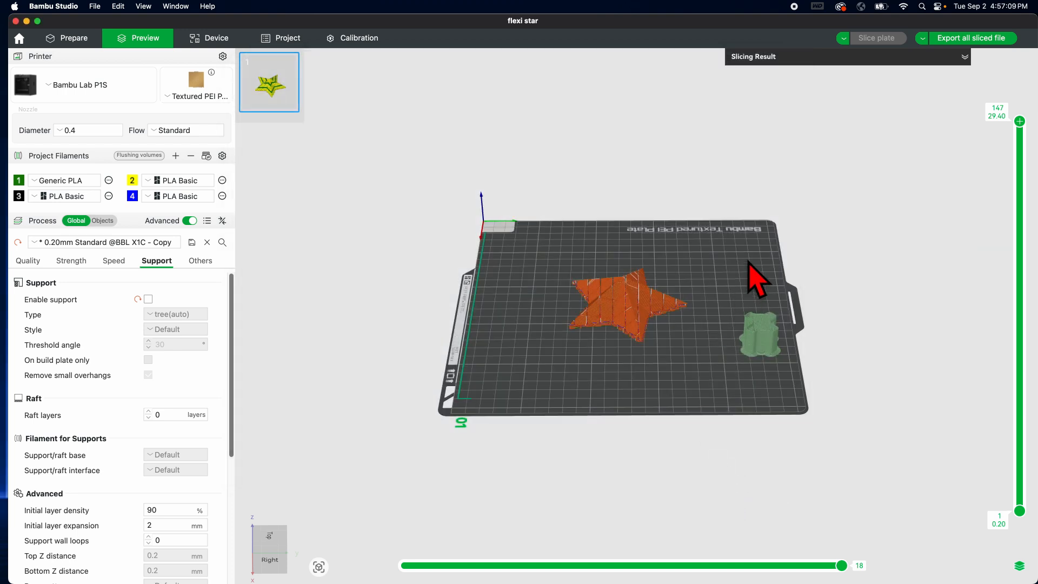
pyautogui.moveTo(513, 175)
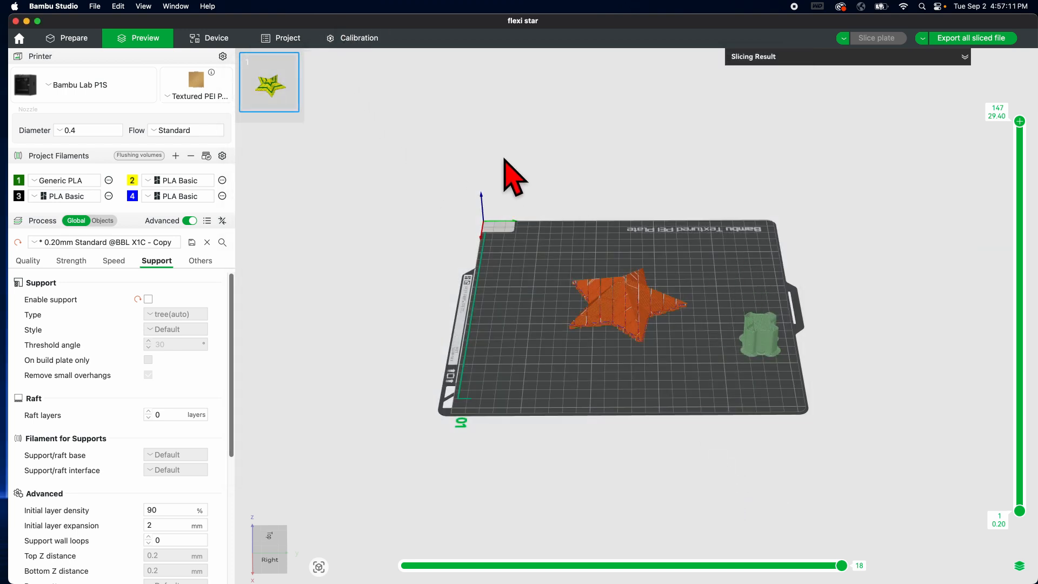
pyautogui.moveTo(493, 202)
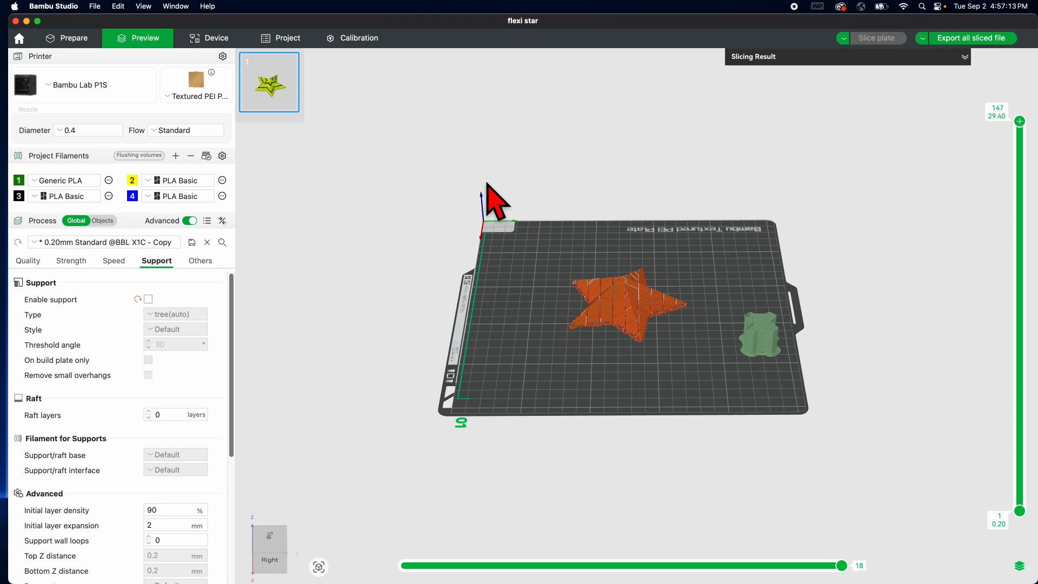
pyautogui.moveTo(626, 327)
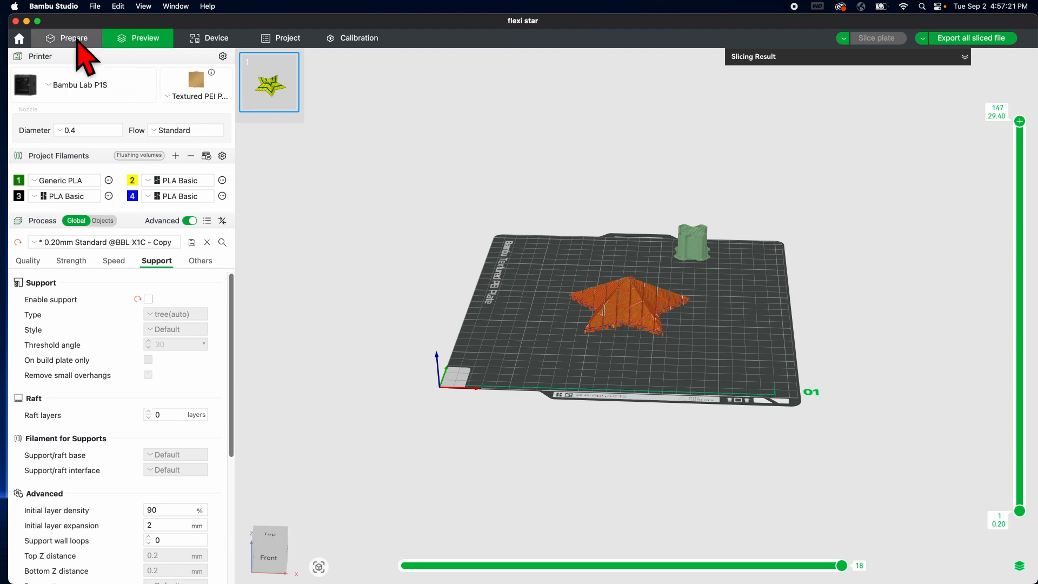
# Back in Prepare, use the Fill tool to paint star facets black with filament 3
pyautogui.click(73, 38)
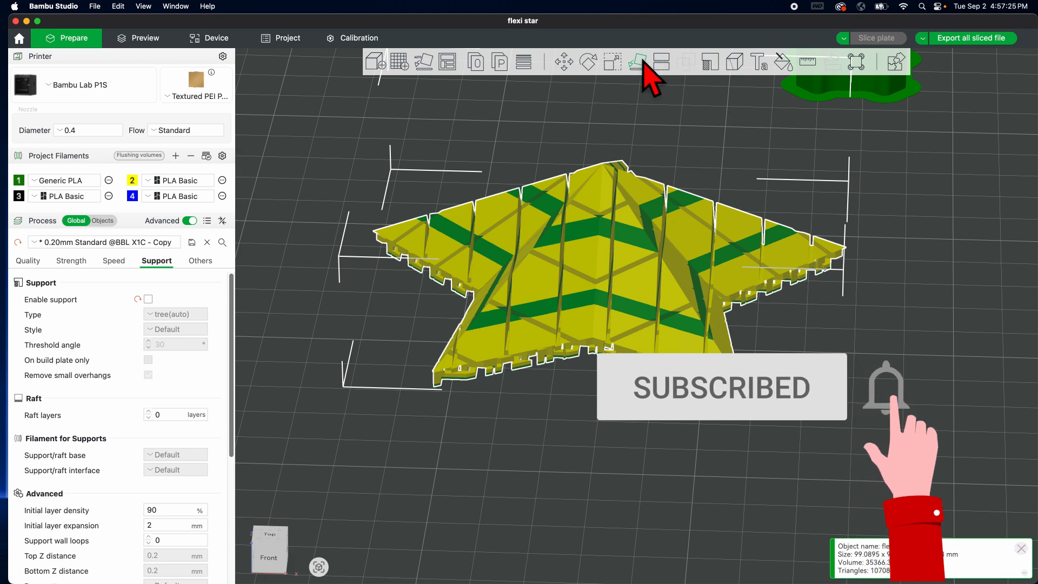
pyautogui.click(636, 62)
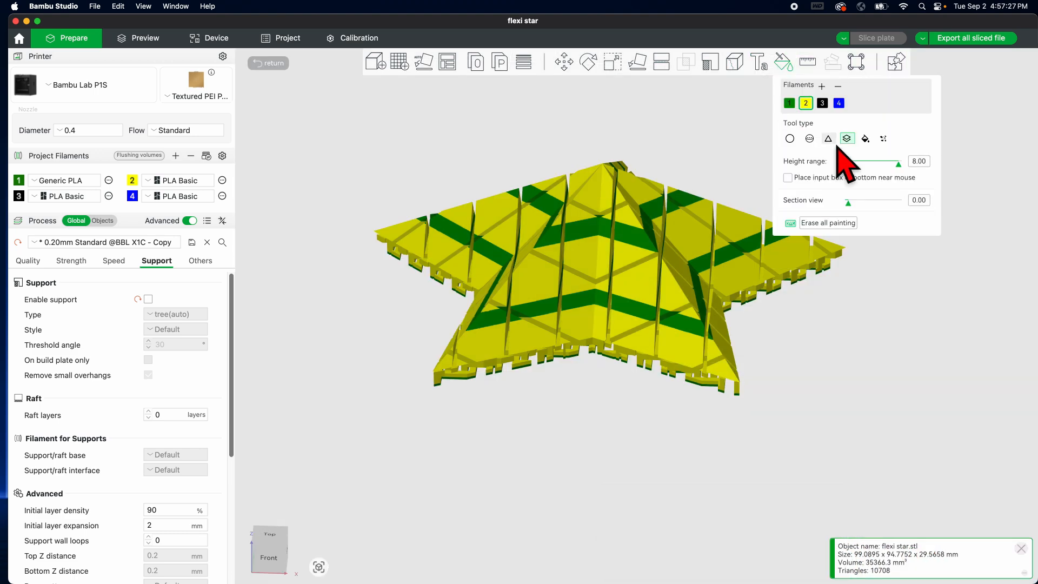
pyautogui.click(865, 139)
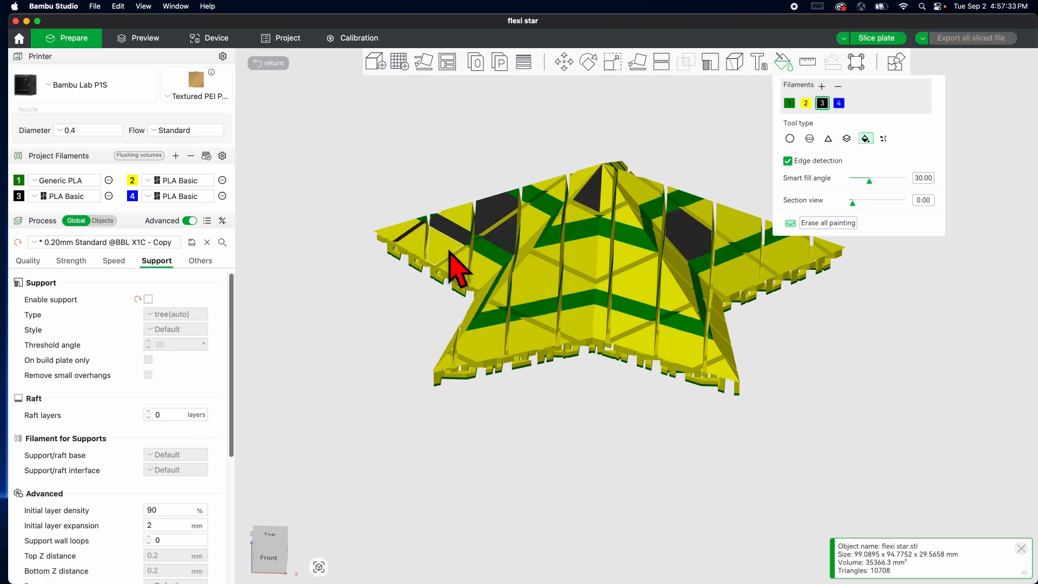
pyautogui.click(682, 344)
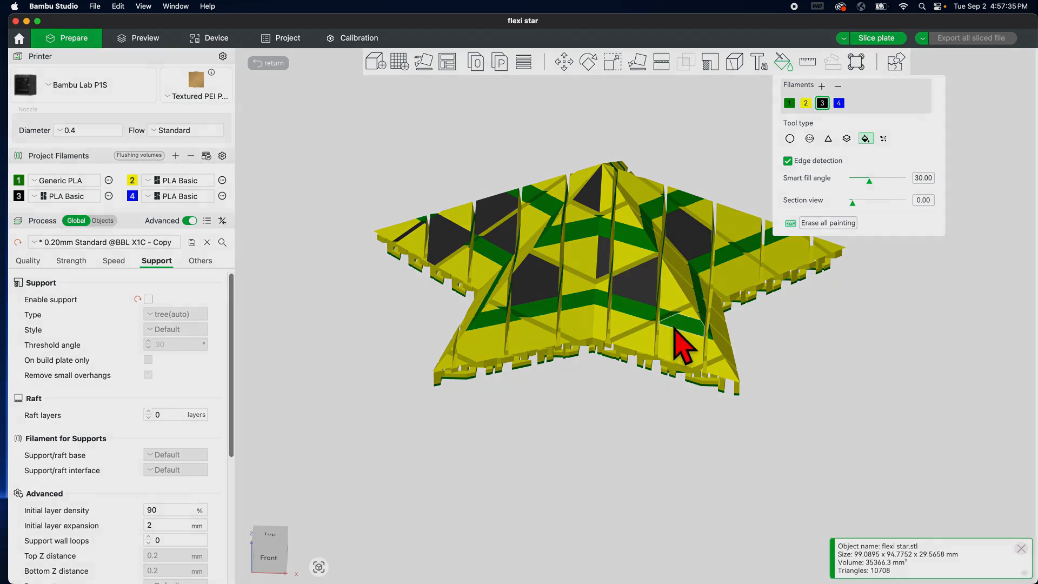